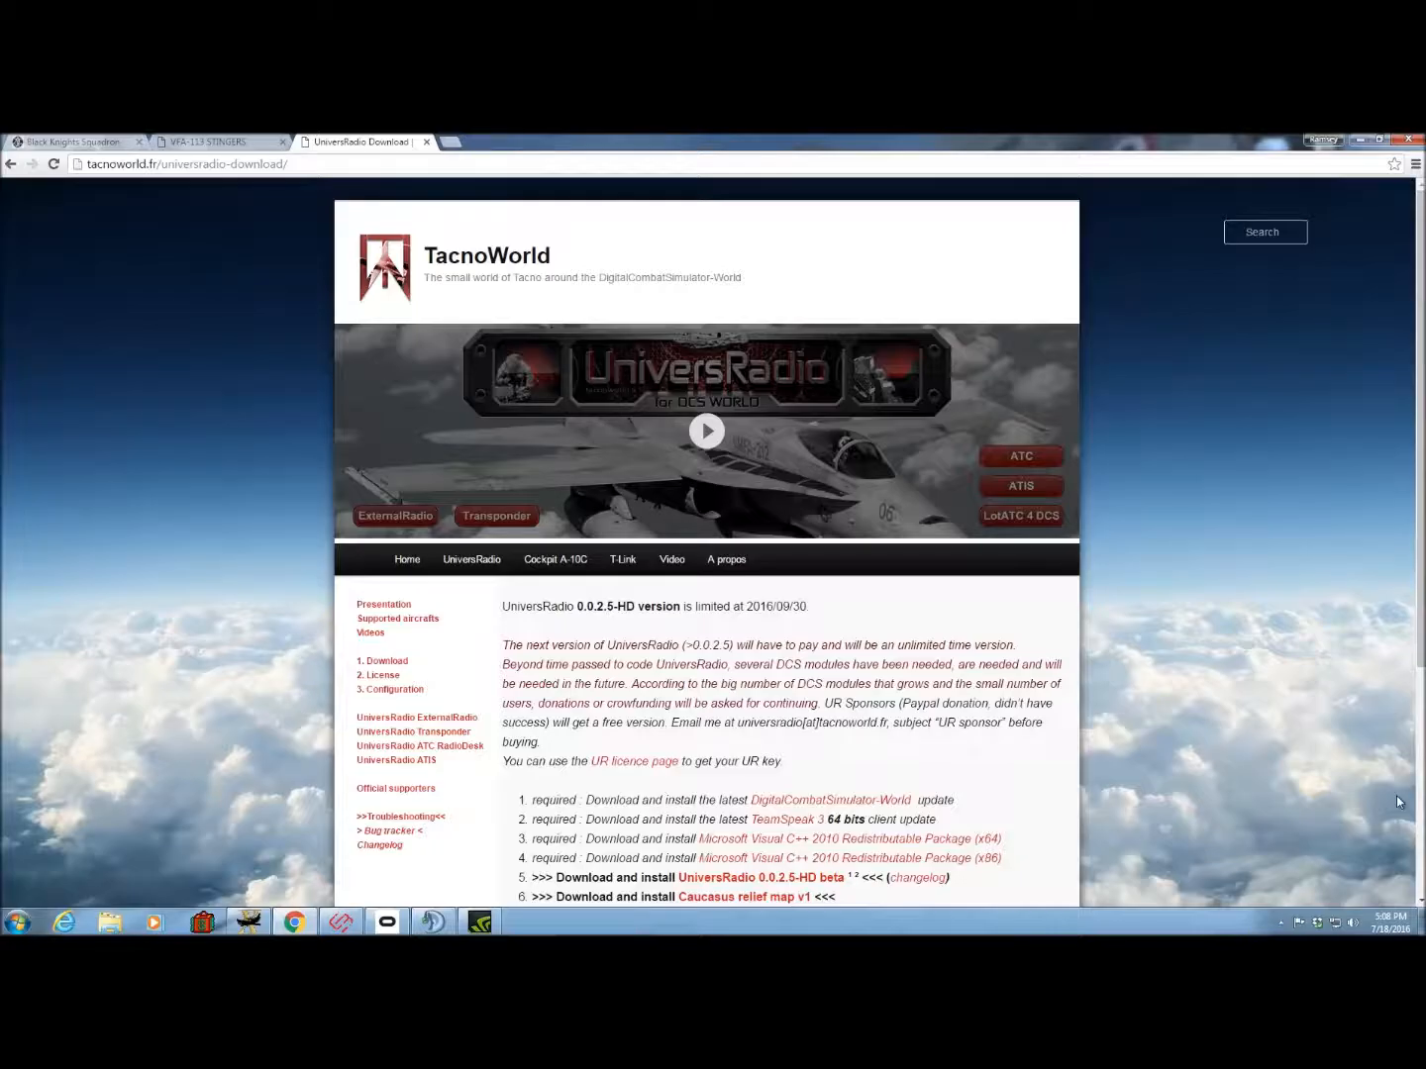
pyautogui.moveTo(1224, 483)
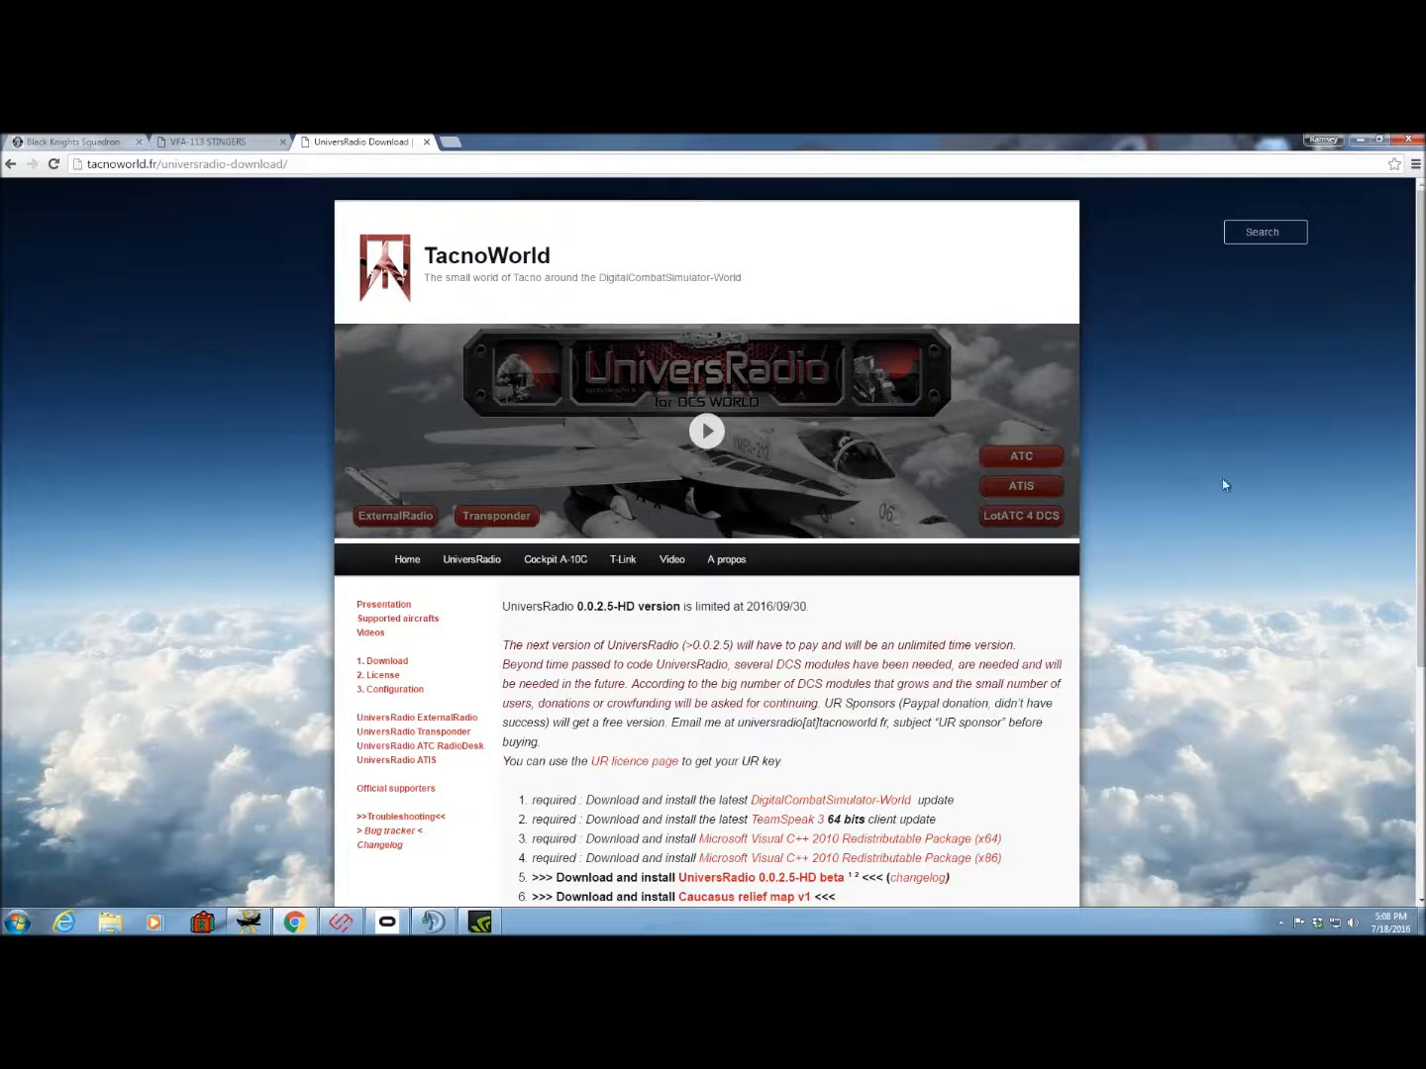
# Browse the TacnoWorld site to the UniversRadio presentation and download pages.
pyautogui.click(184, 164)
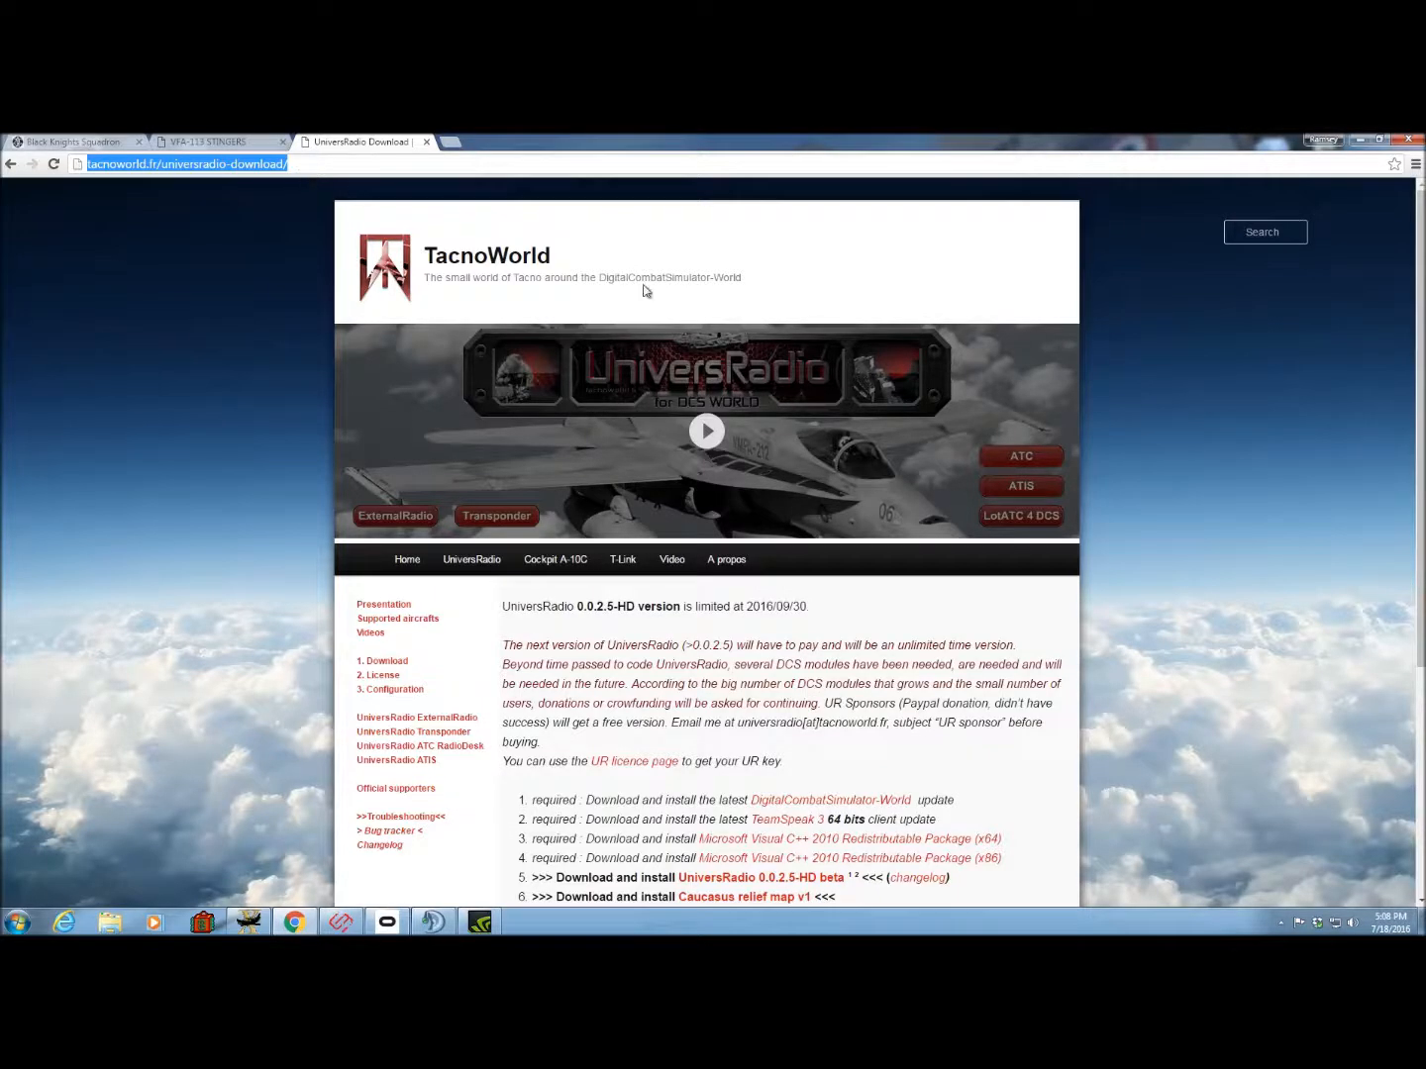
pyautogui.scroll(-3)
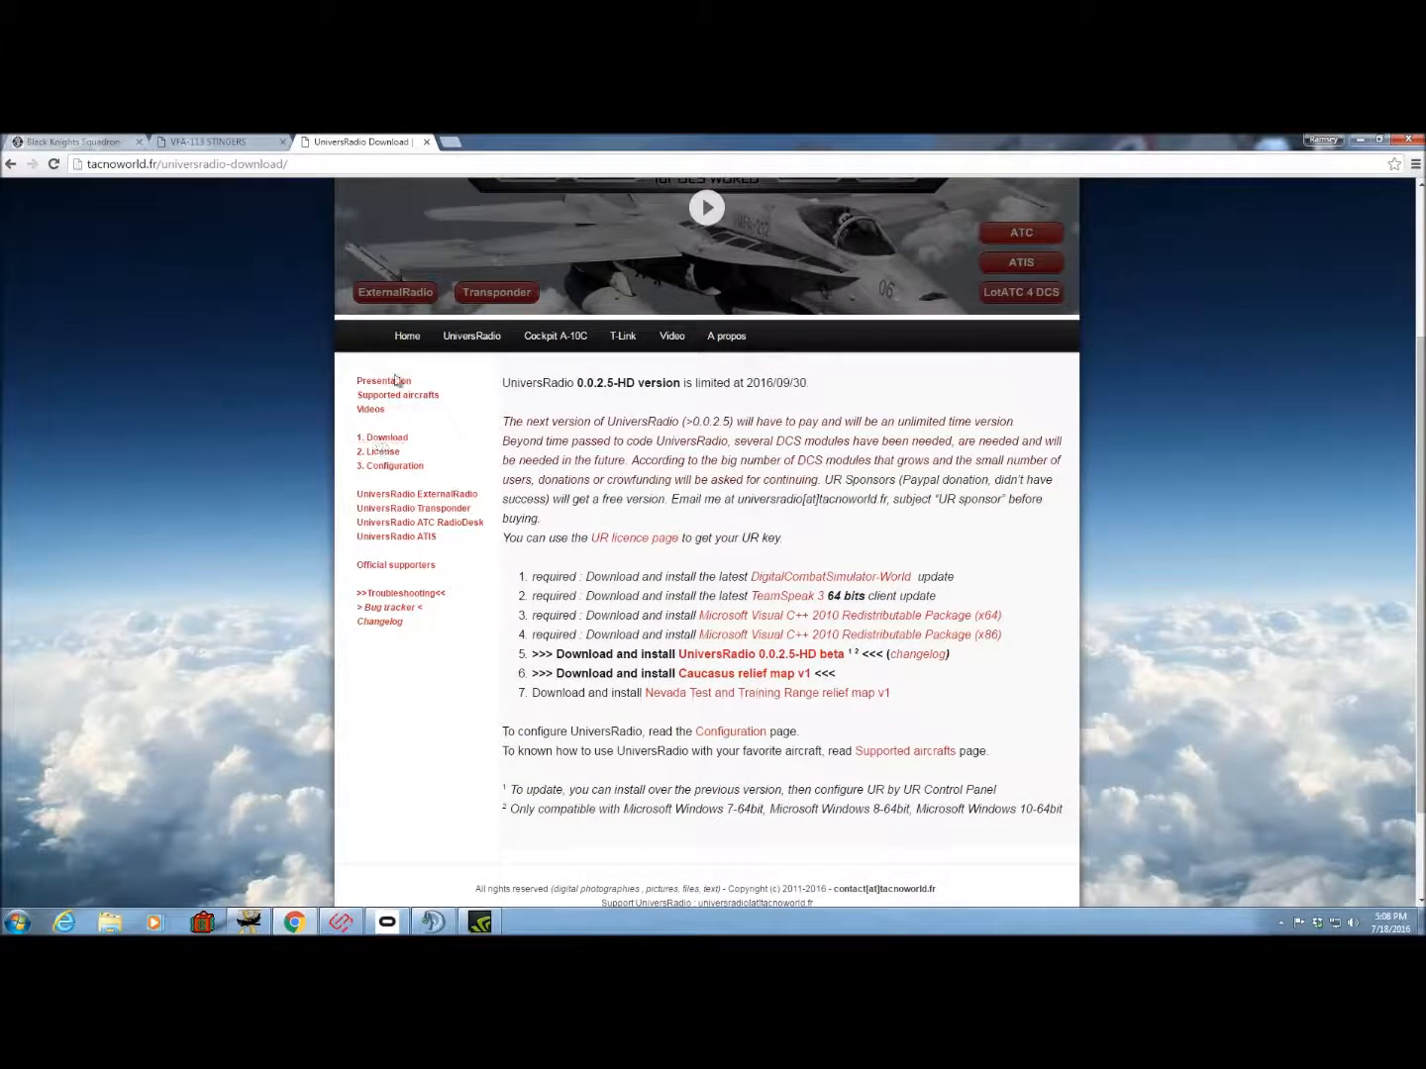
pyautogui.click(406, 337)
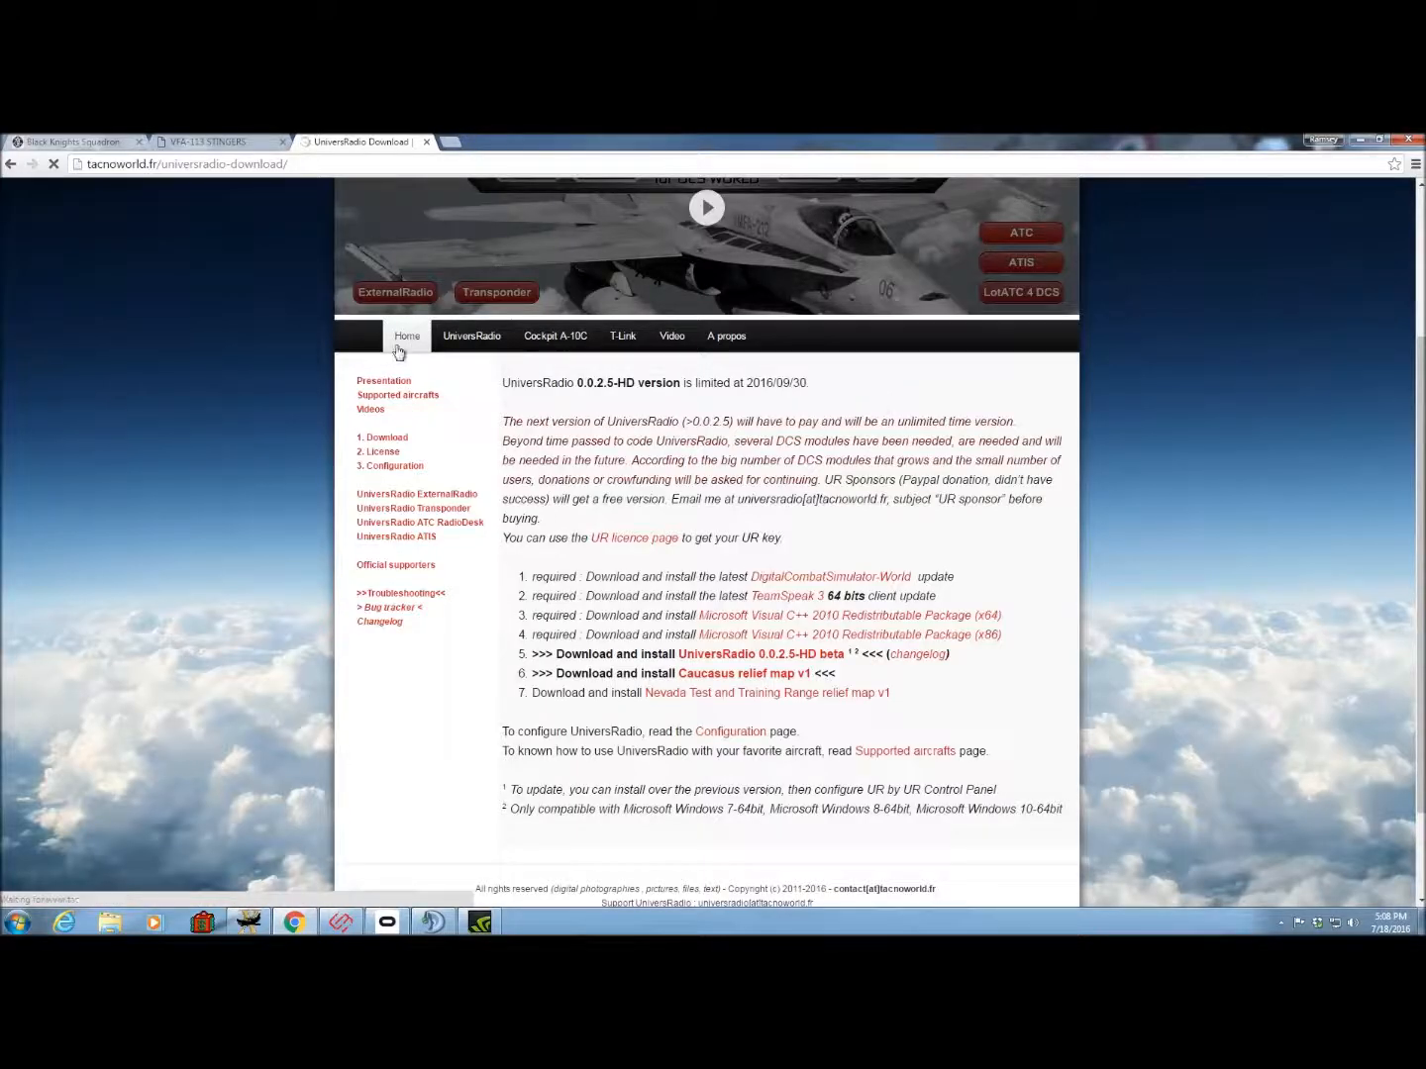
pyautogui.click(406, 335)
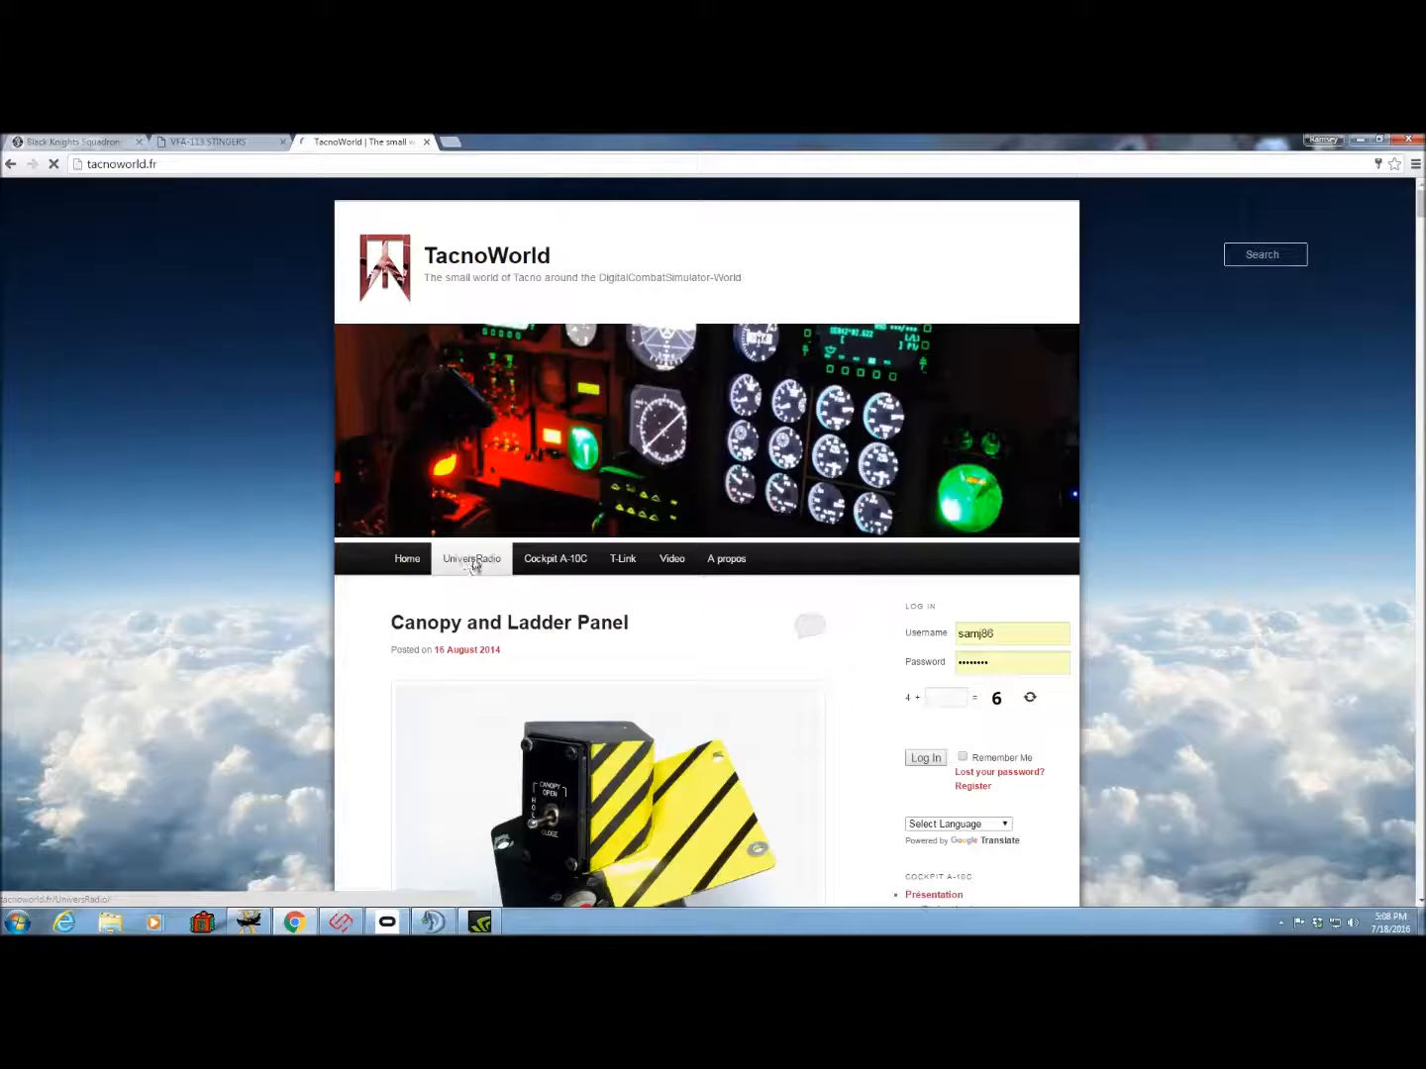
pyautogui.click(471, 559)
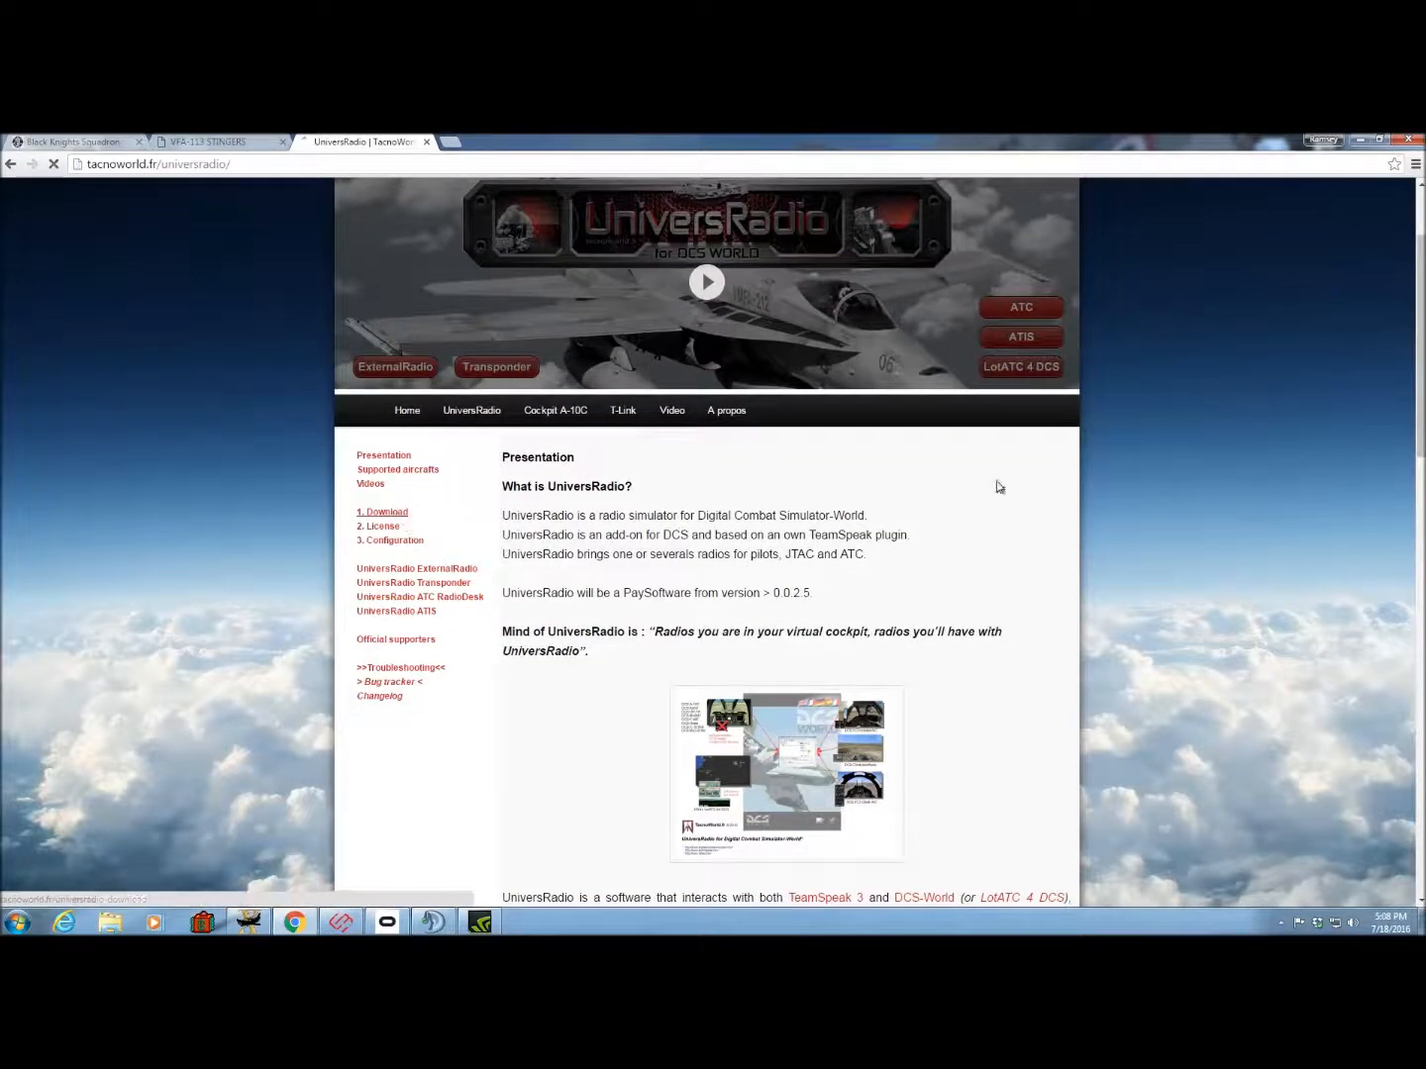
pyautogui.click(380, 511)
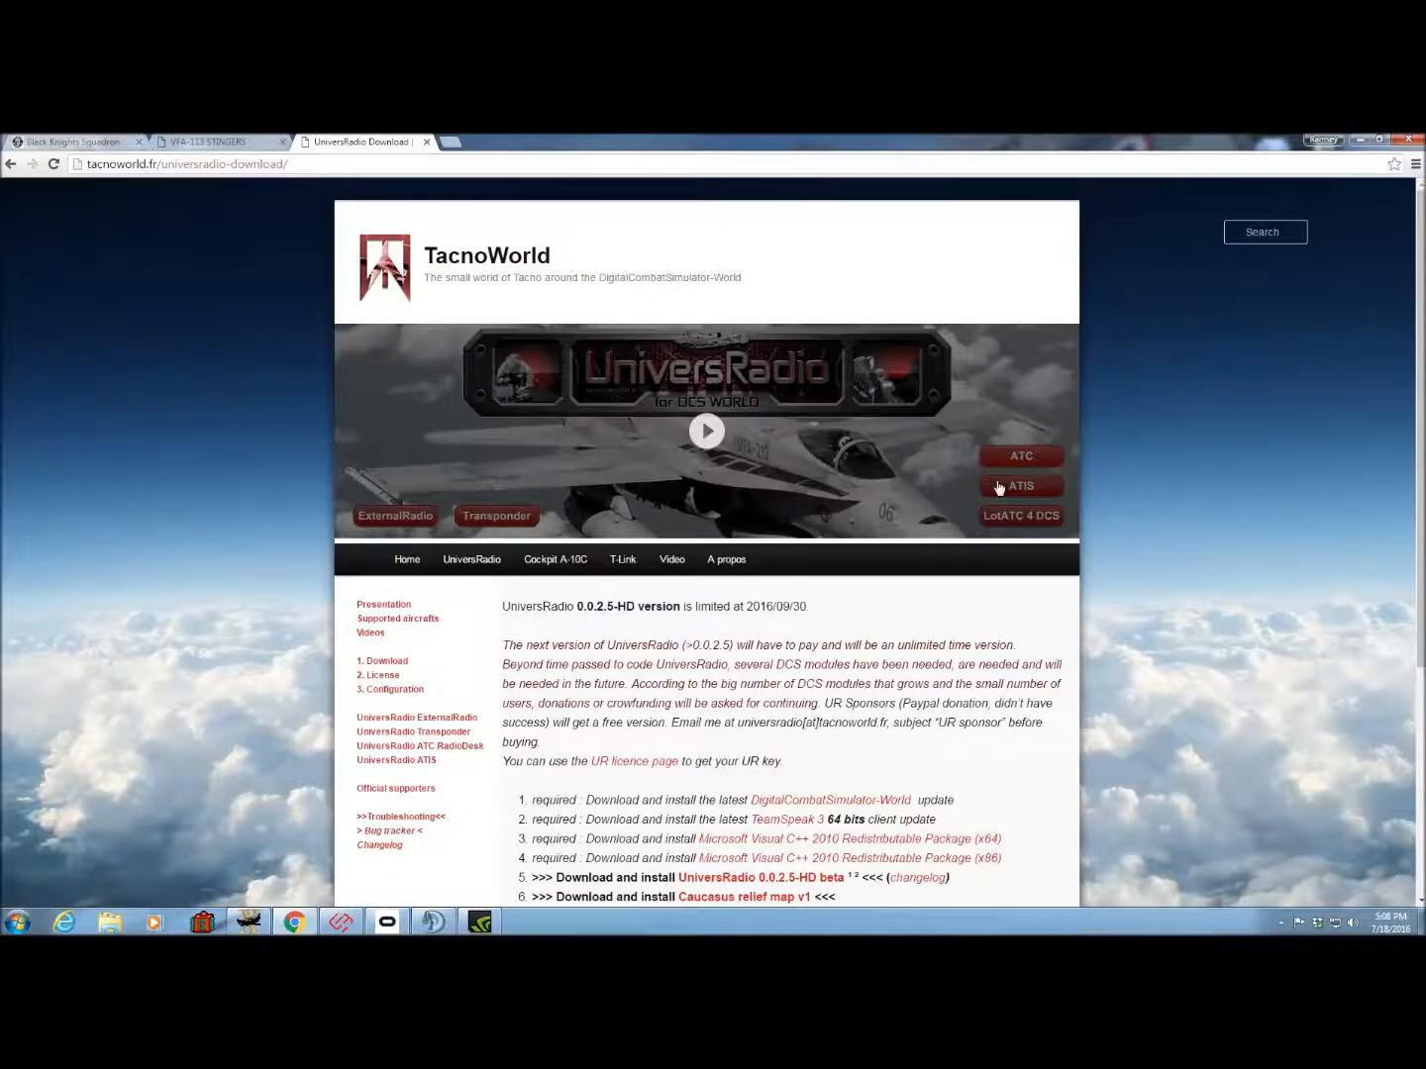
pyautogui.scroll(-3)
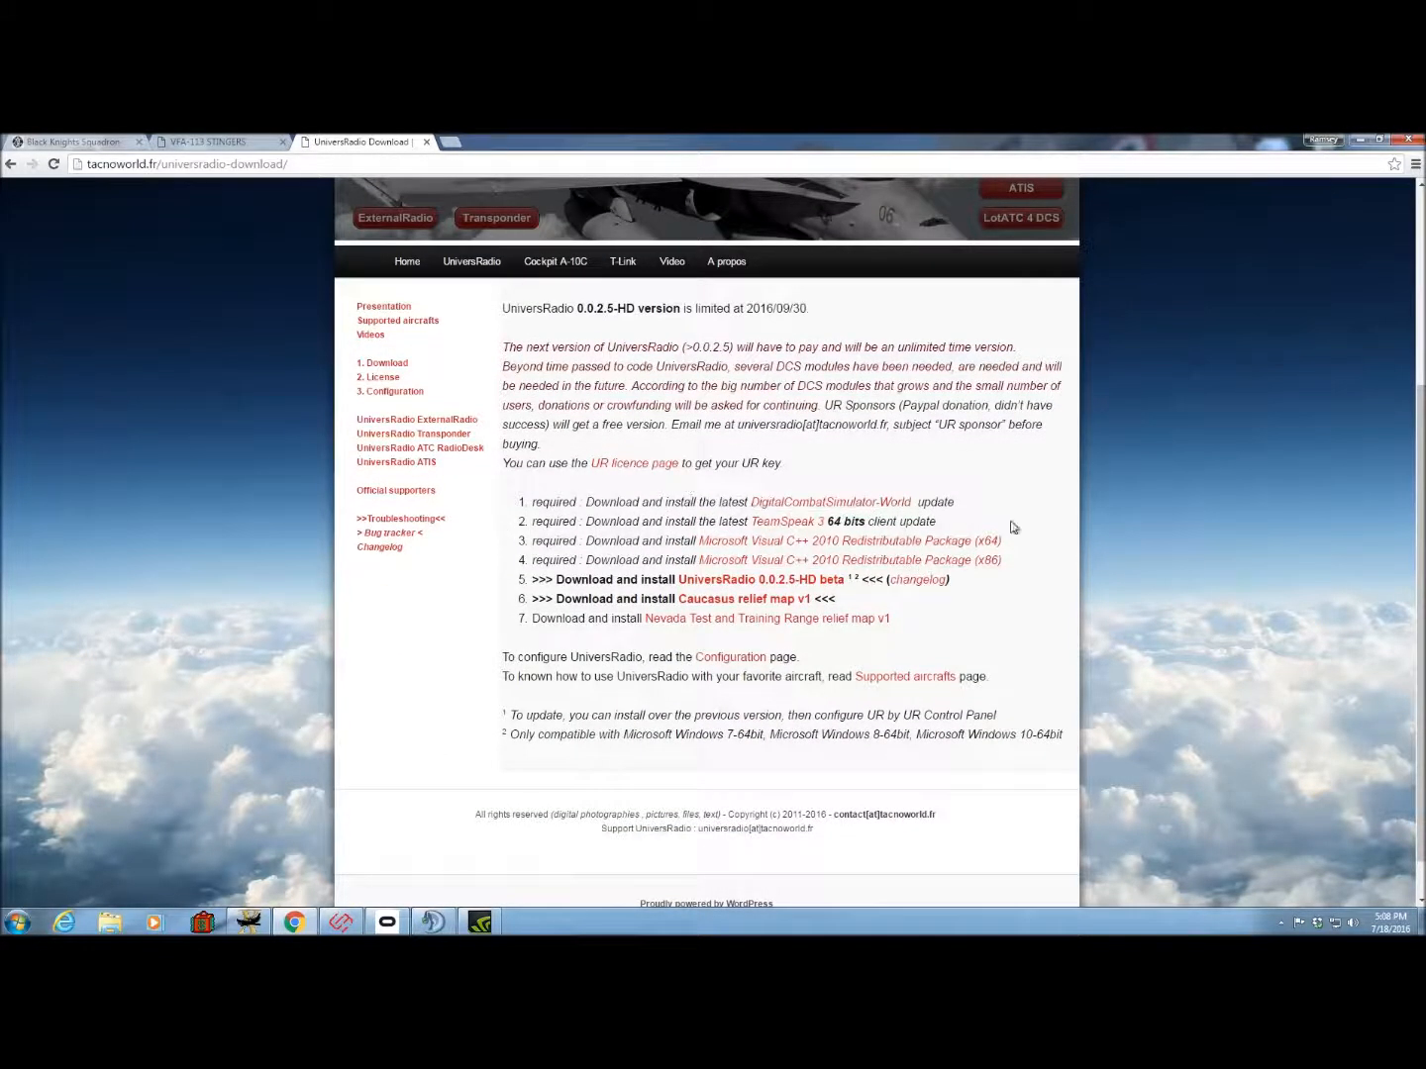
pyautogui.moveTo(786, 534)
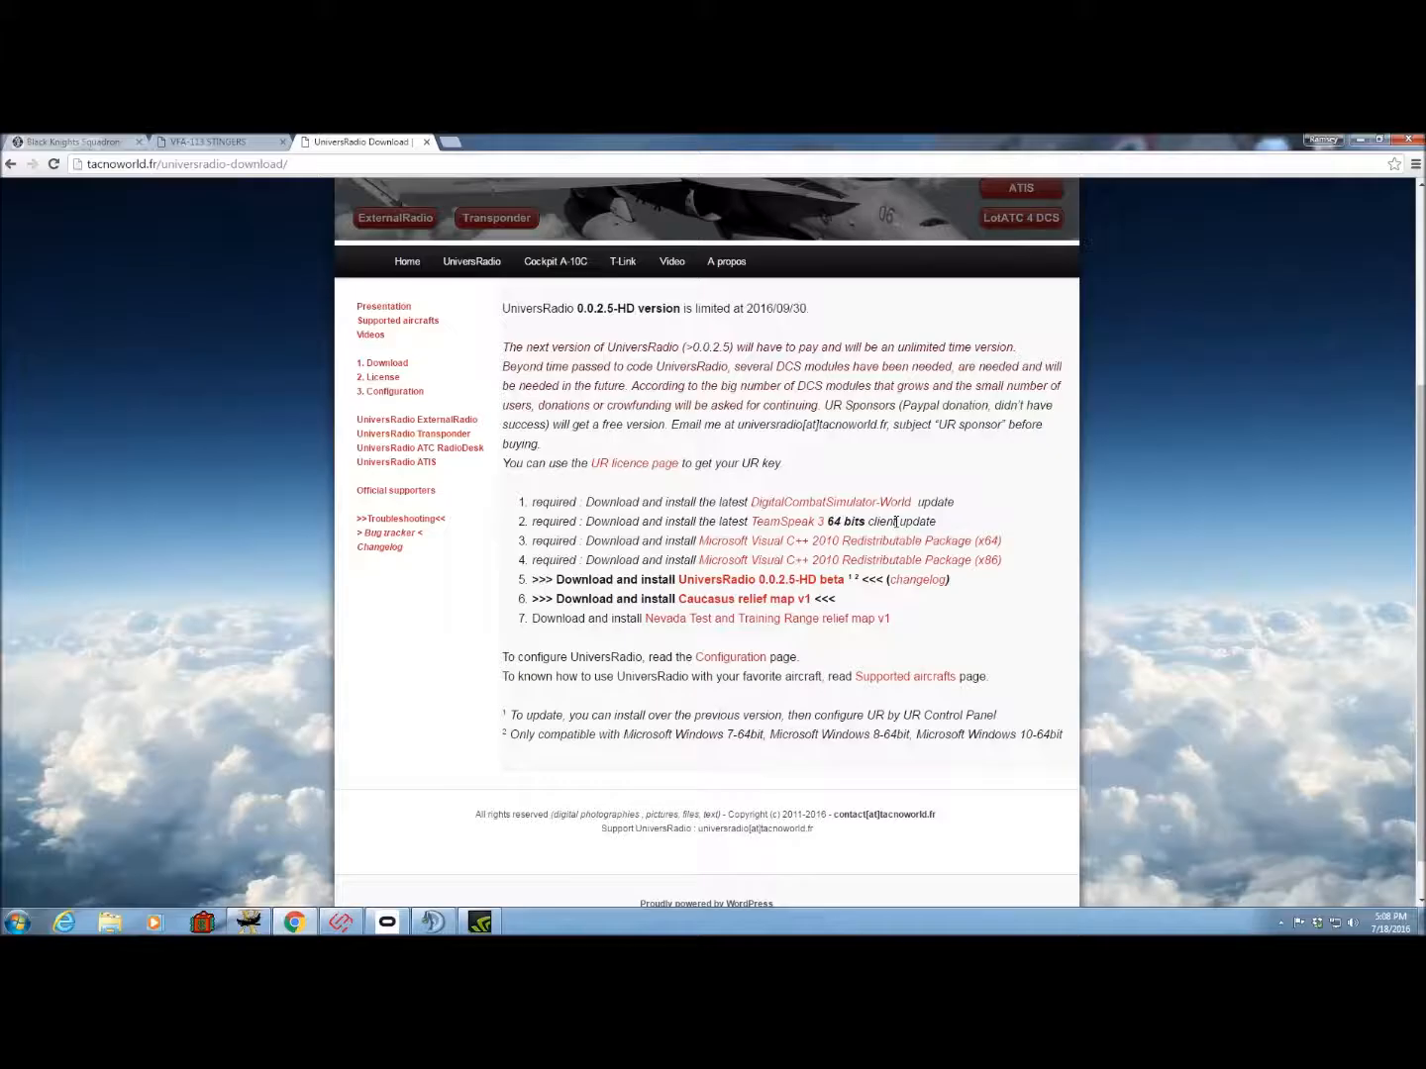
pyautogui.moveTo(774, 531)
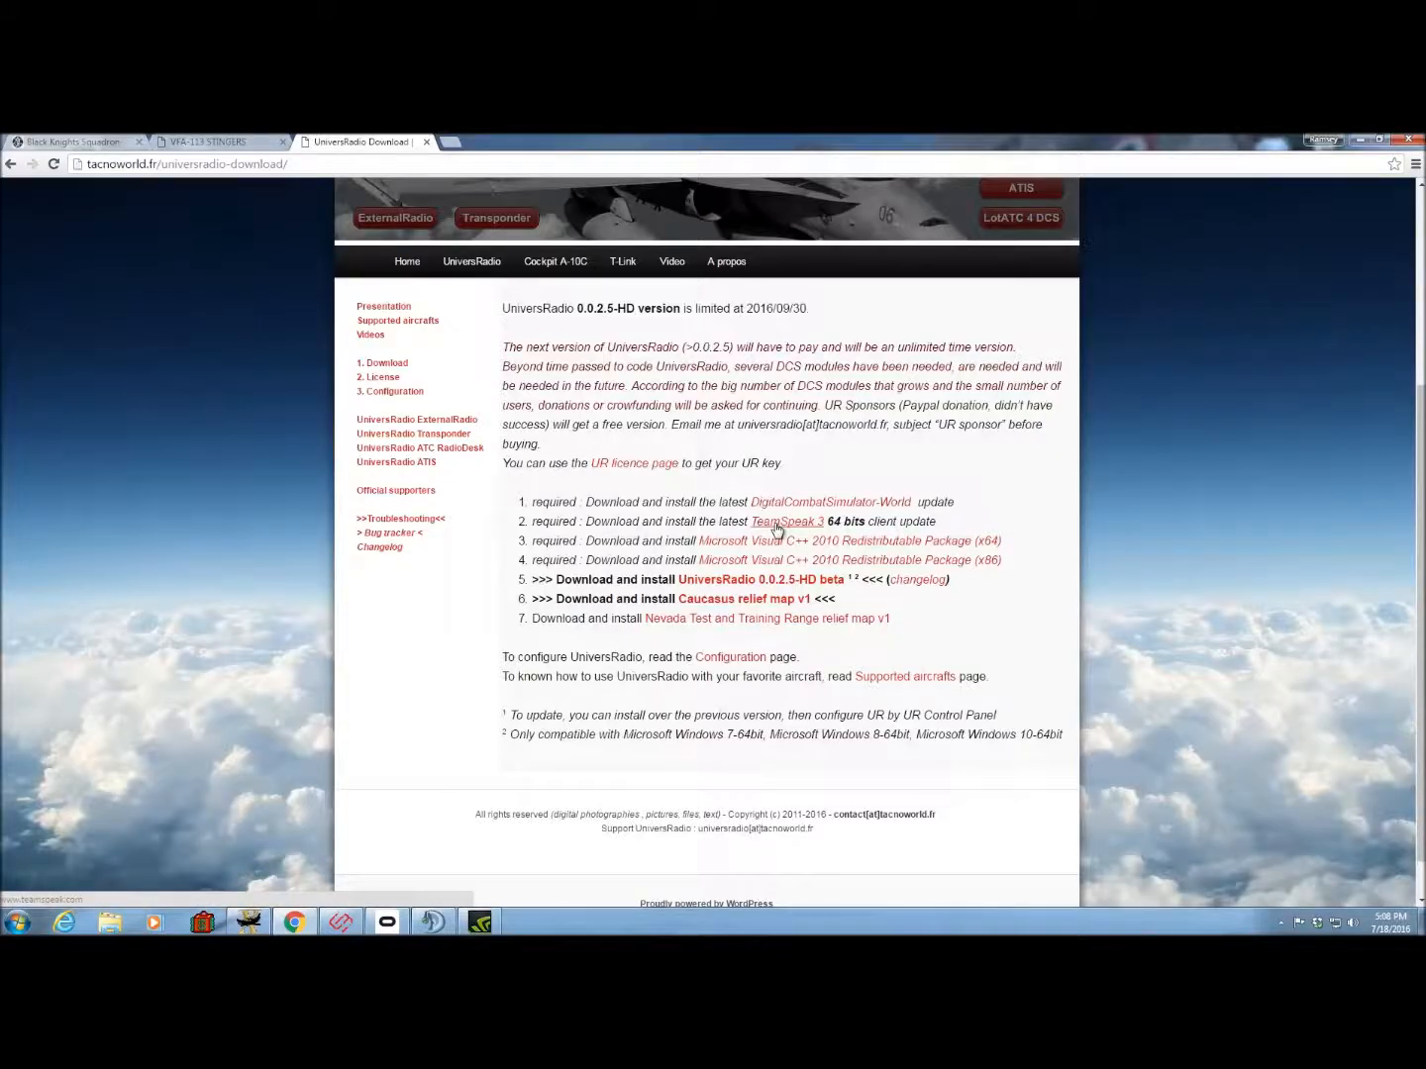
pyautogui.moveTo(830, 502)
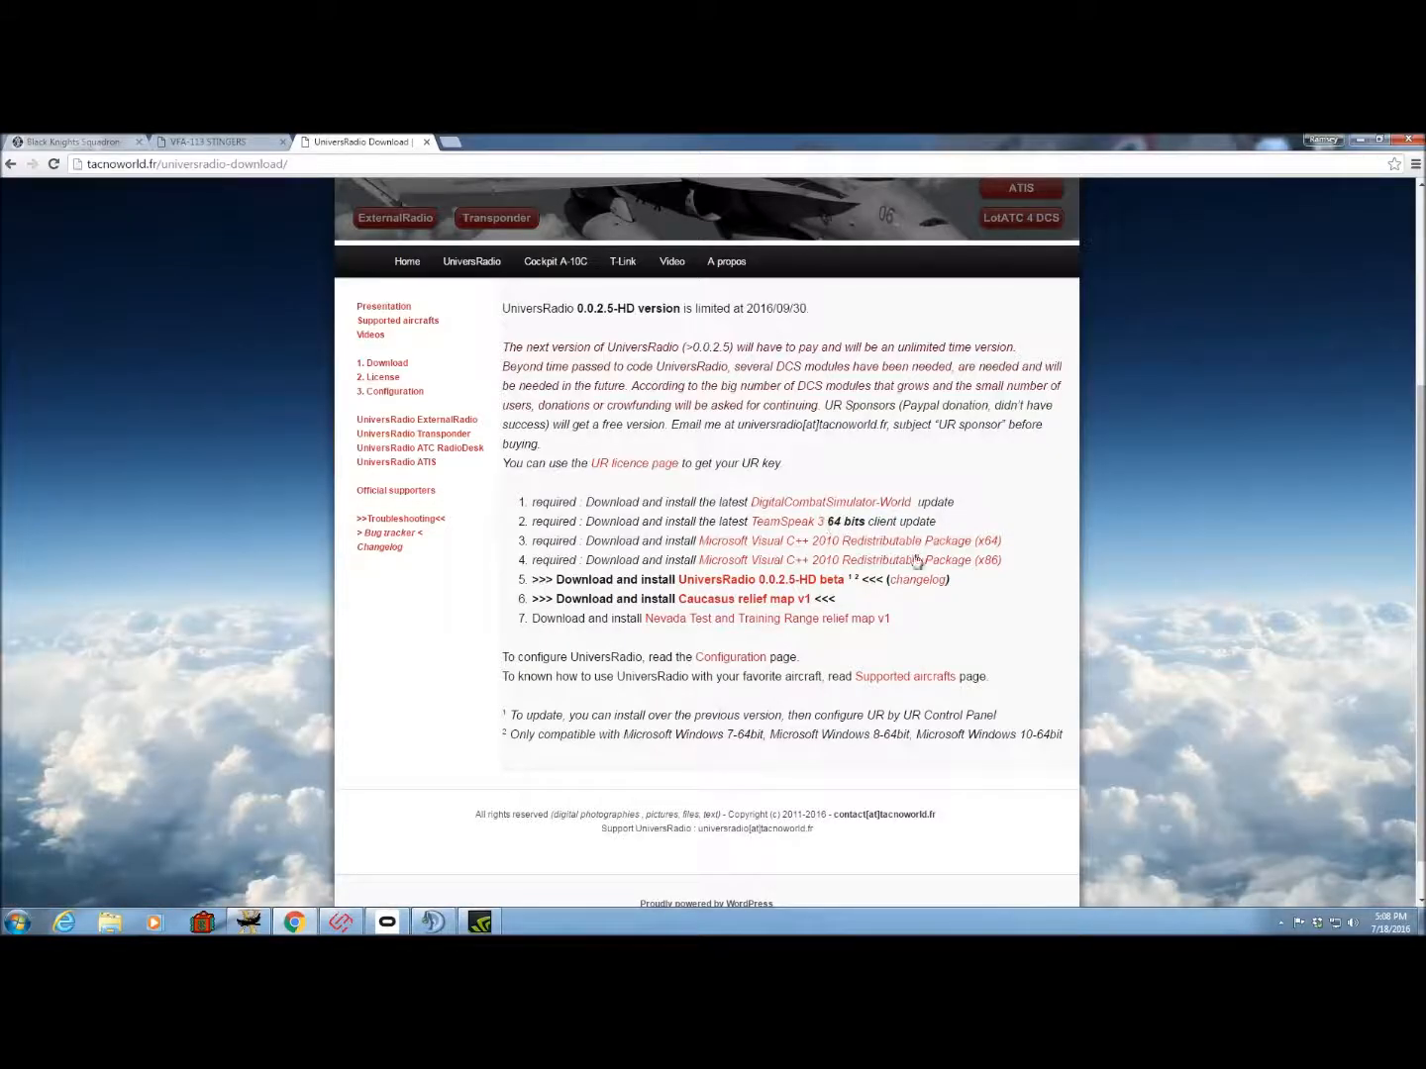
pyautogui.moveTo(787, 520)
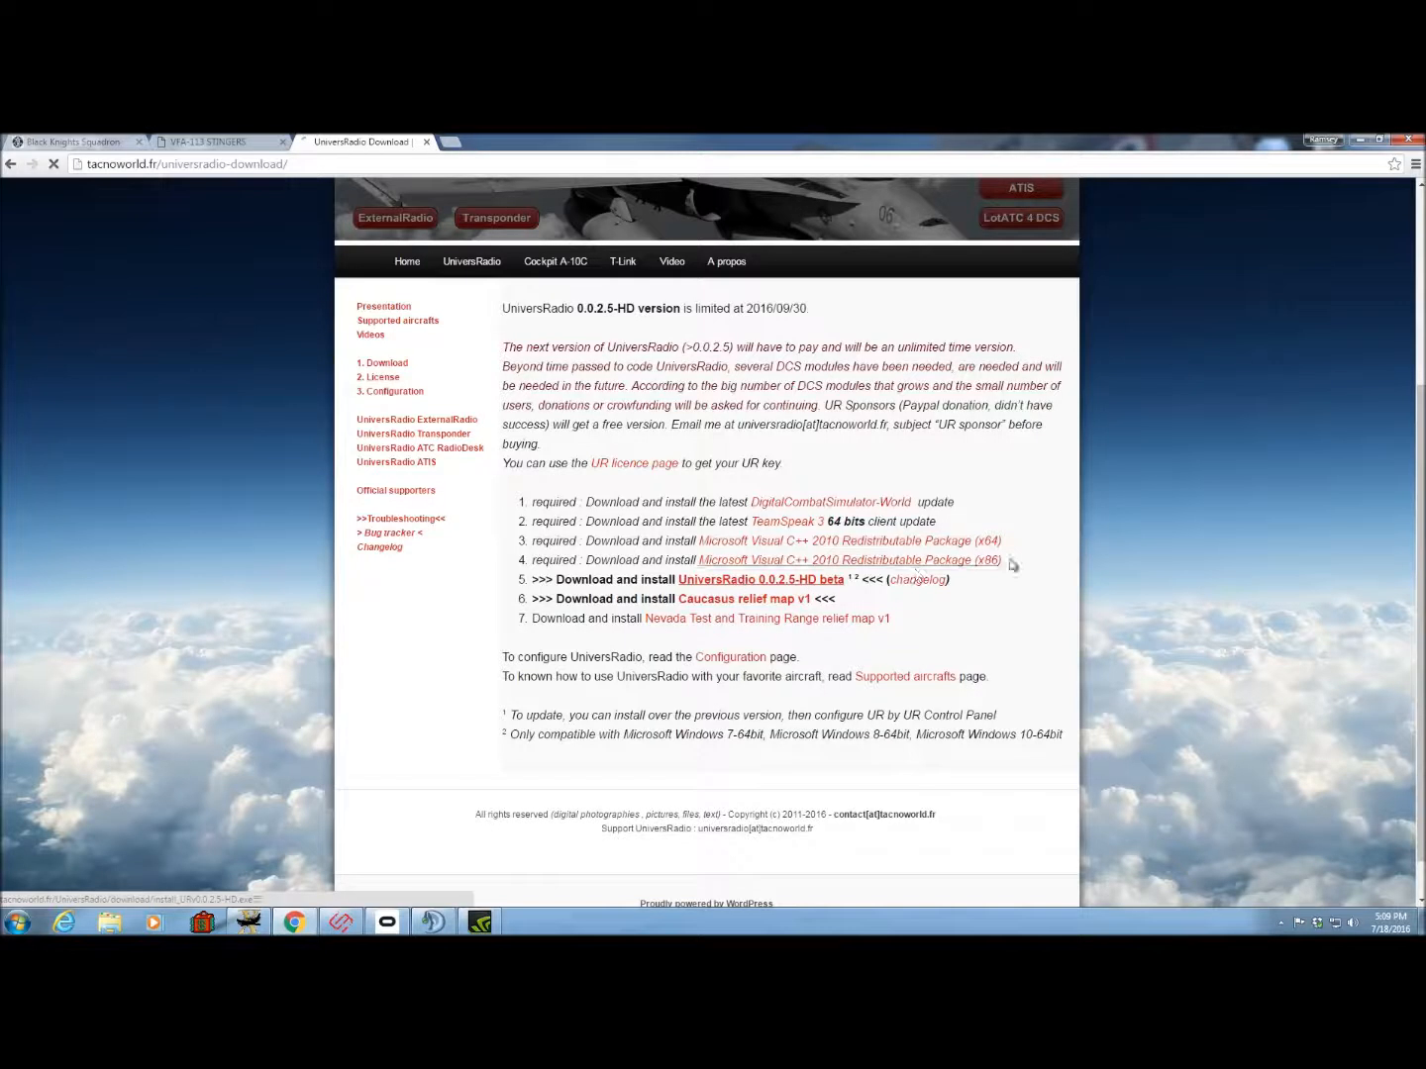
# Download the UniversRadio 0.0.2.5-HD beta installer and the Caucasus relief map v1 installer.
pyautogui.click(760, 578)
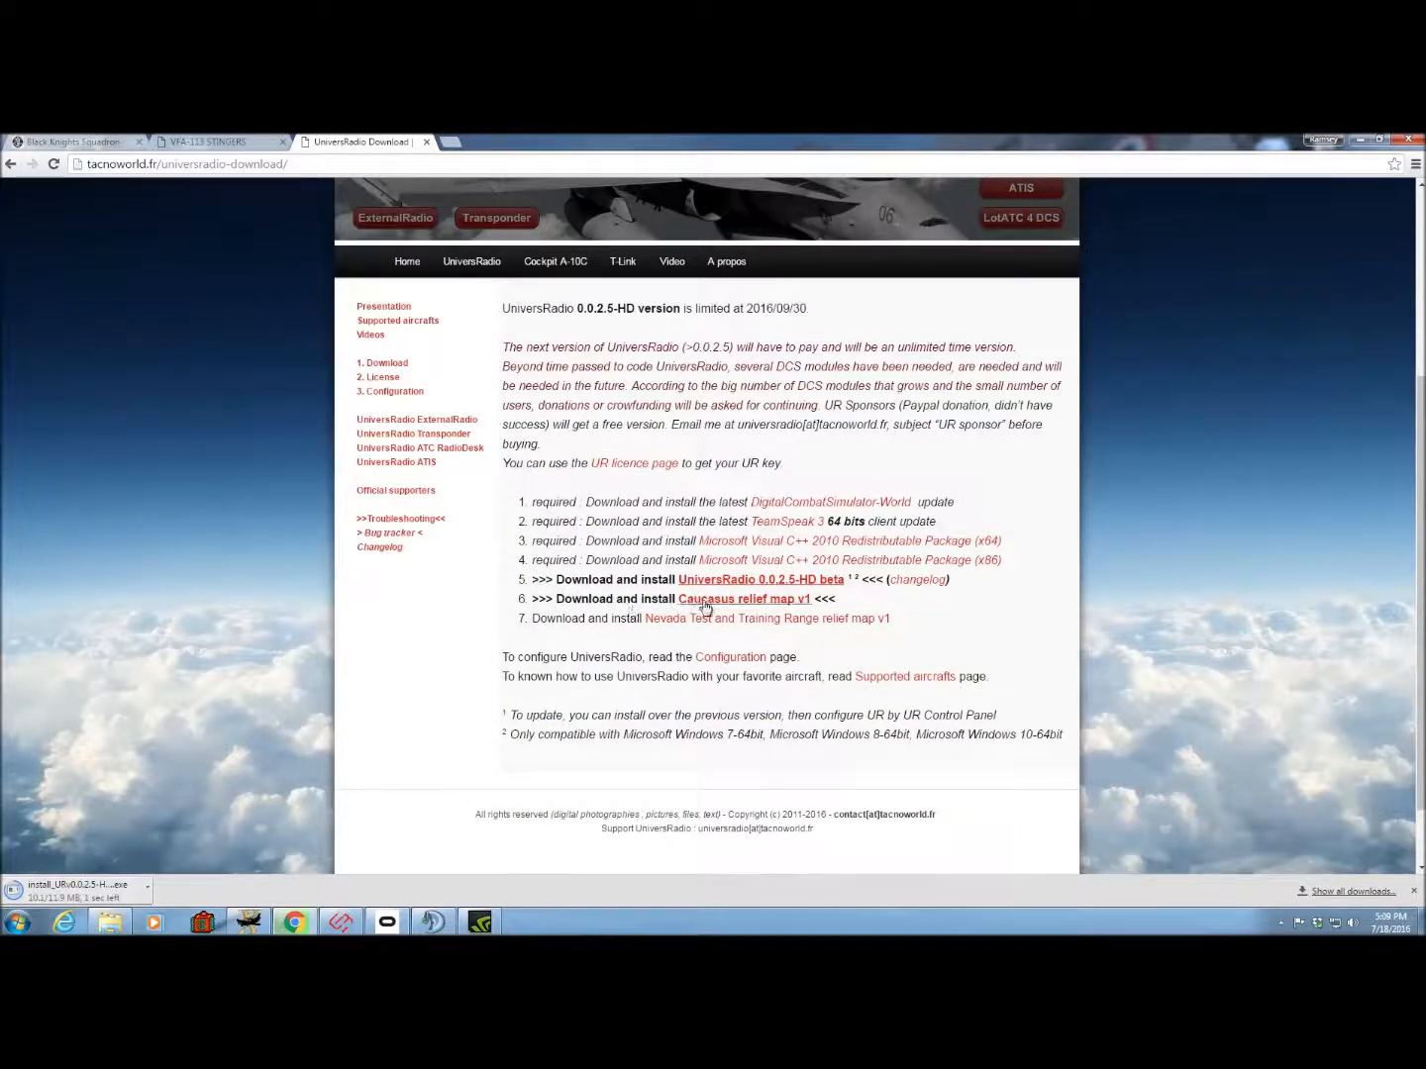
pyautogui.click(744, 598)
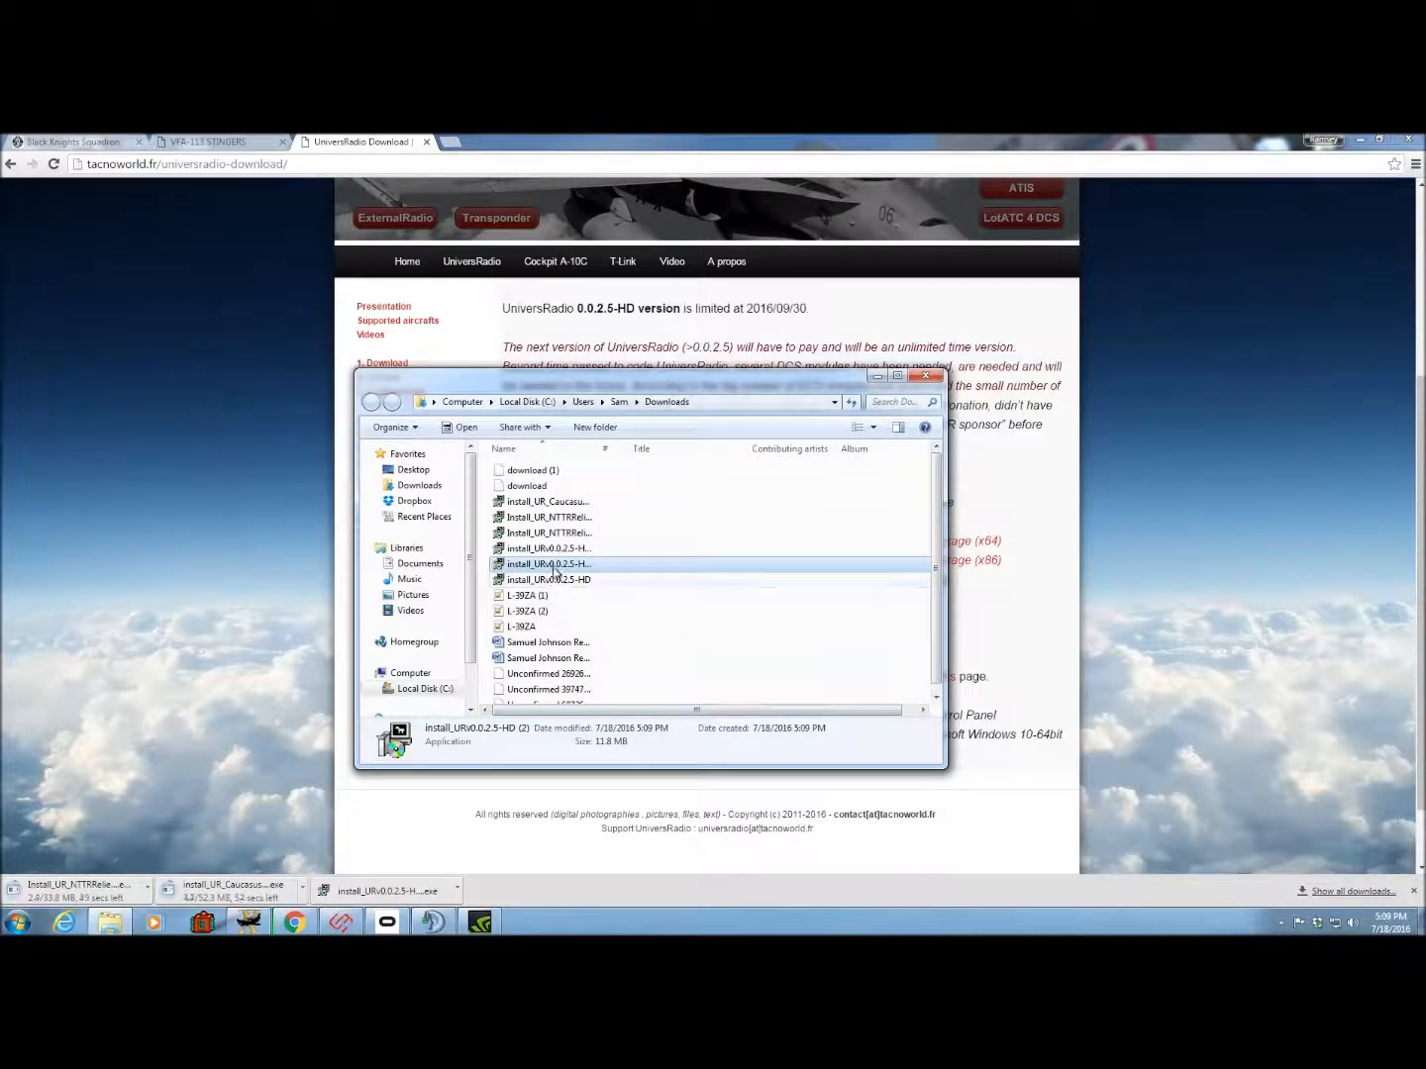
# Launch the UniversRadio and Nevada map installers, dismiss each license screen, and close Downloads.
pyautogui.doubleClick(548, 563)
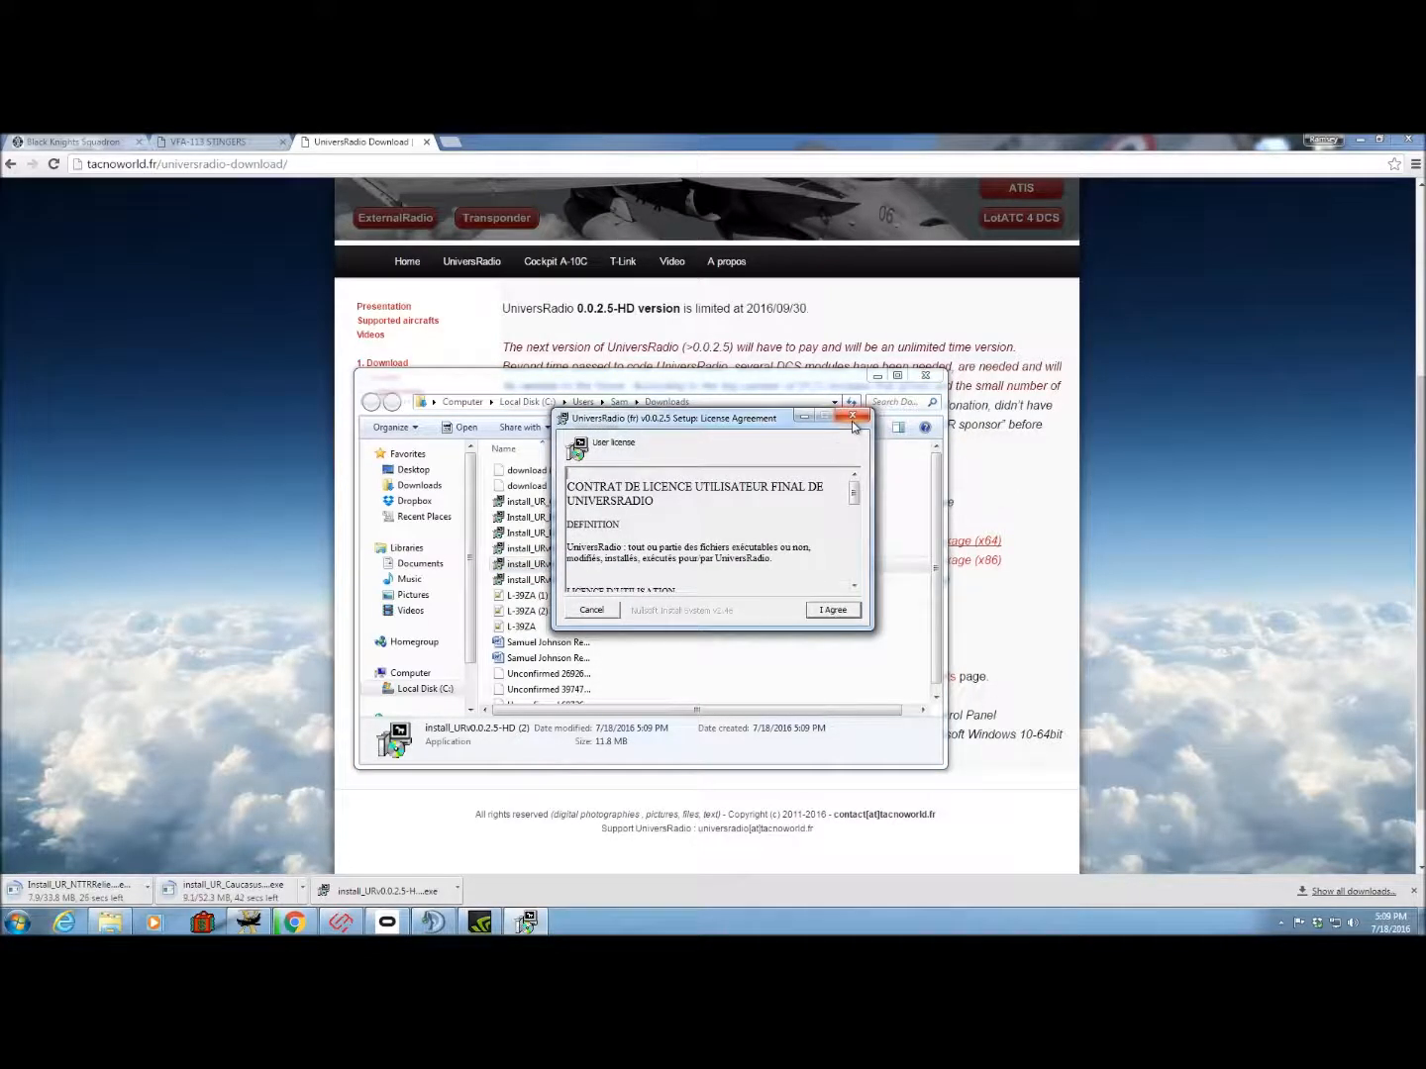
pyautogui.moveTo(854, 416)
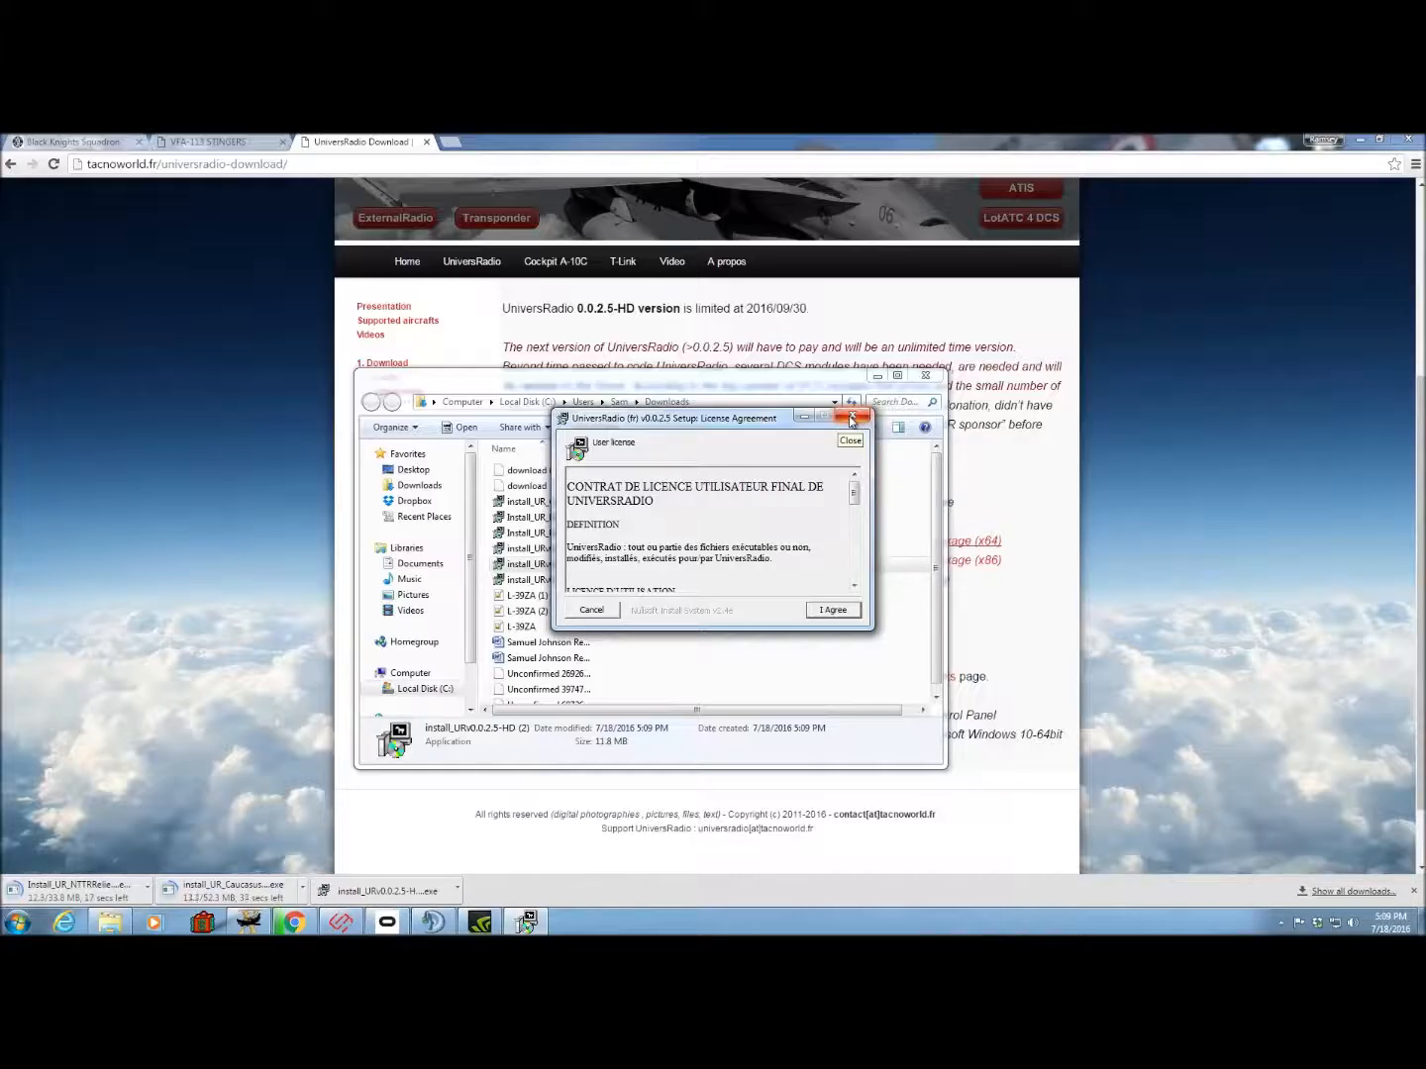
pyautogui.click(849, 415)
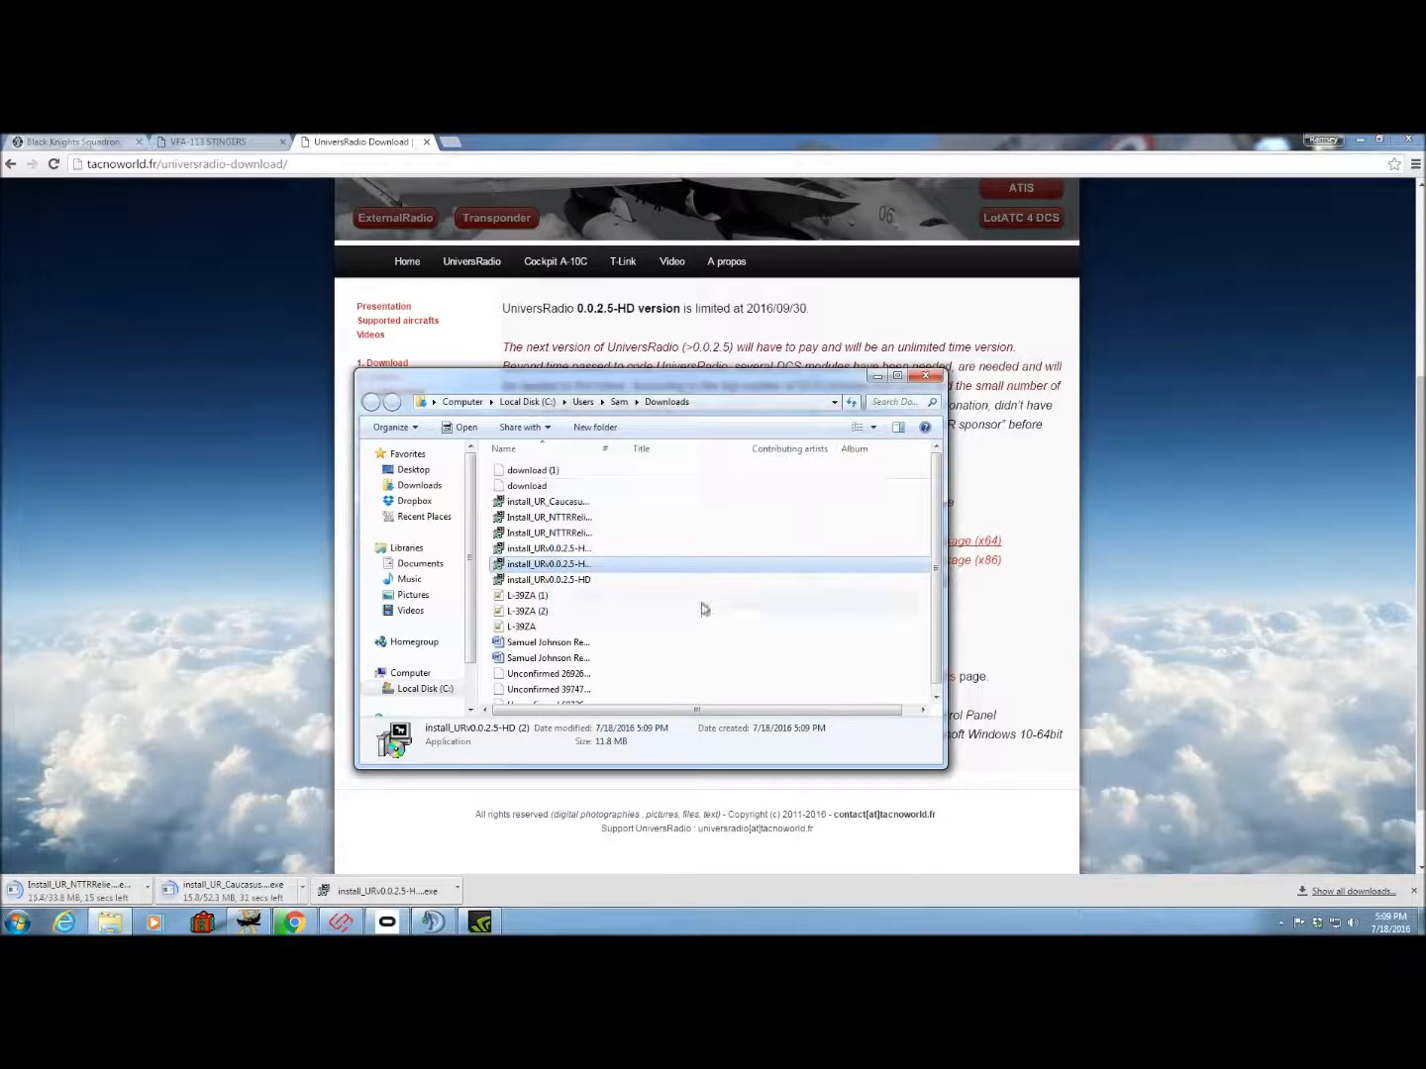
pyautogui.click(548, 533)
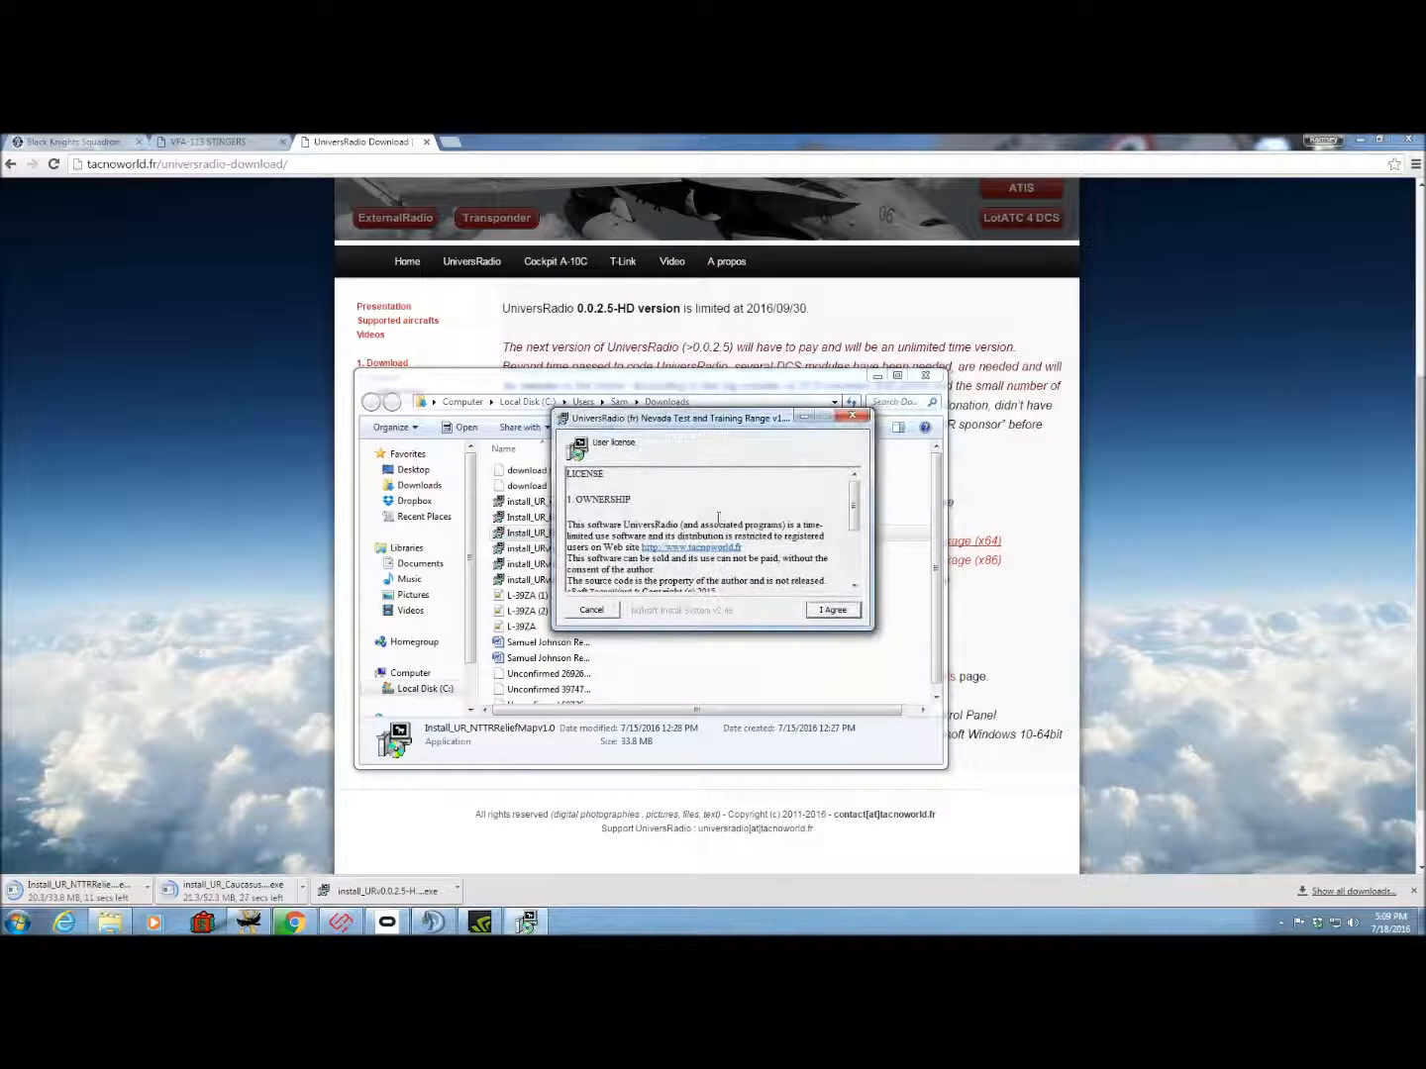
pyautogui.click(590, 610)
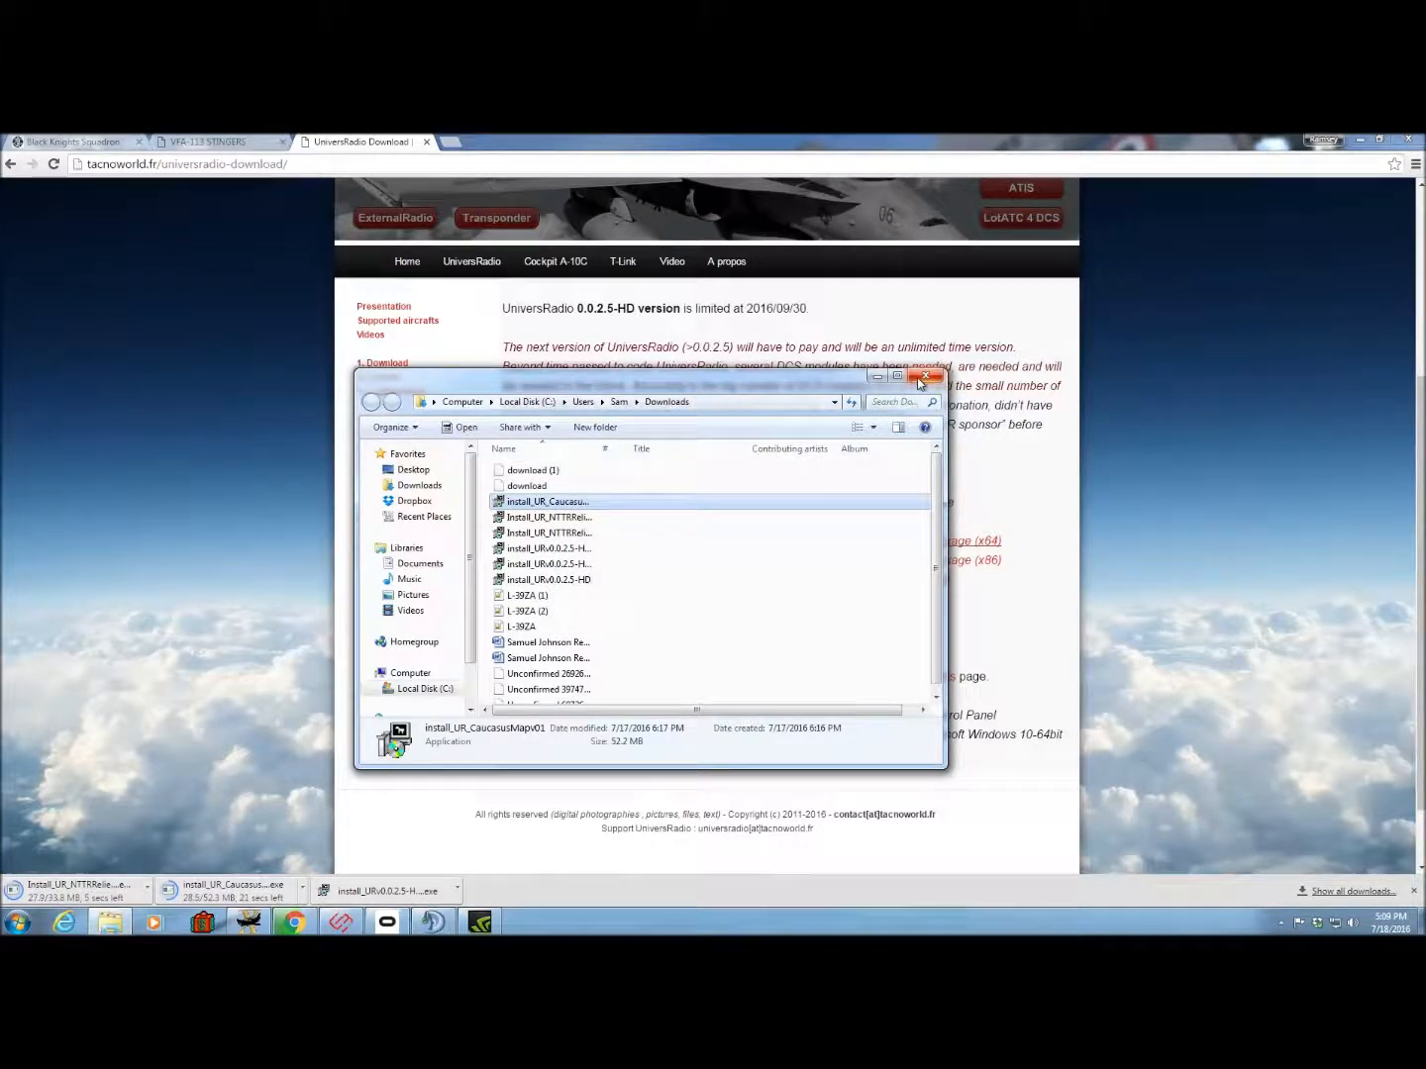
pyautogui.click(923, 376)
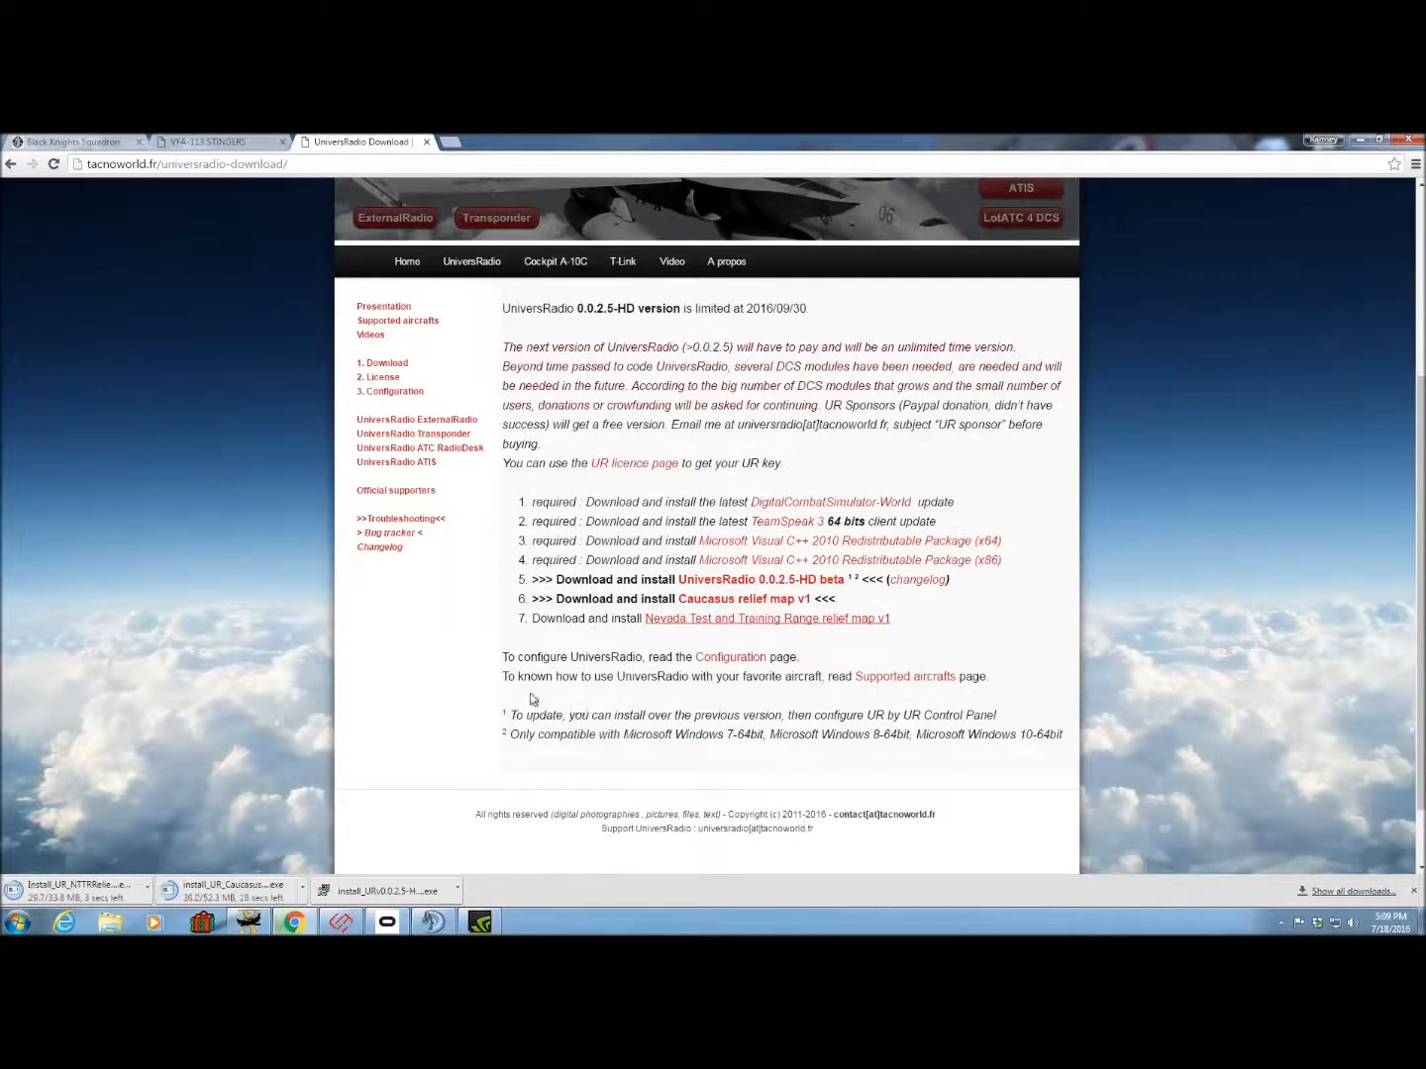
# Show the '3. Configuration' page scrolled to the 'What you have to do' steps.
pyautogui.scroll(-3)
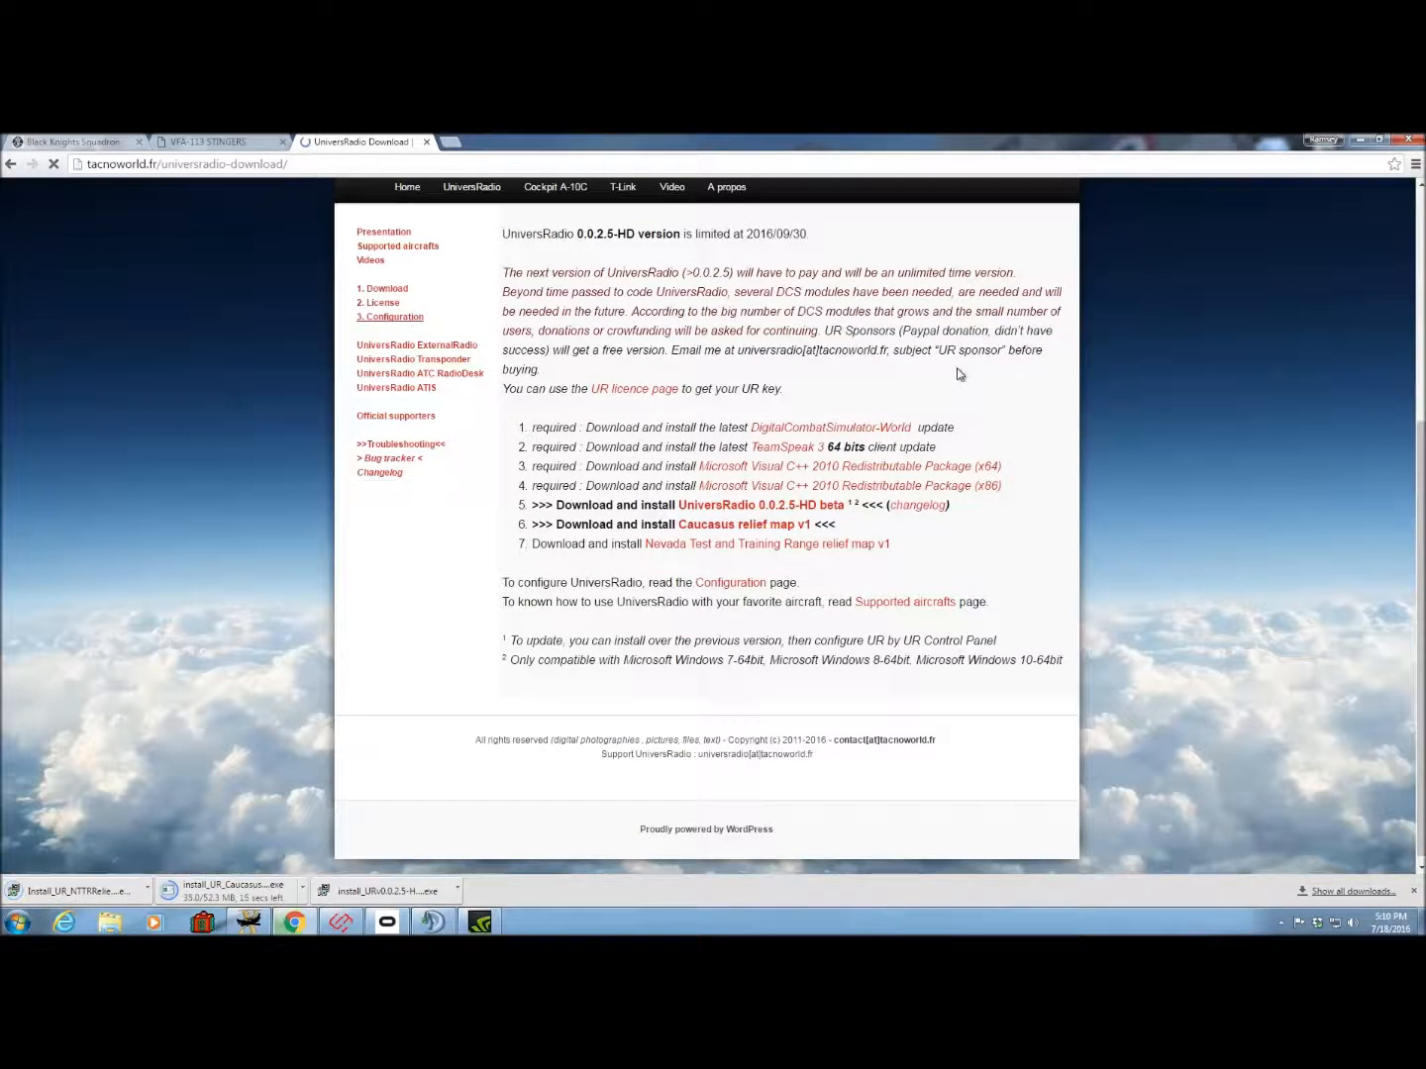
pyautogui.click(388, 317)
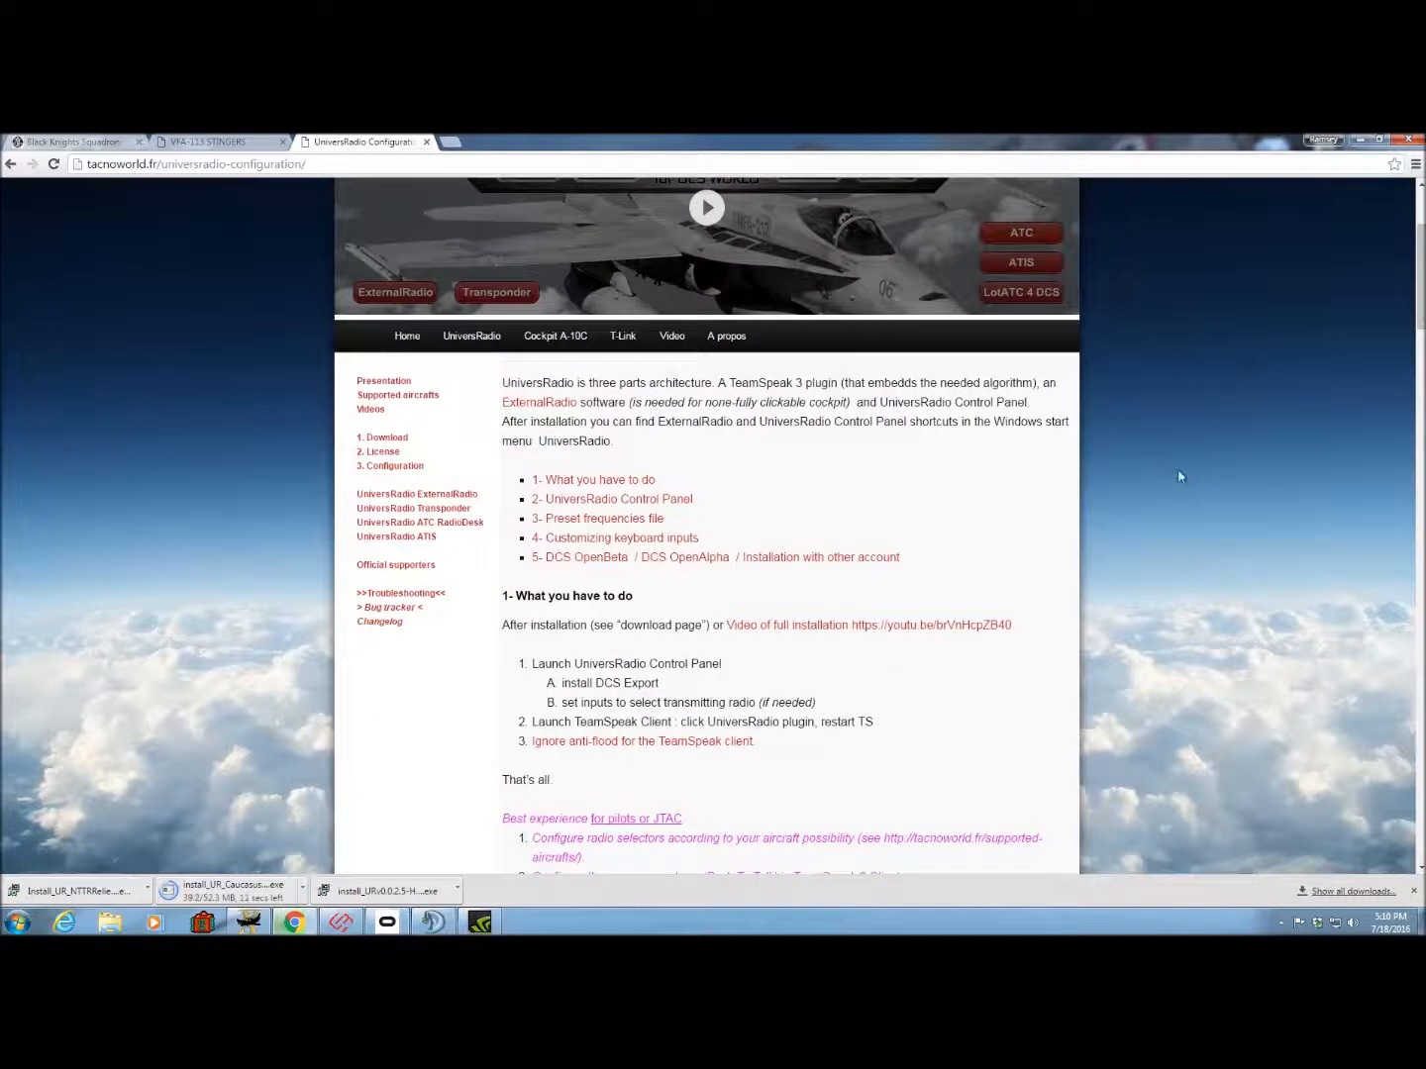
pyautogui.scroll(-3)
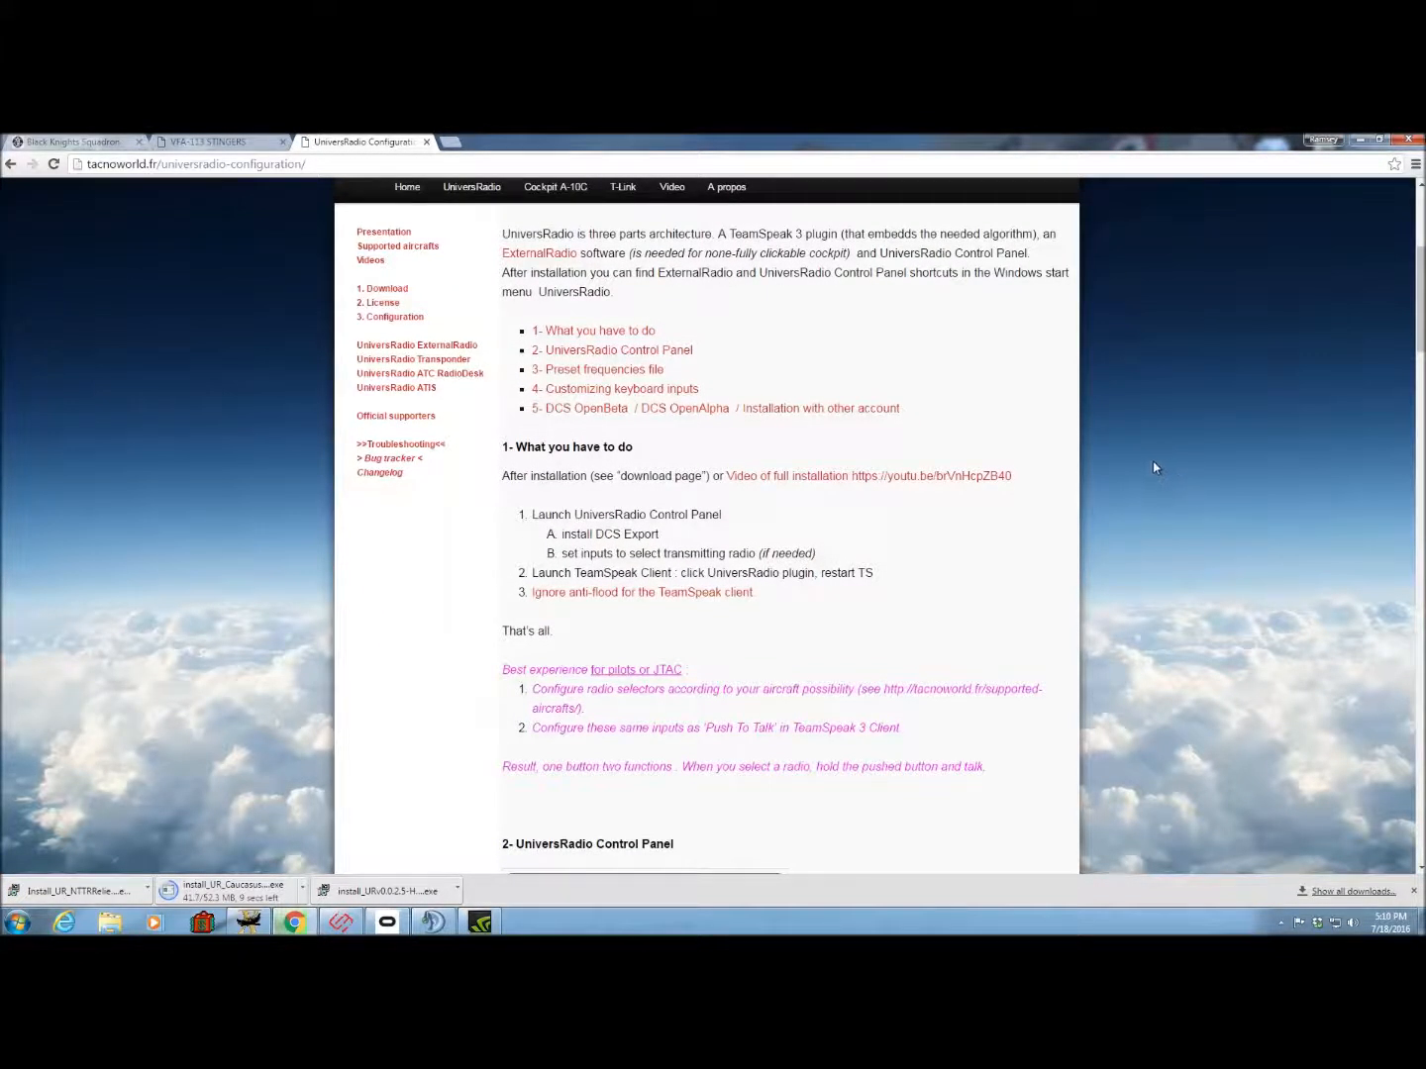
# Run UniversRadio Control Panel from Start > All Programs > UniversRadio.
pyautogui.click(16, 922)
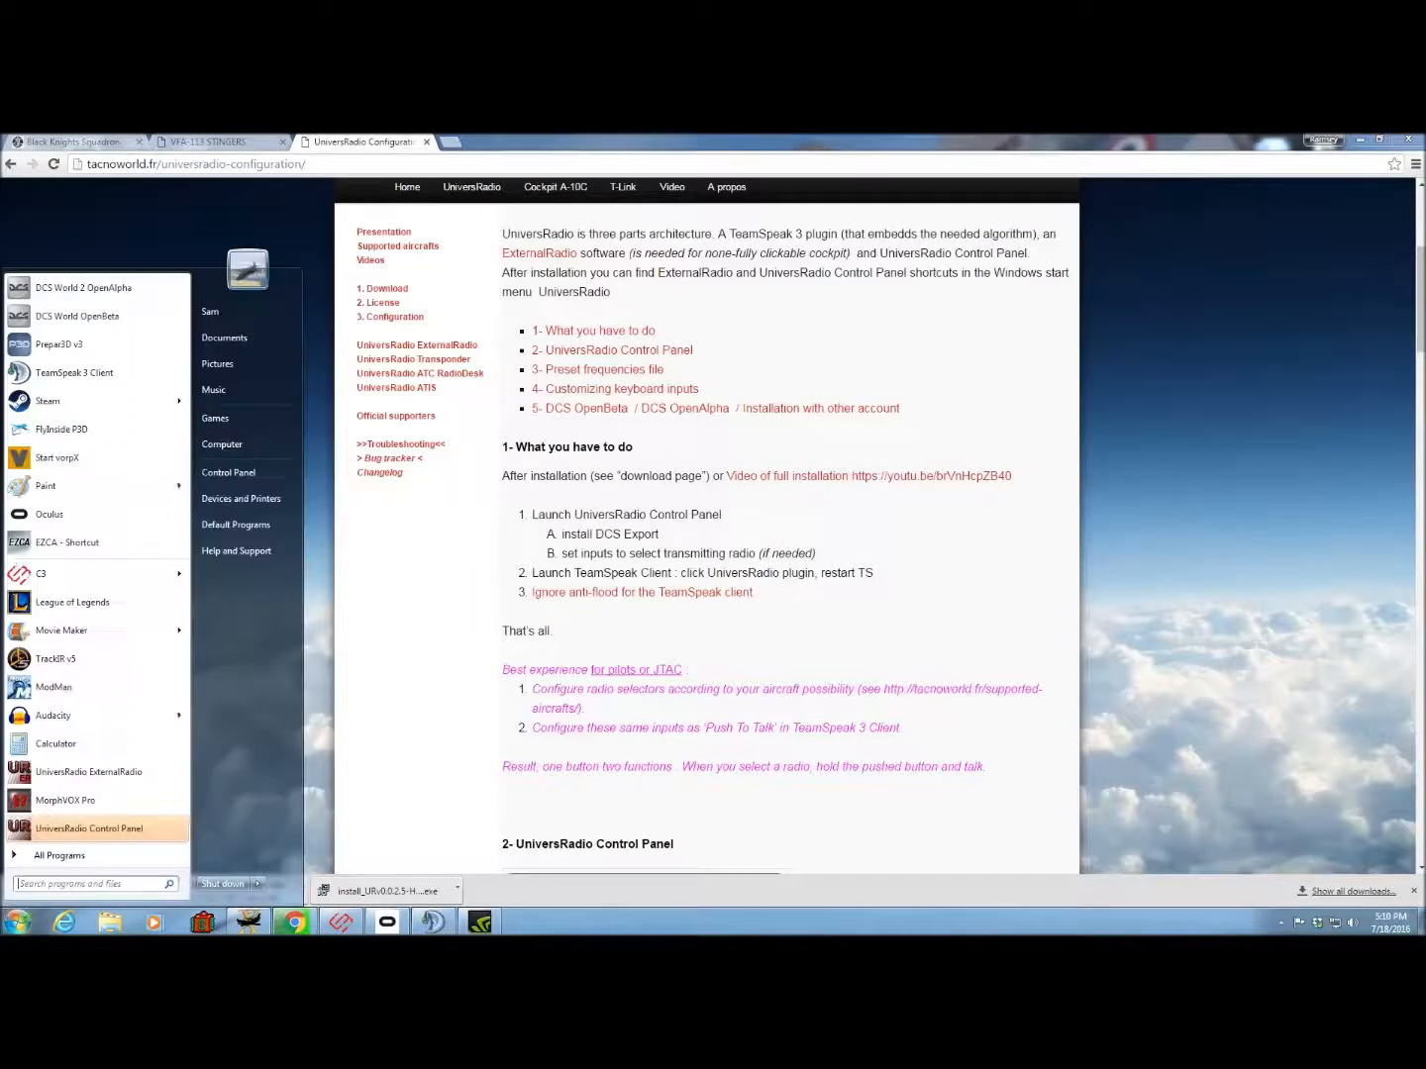
pyautogui.click(59, 855)
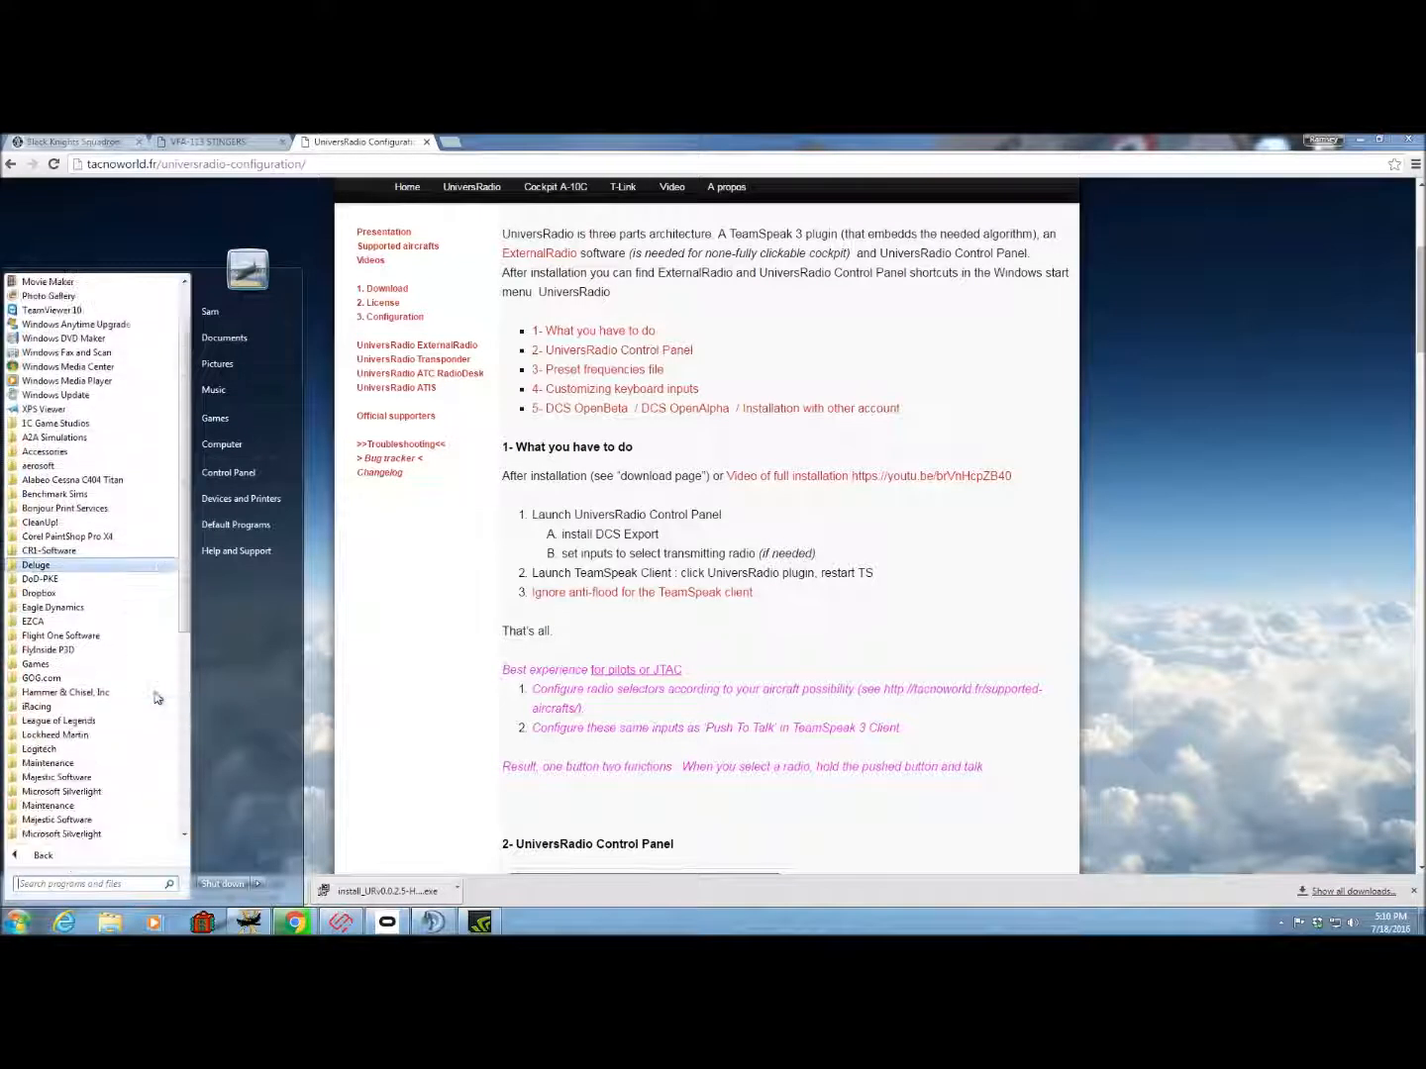
pyautogui.scroll(-3)
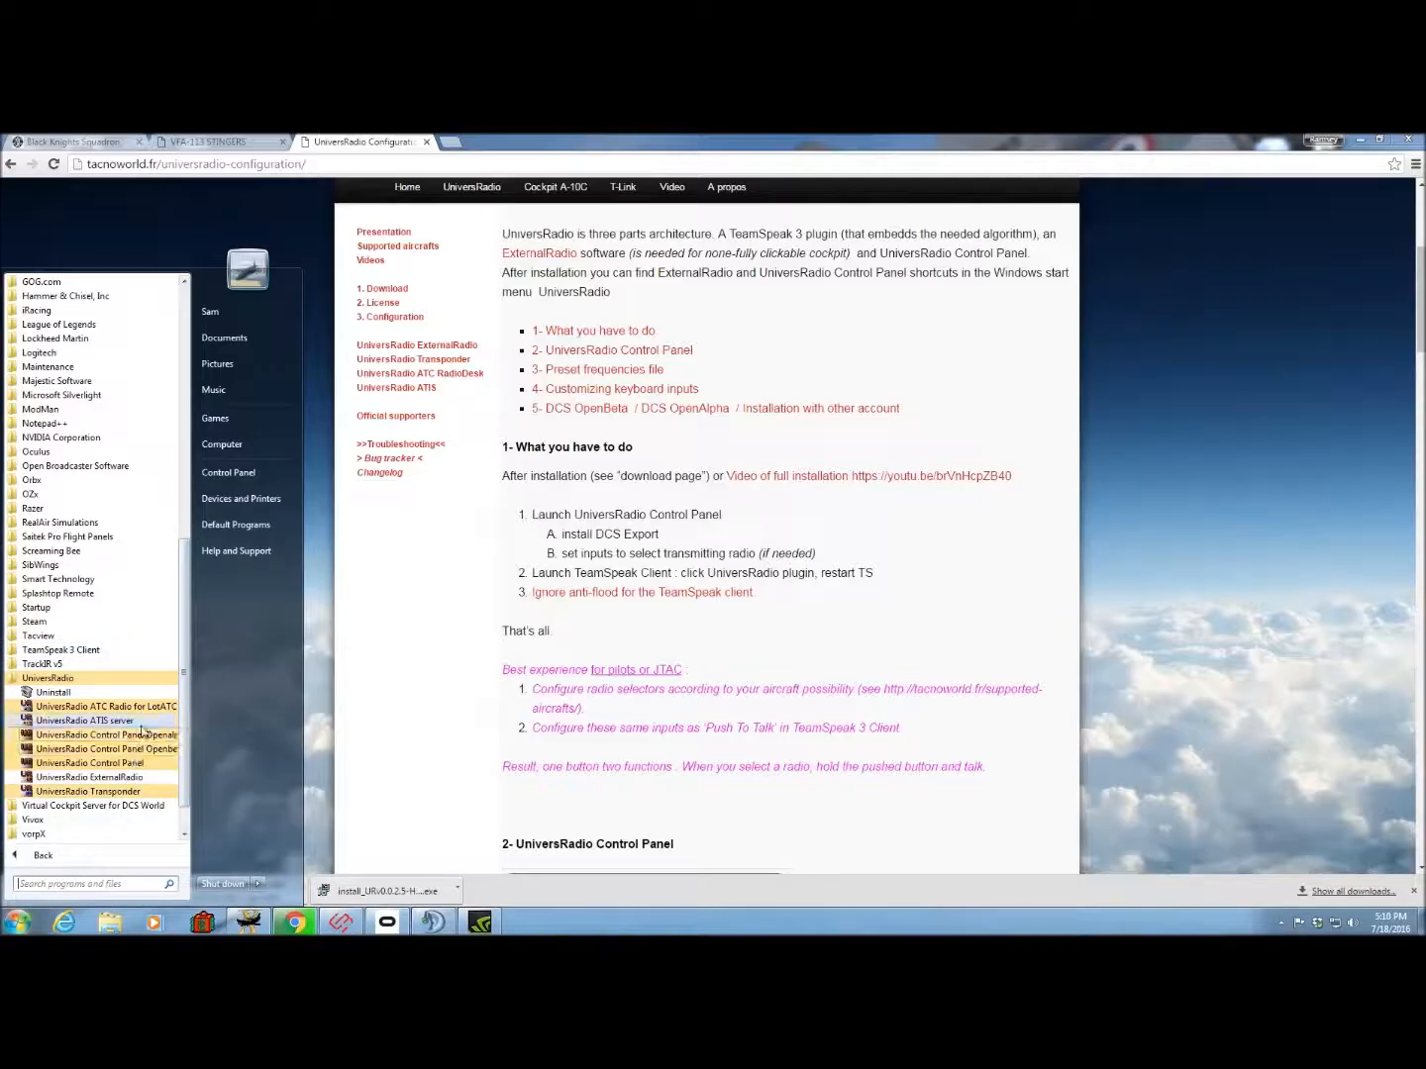
pyautogui.rightClick(89, 762)
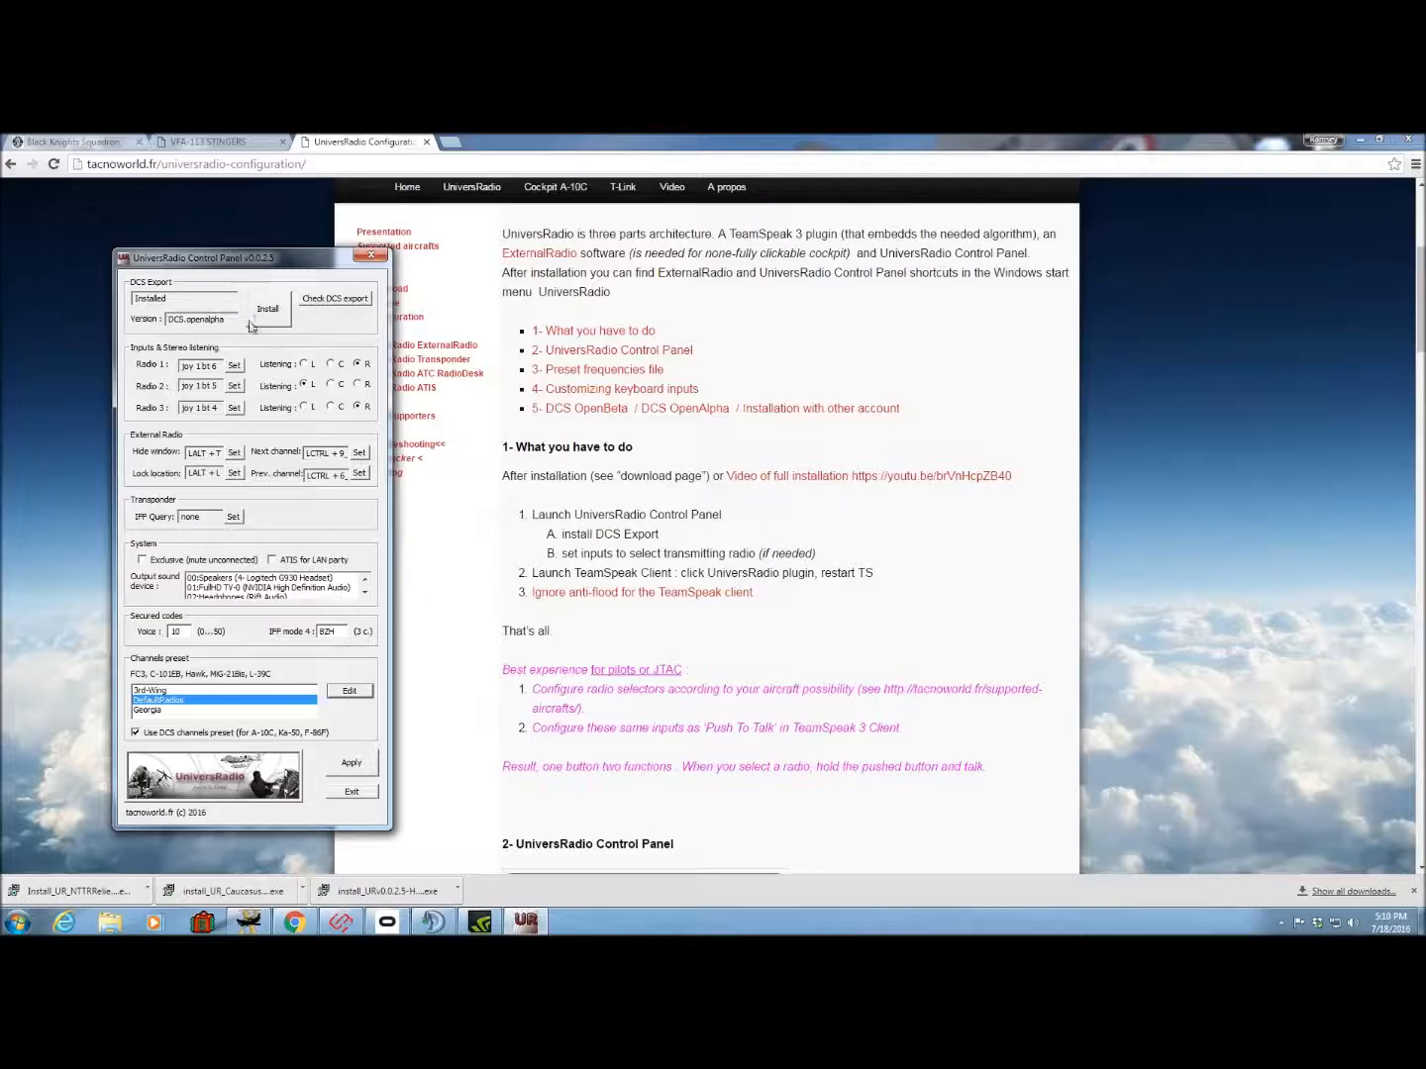
pyautogui.click(268, 309)
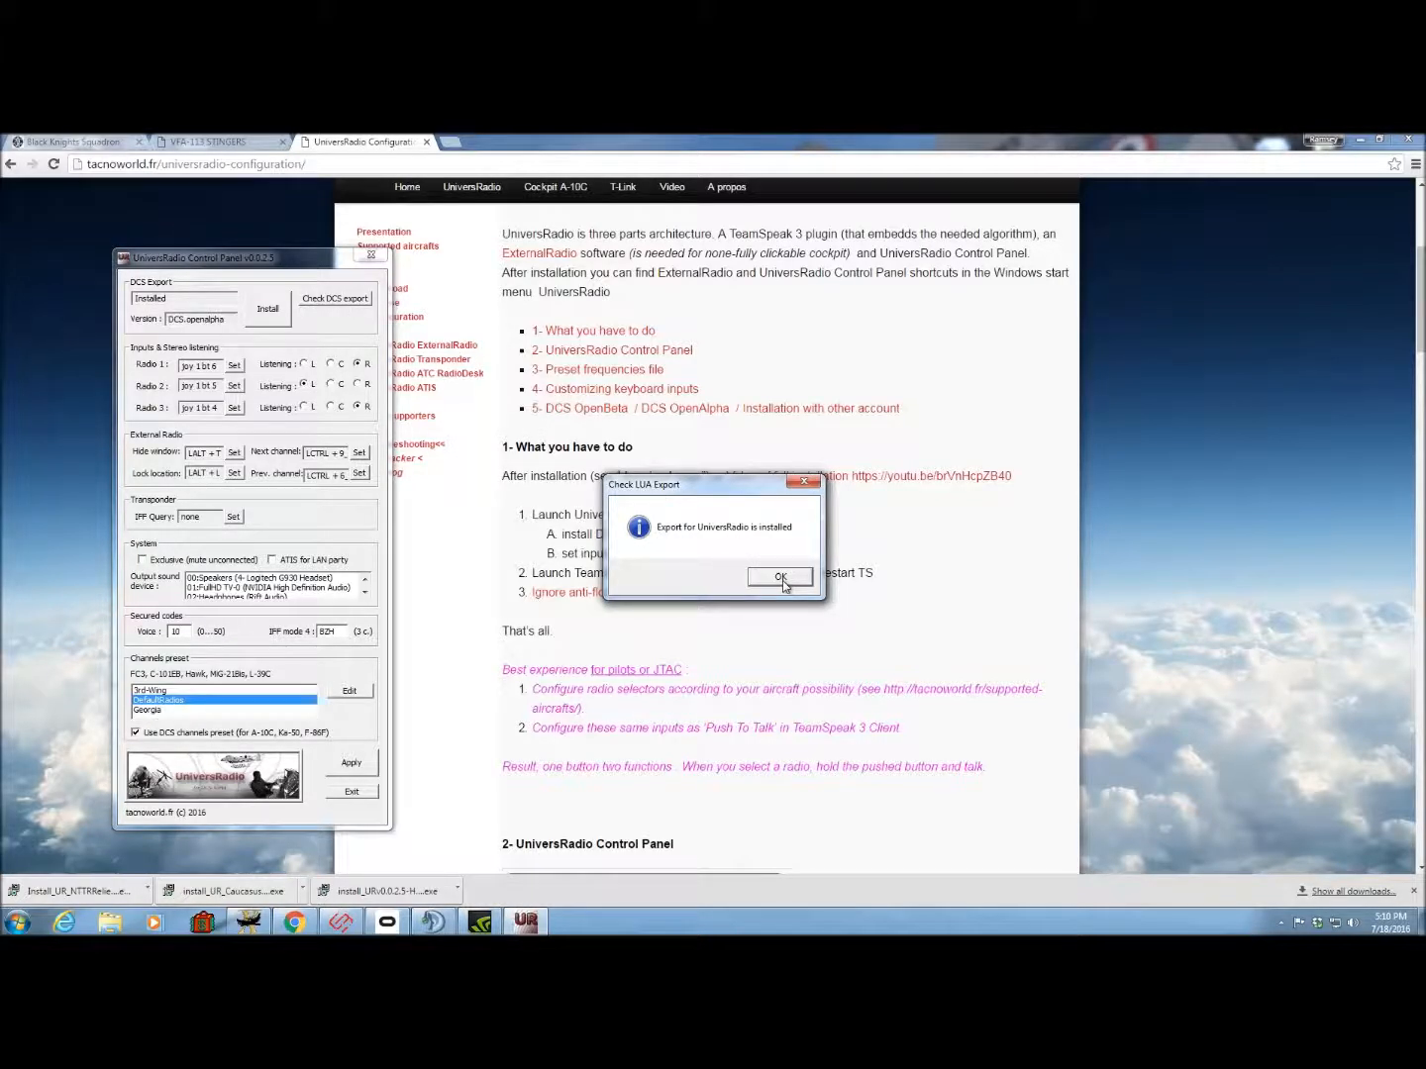
pyautogui.click(780, 577)
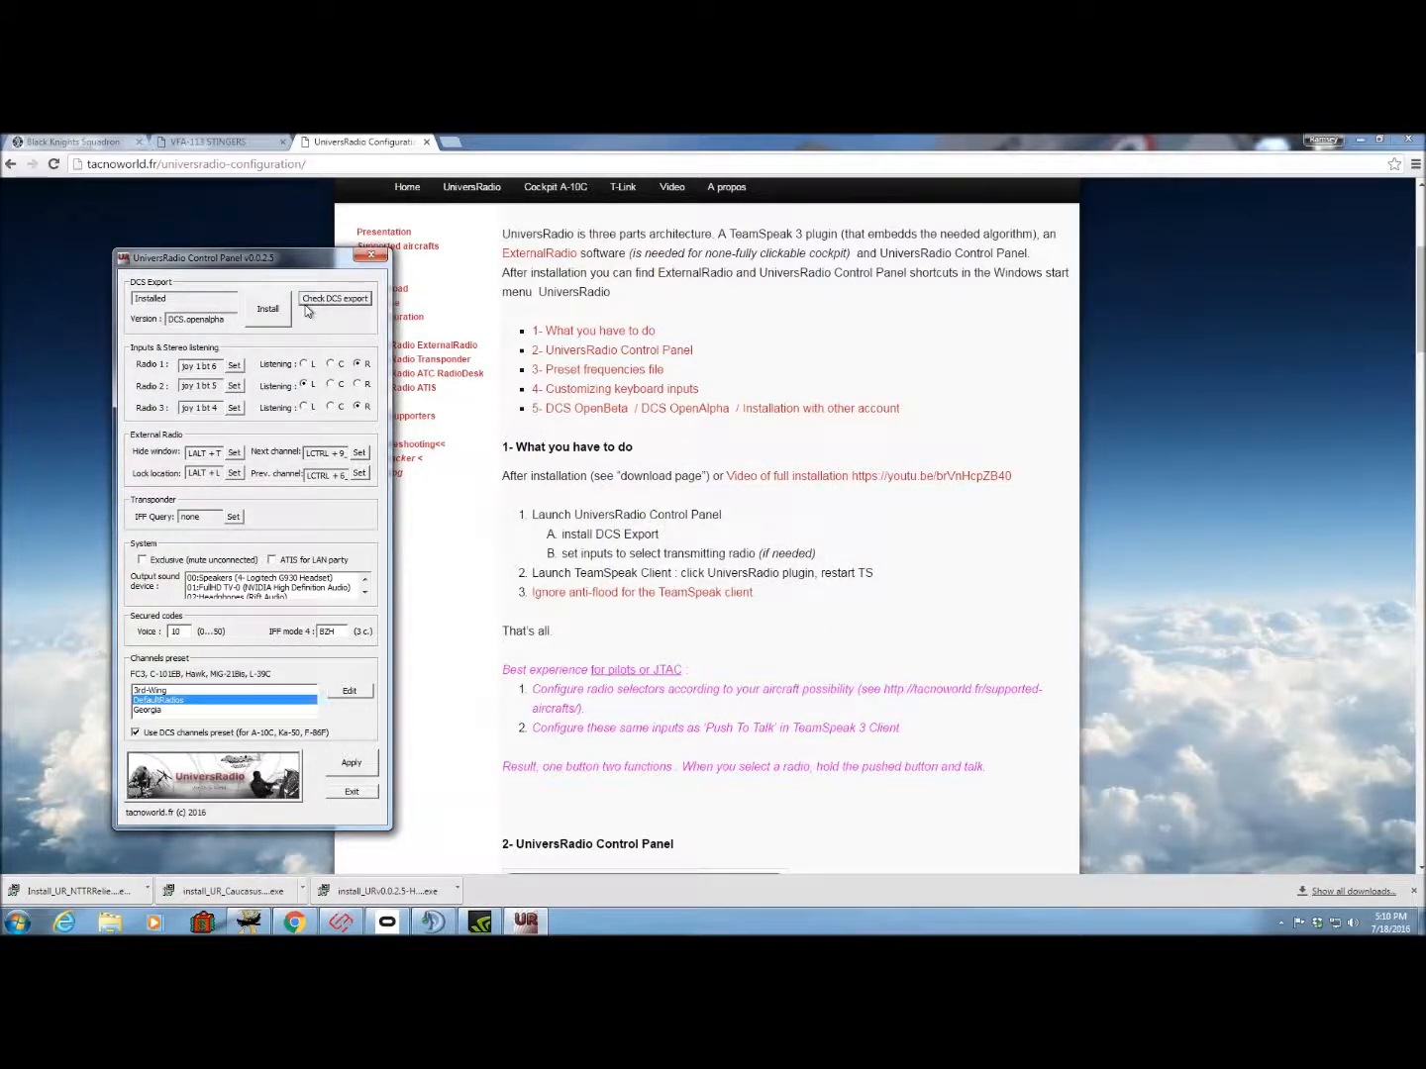
pyautogui.moveTo(204, 344)
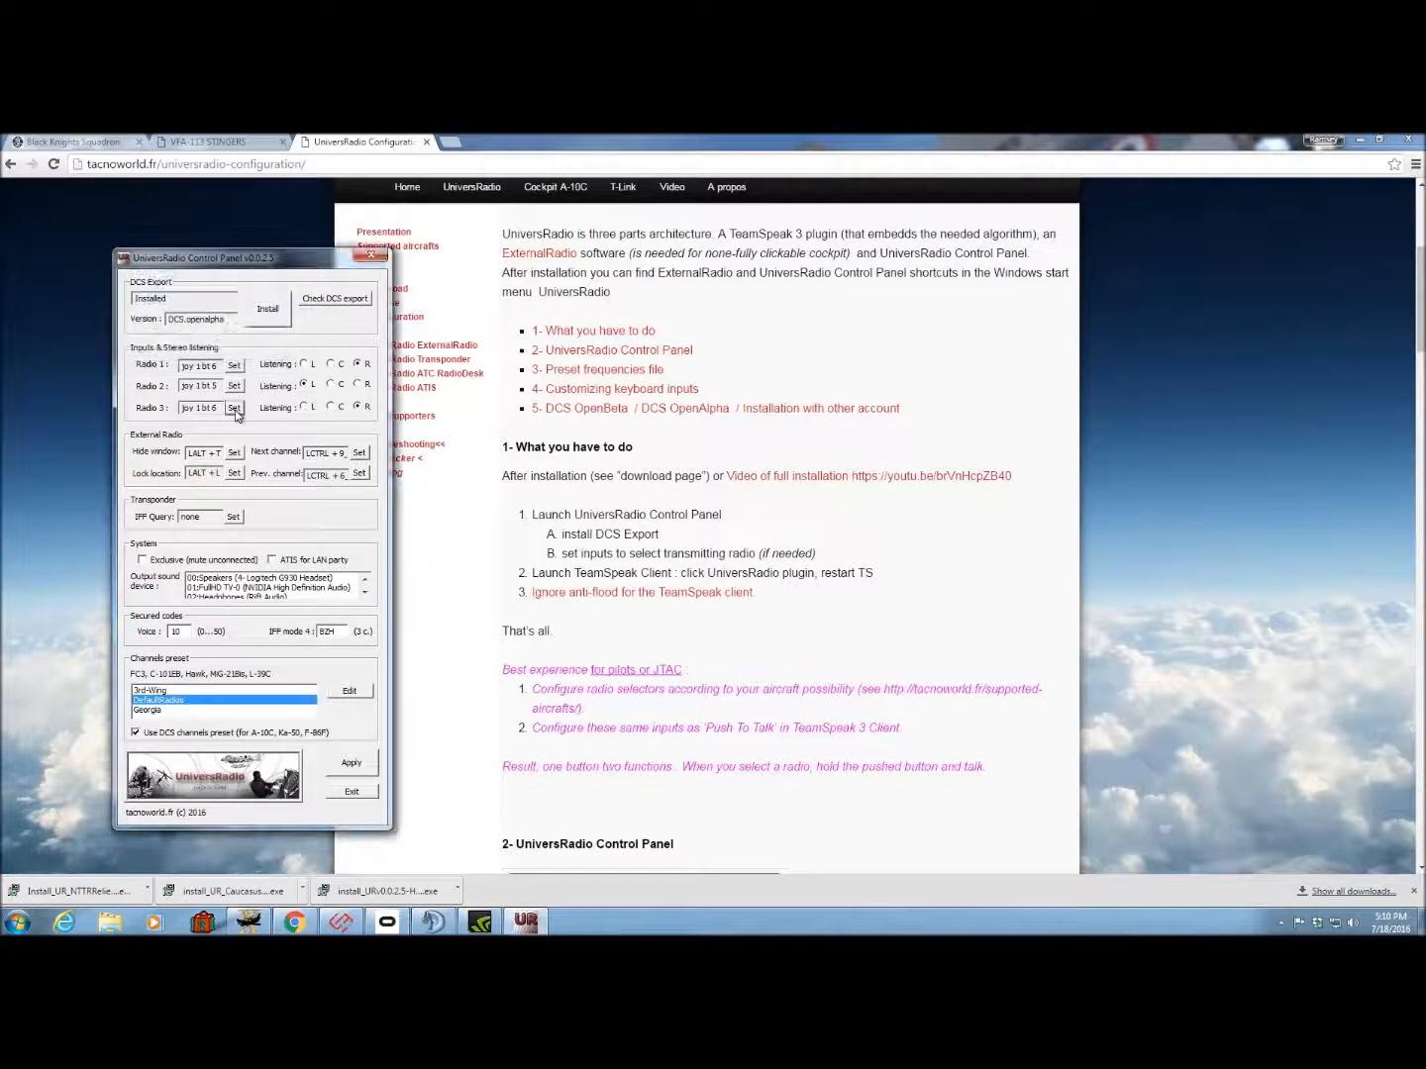
# Capture joystick buttons as the select inputs for Radio 3, Radio 2 and Radio 1.
pyautogui.click(234, 408)
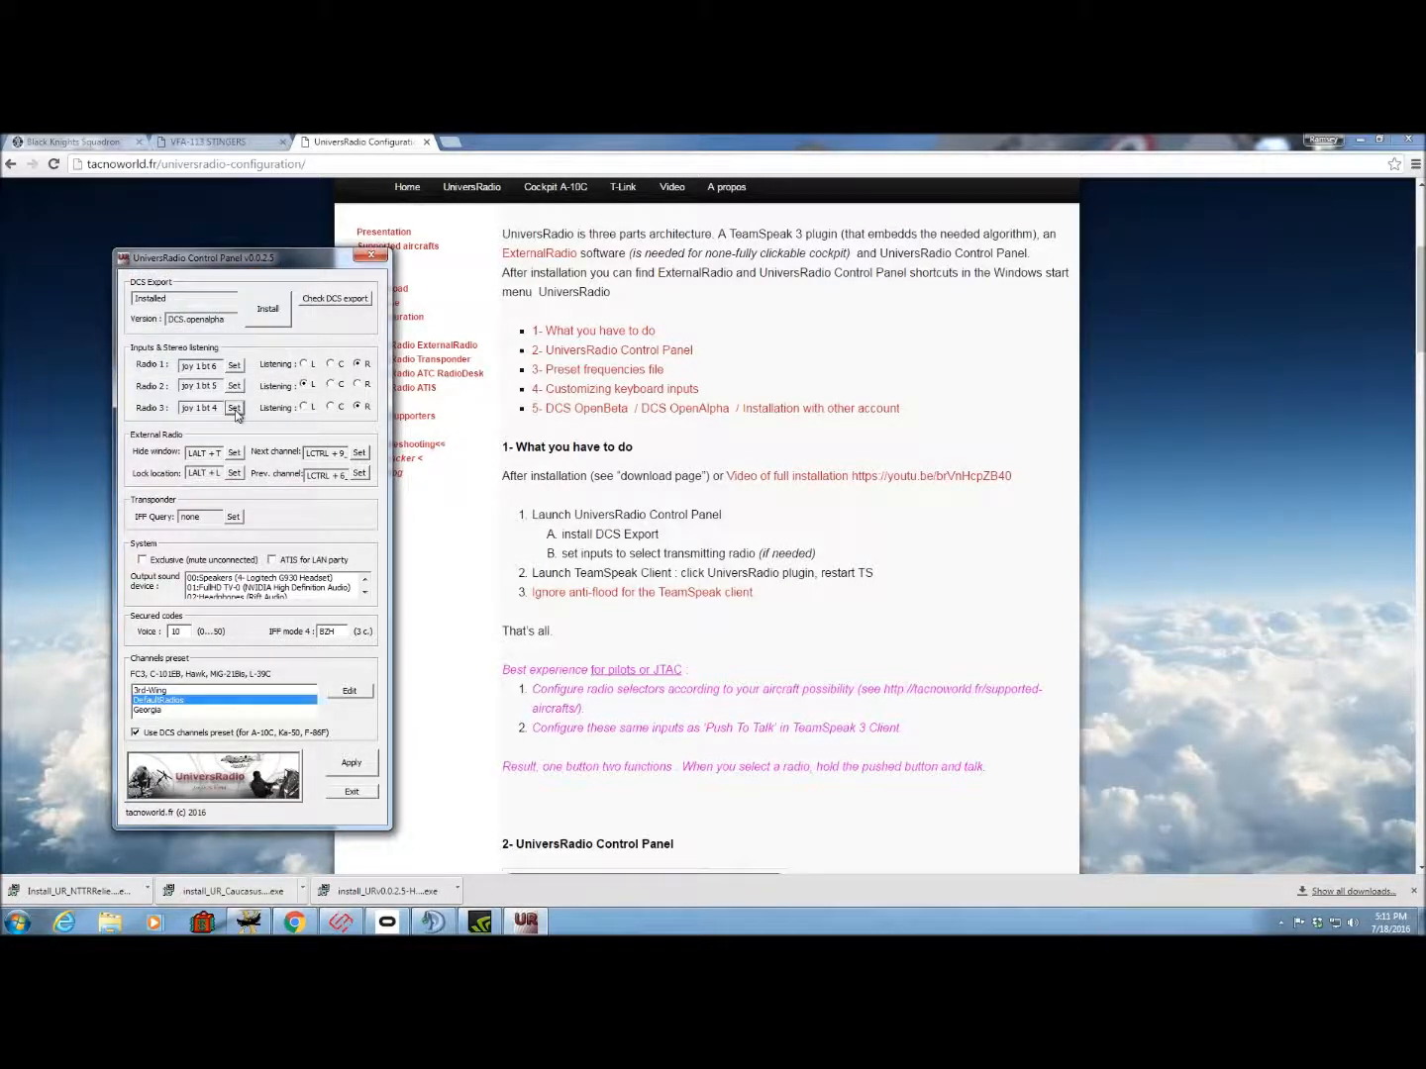
pyautogui.click(234, 365)
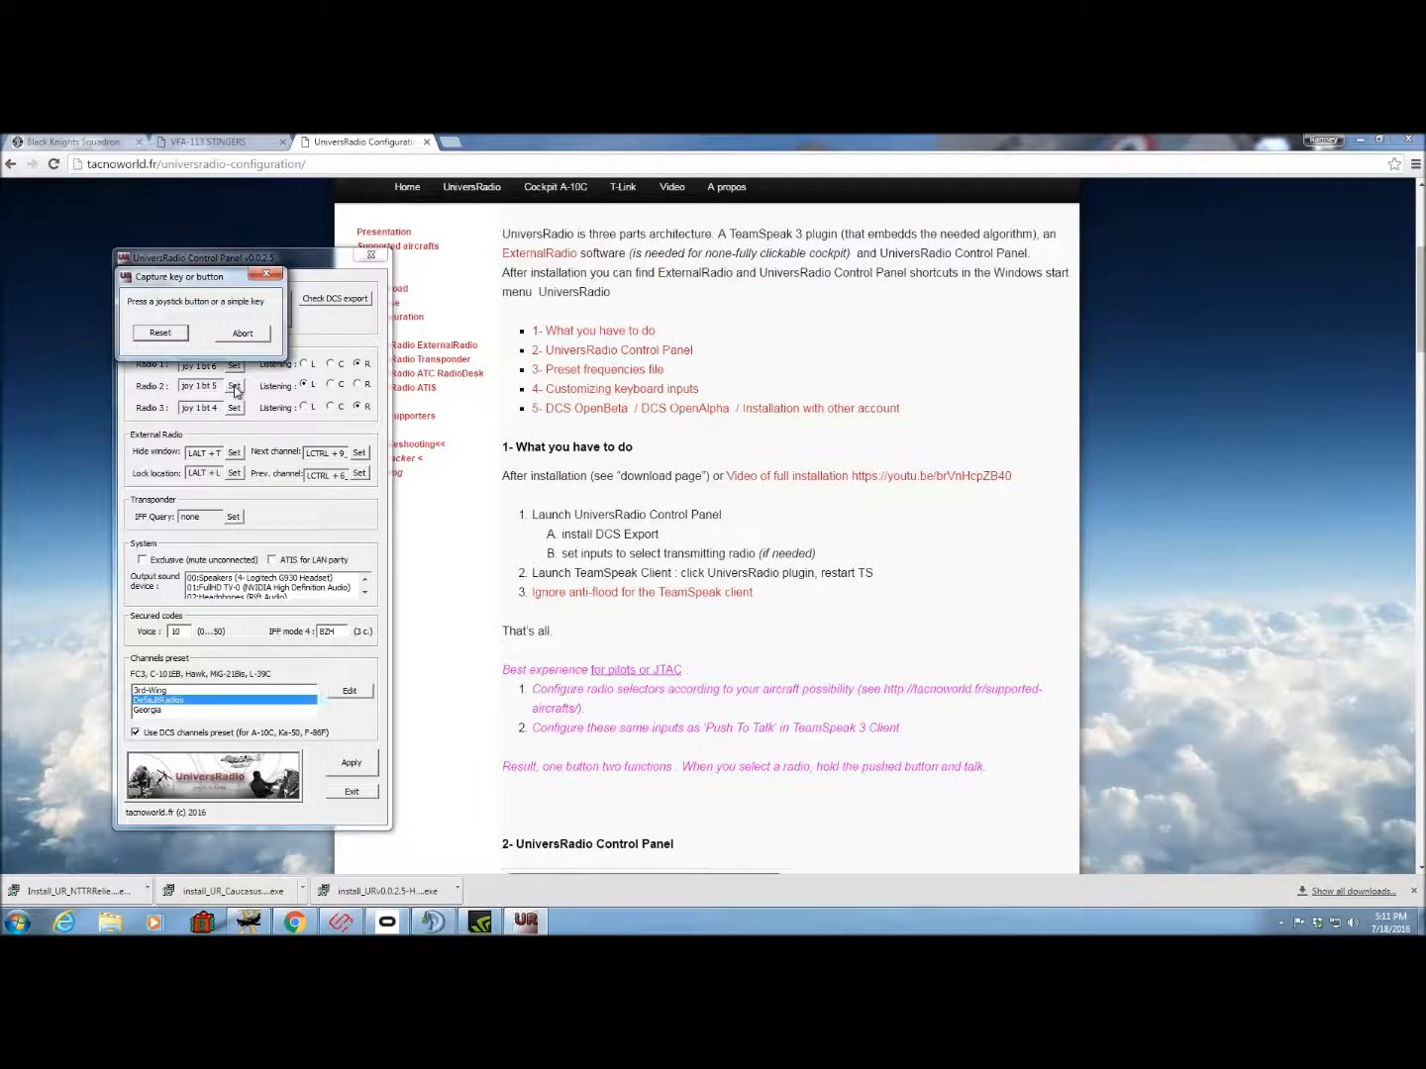
pyautogui.click(241, 333)
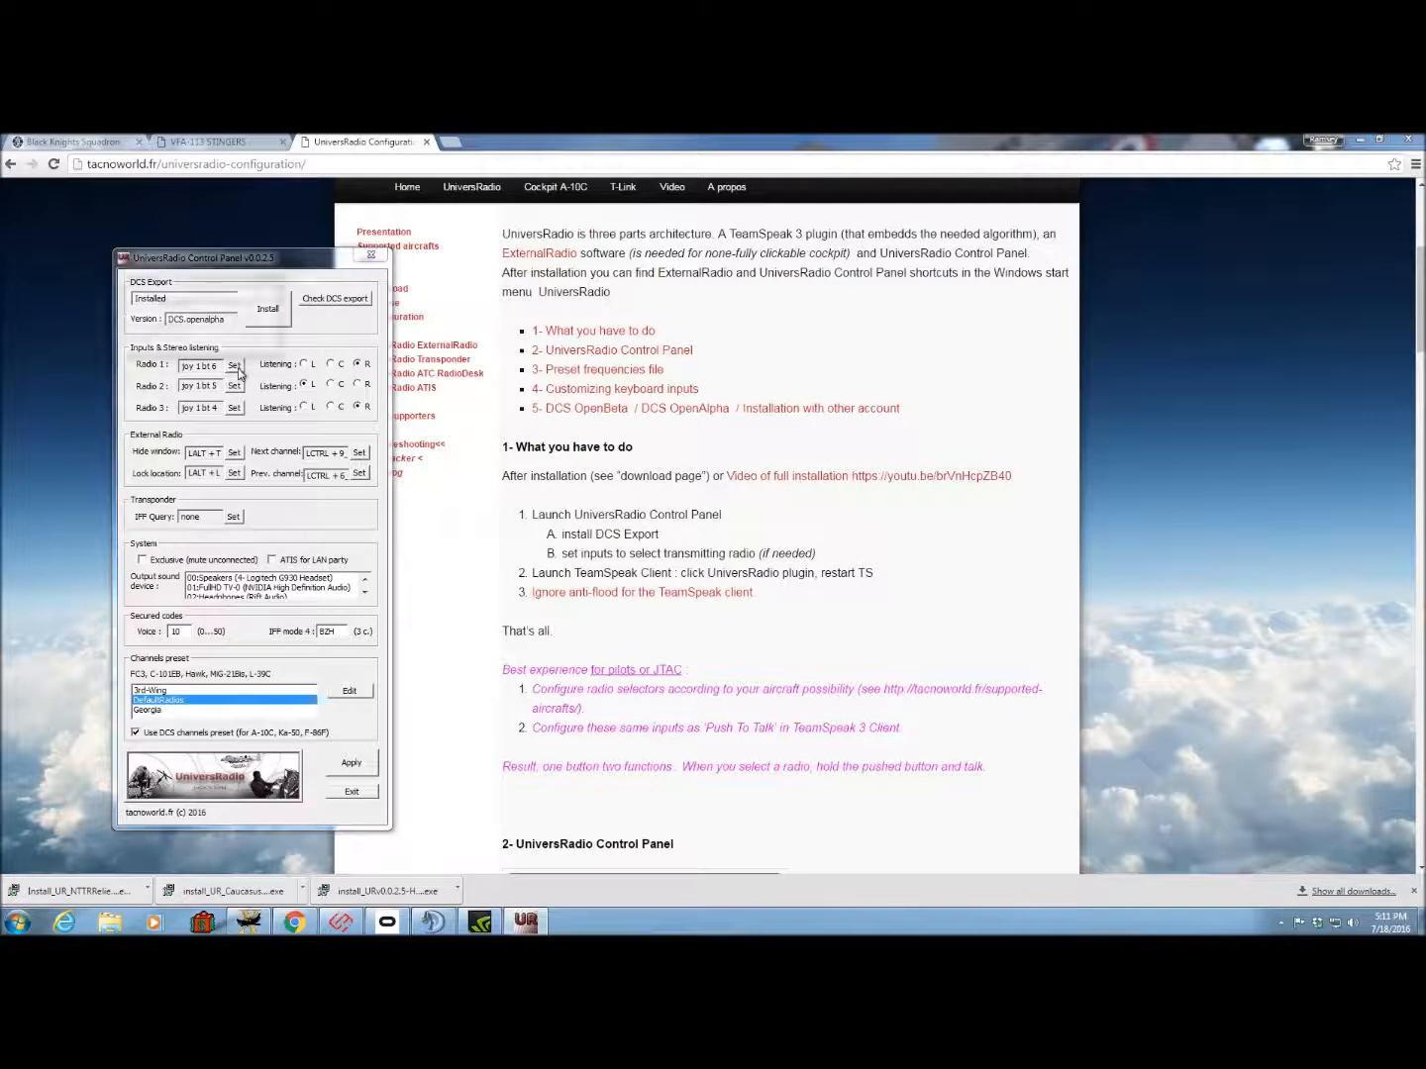
pyautogui.click(234, 365)
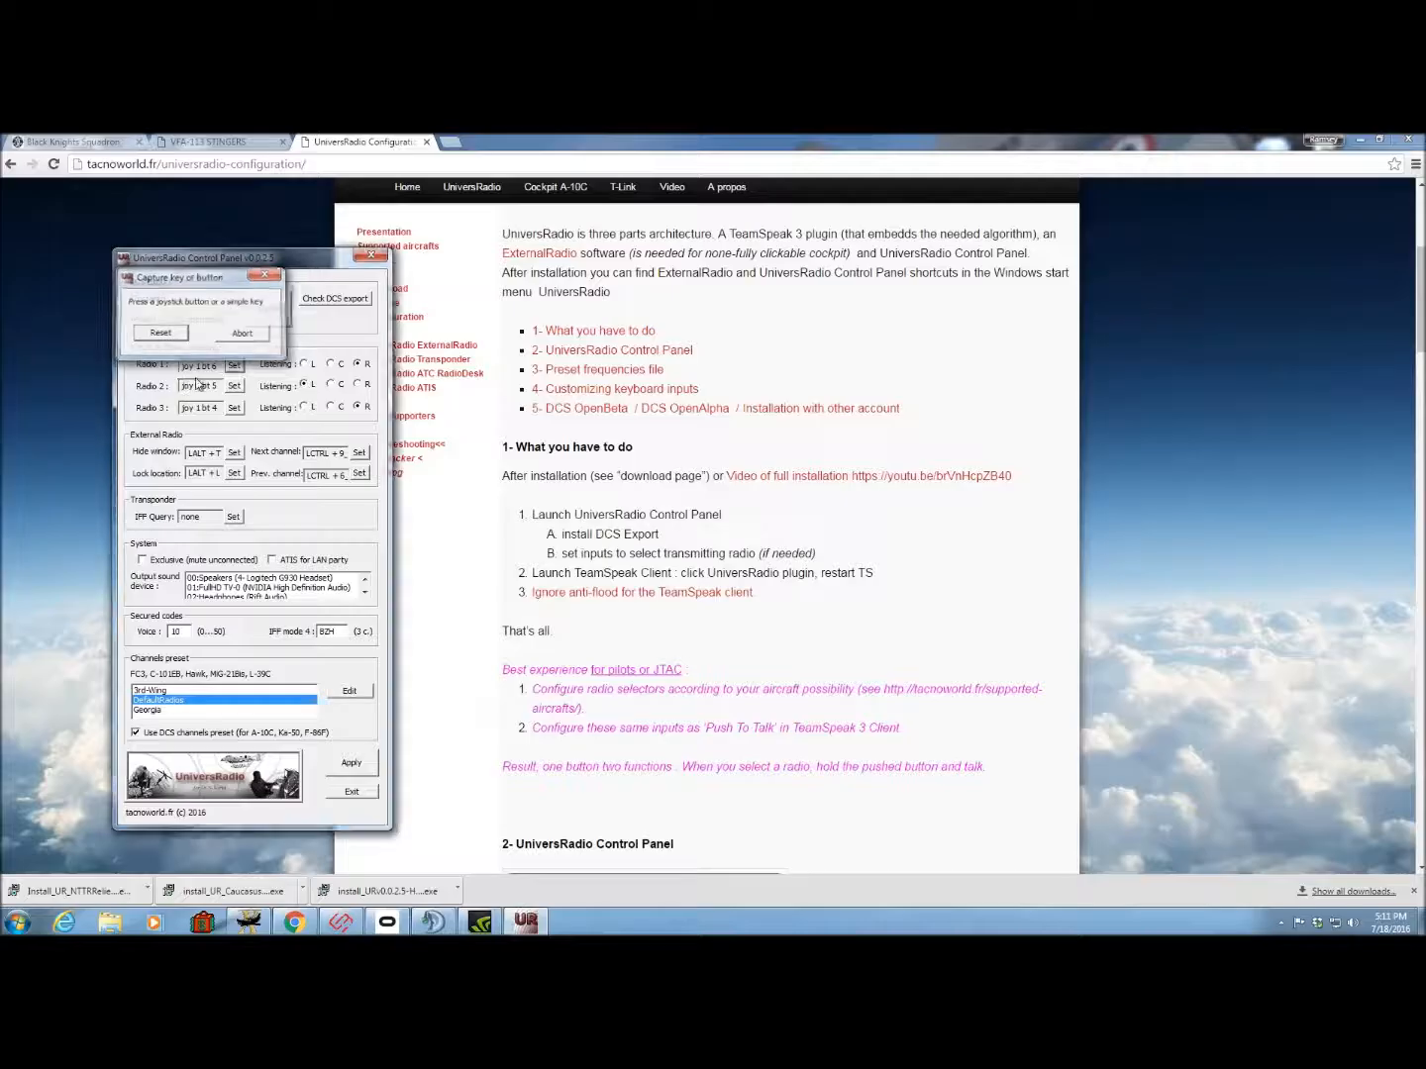
pyautogui.click(242, 333)
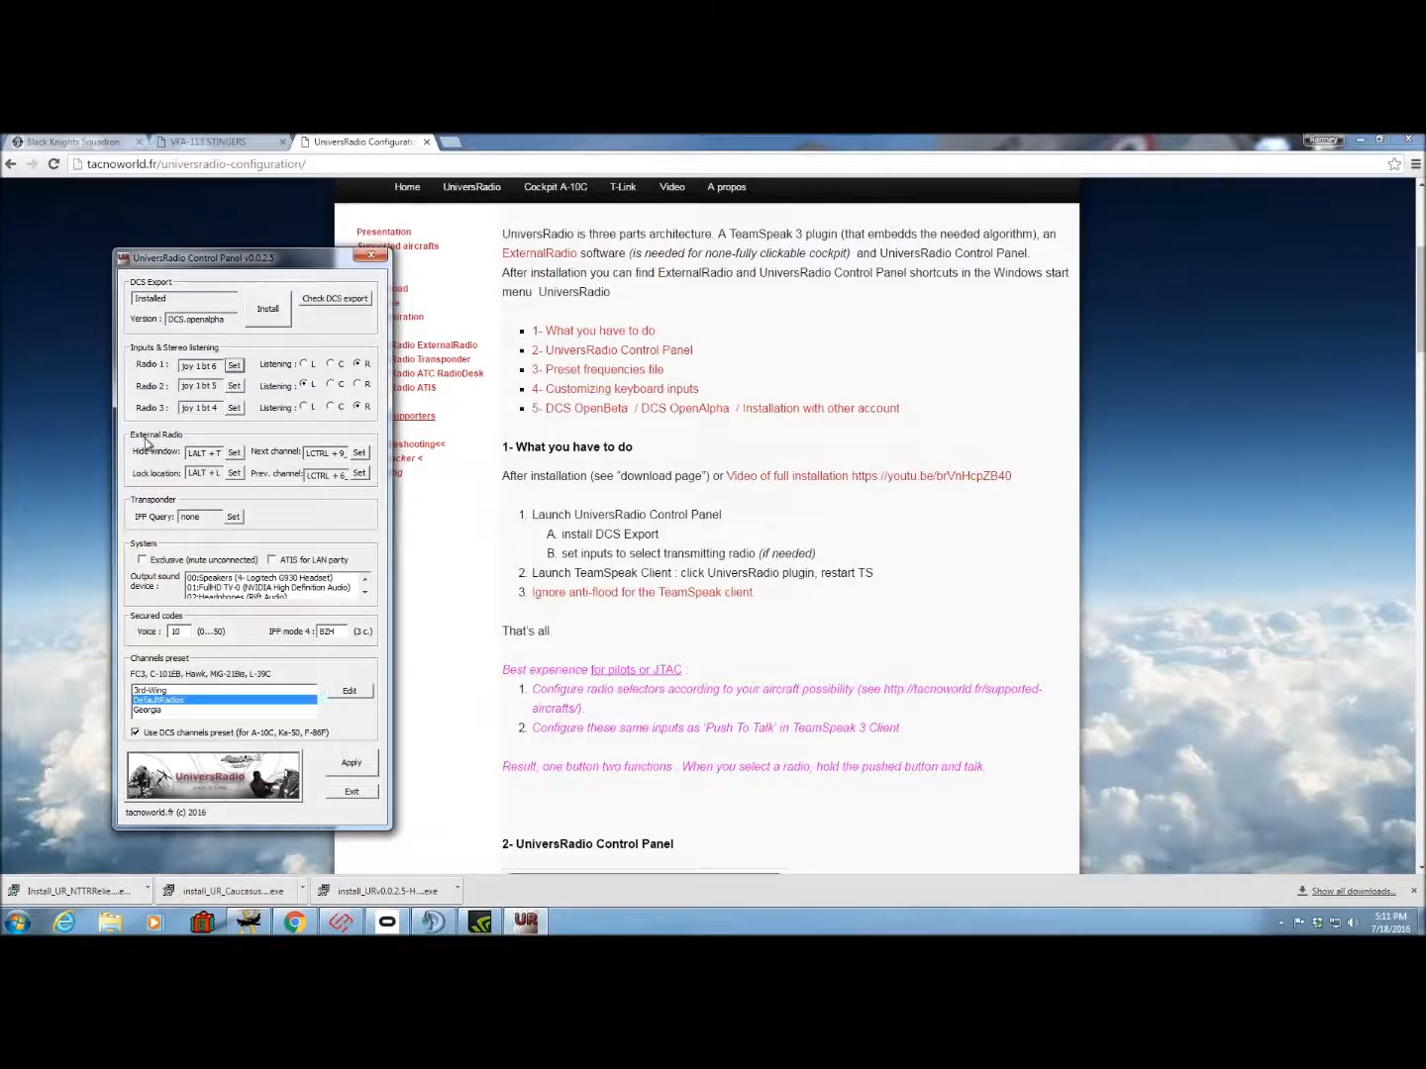
pyautogui.click(16, 922)
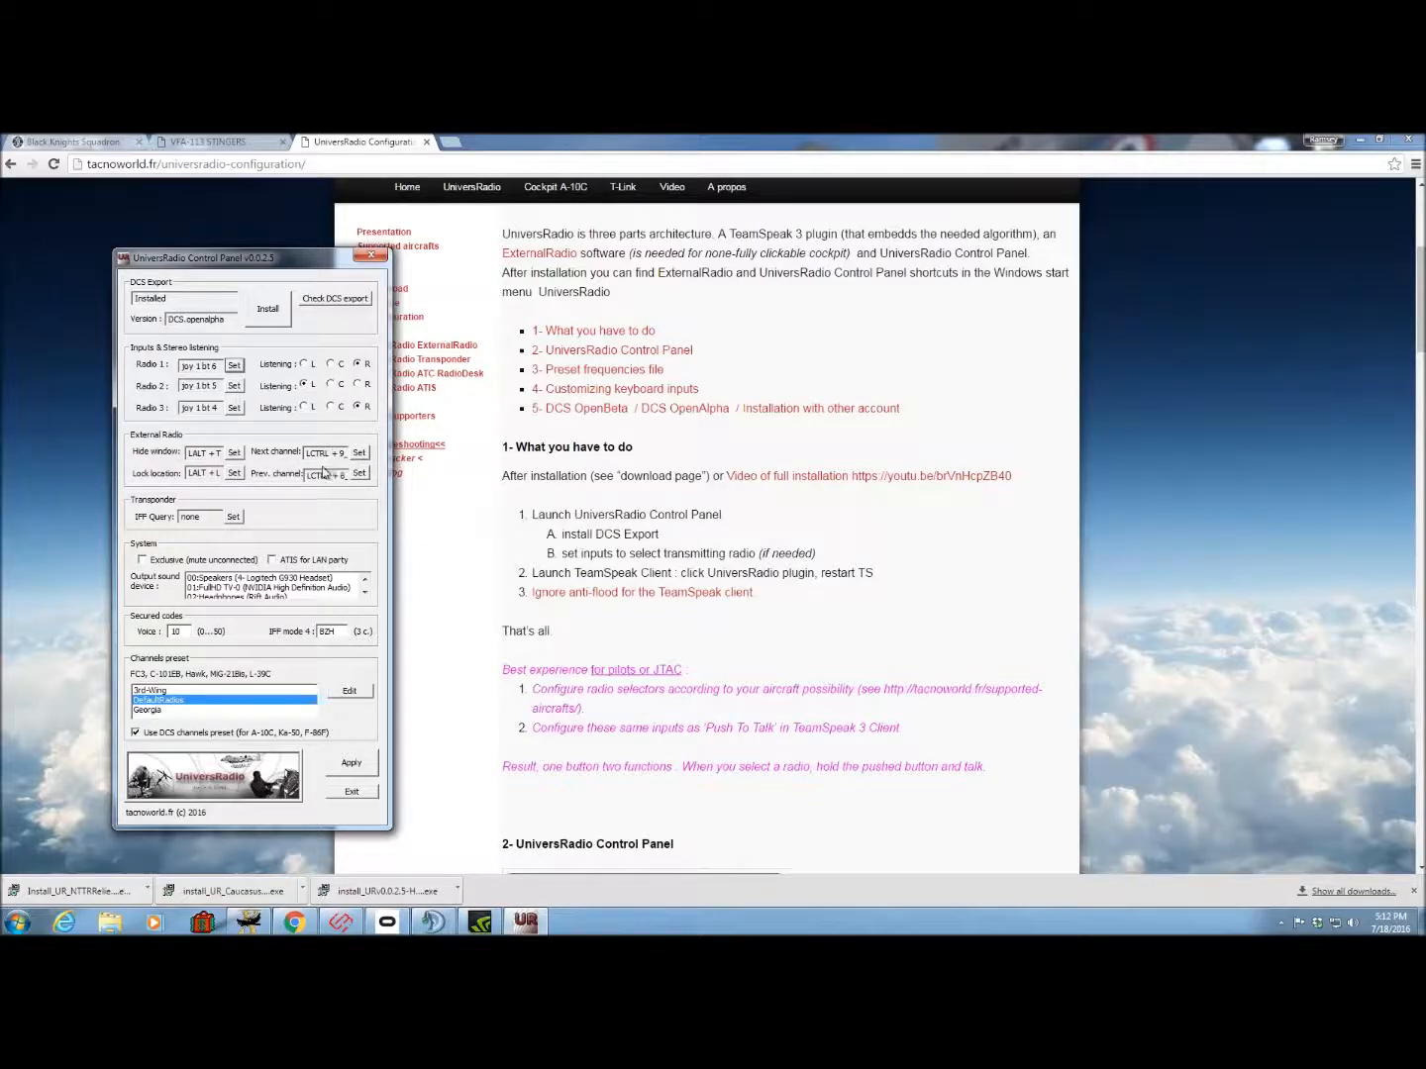
# Choose G930 Speakers (Logitech G930 Headset) as the output sound device.
pyautogui.click(259, 578)
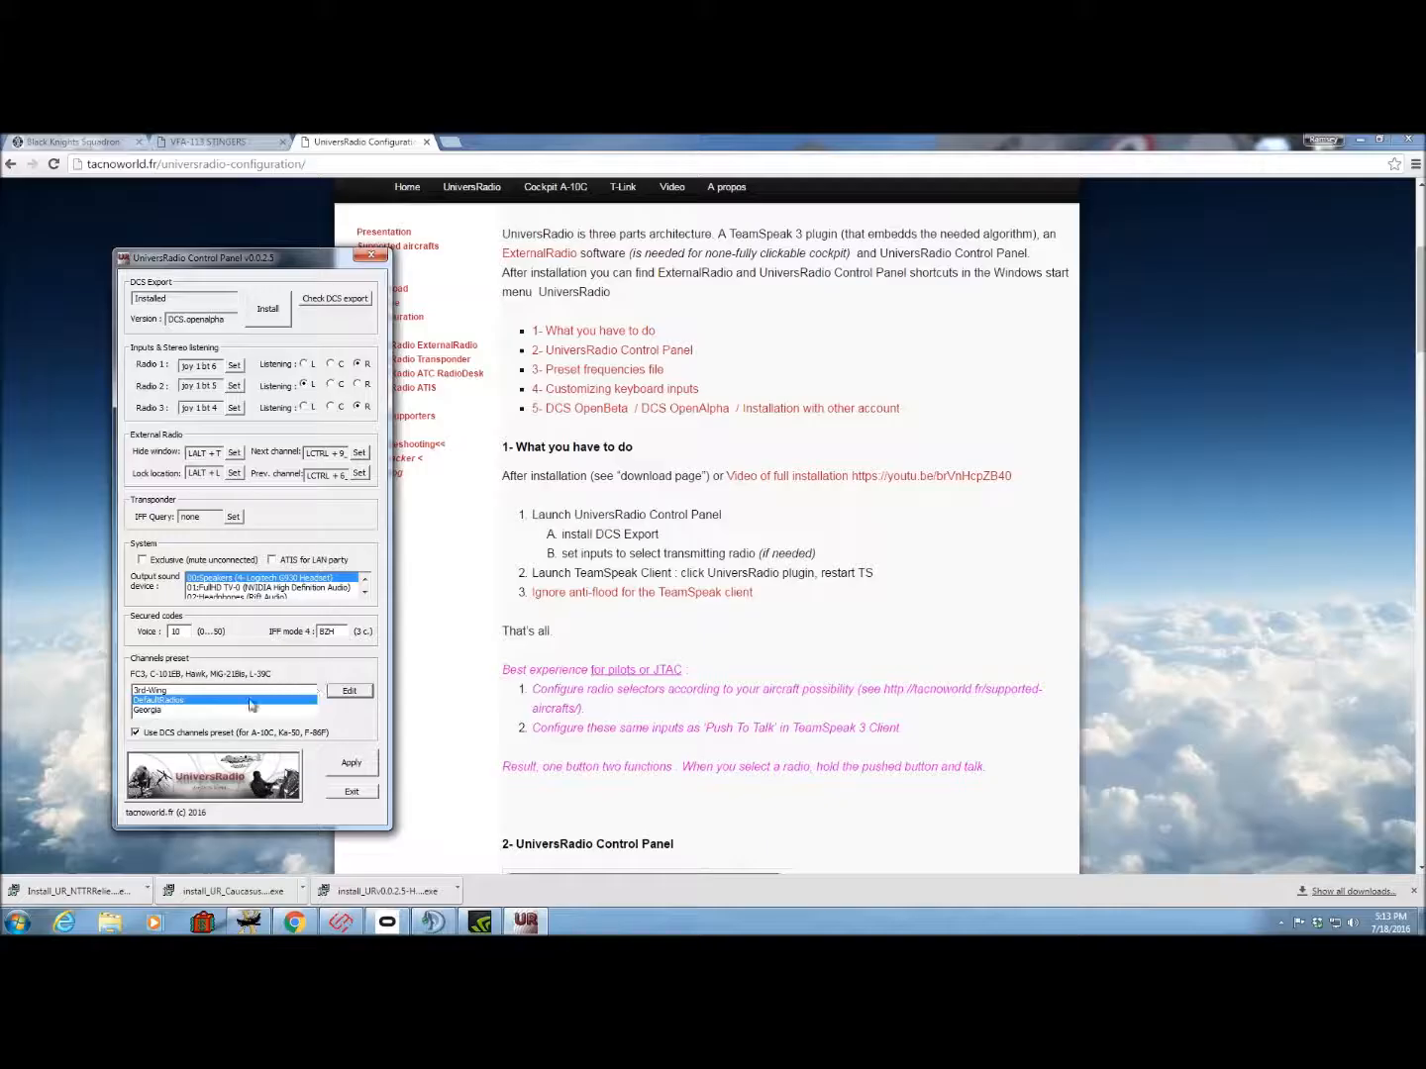
pyautogui.click(349, 689)
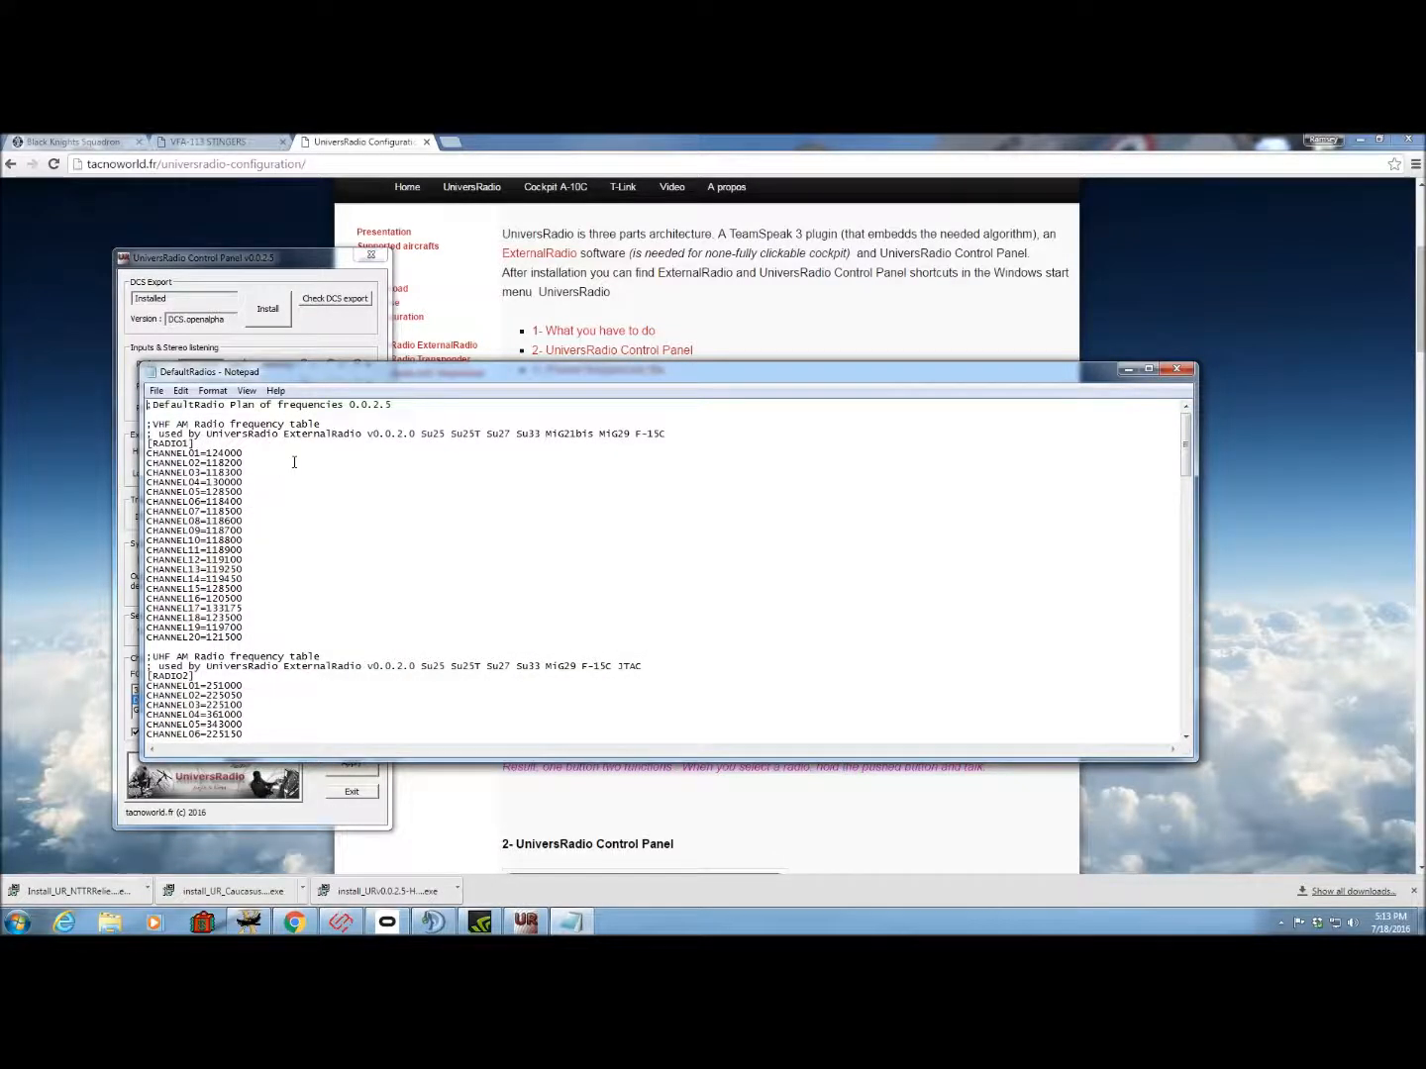
pyautogui.moveTo(287, 479)
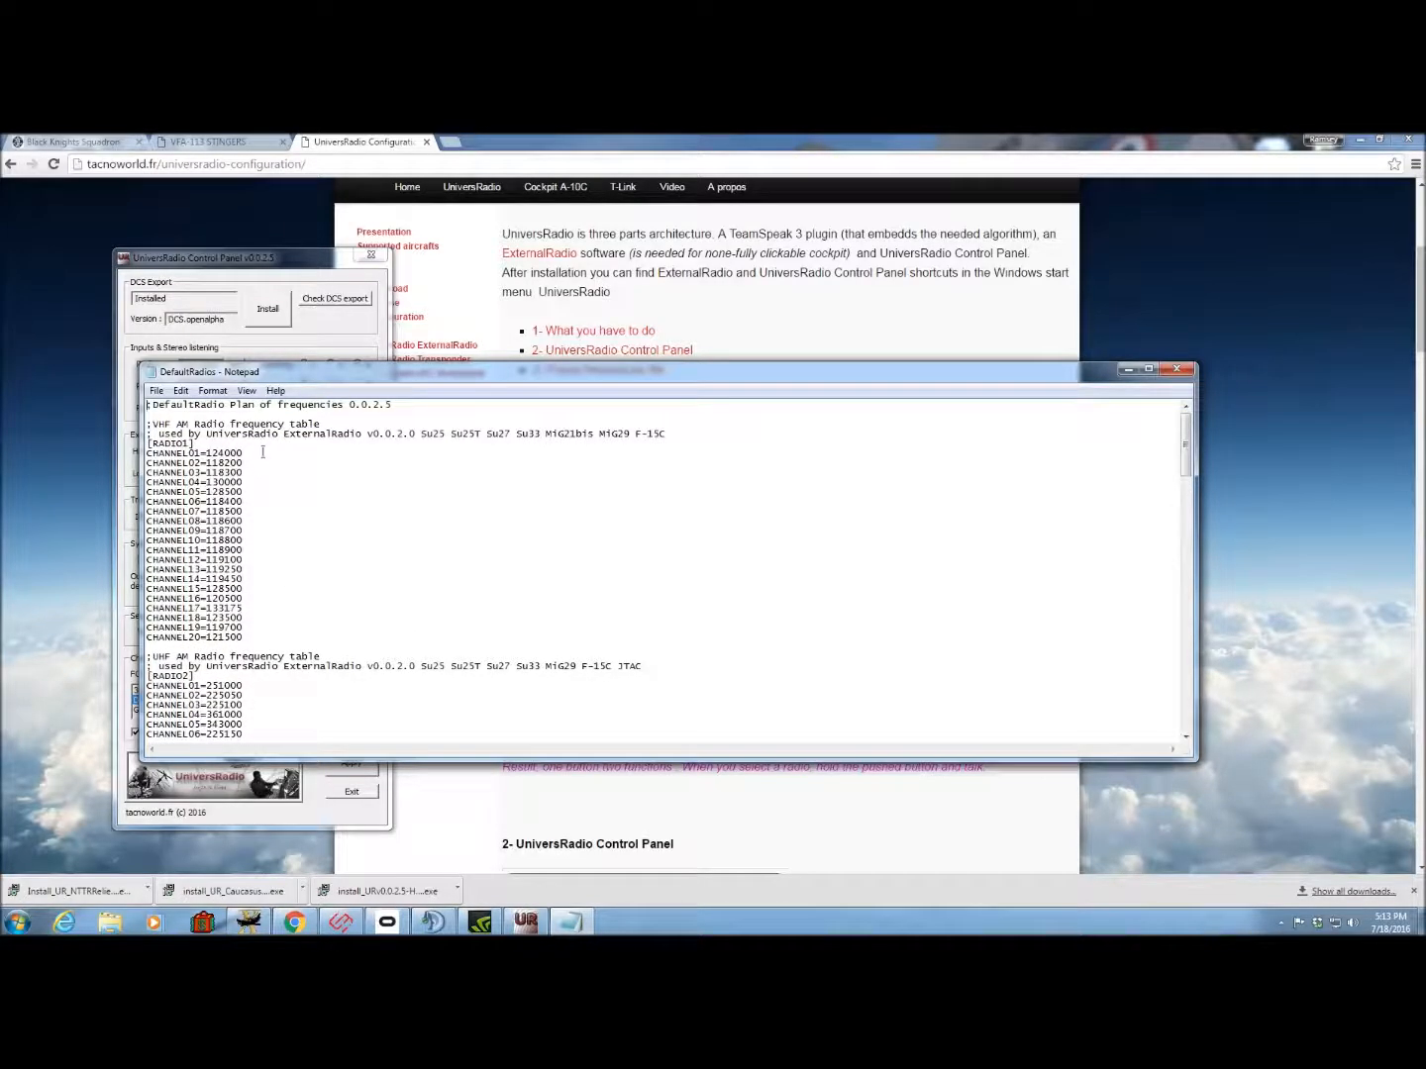
pyautogui.scroll(-3)
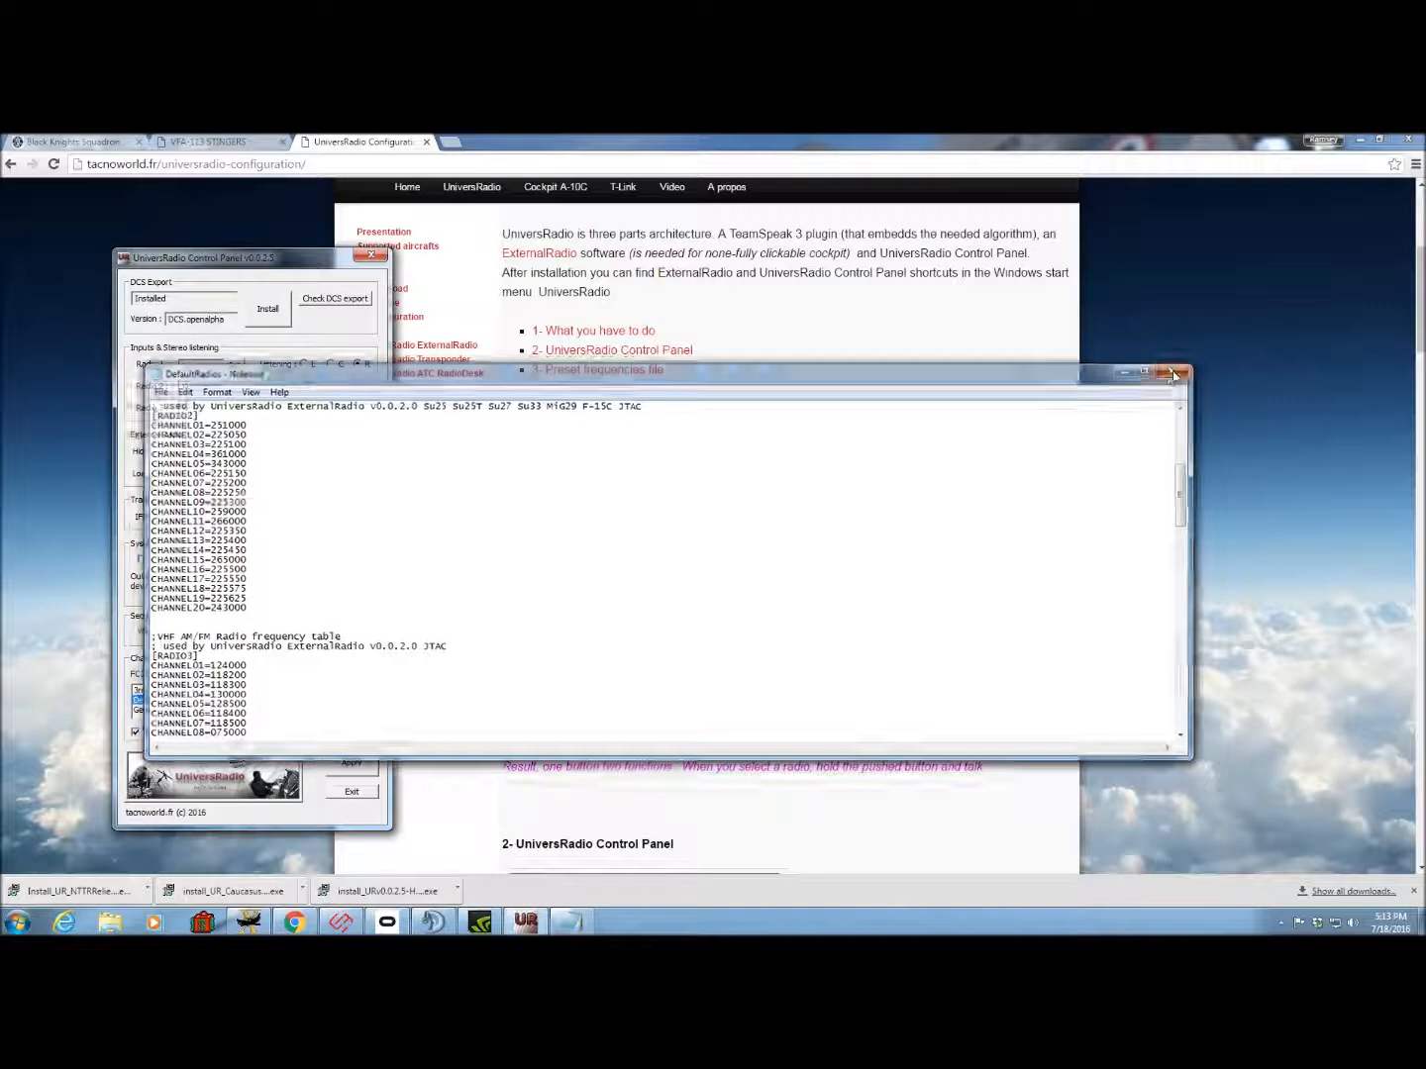
pyautogui.click(1173, 372)
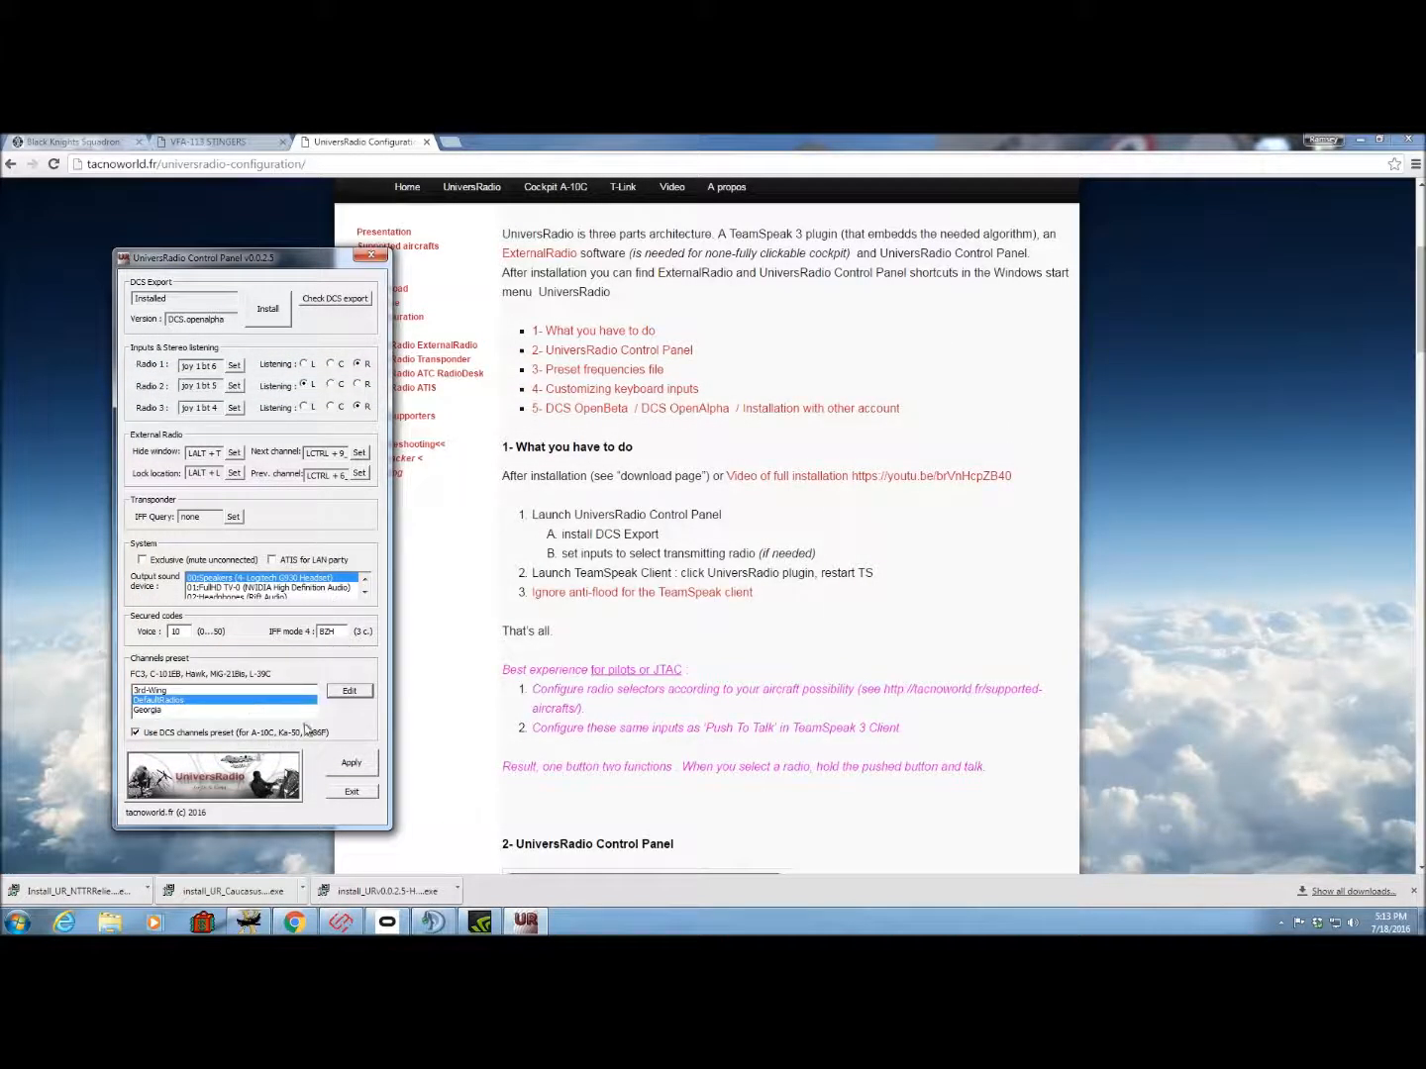
# Apply the radio settings, confirm 'Setting is applied', and exit the control panel.
pyautogui.click(351, 763)
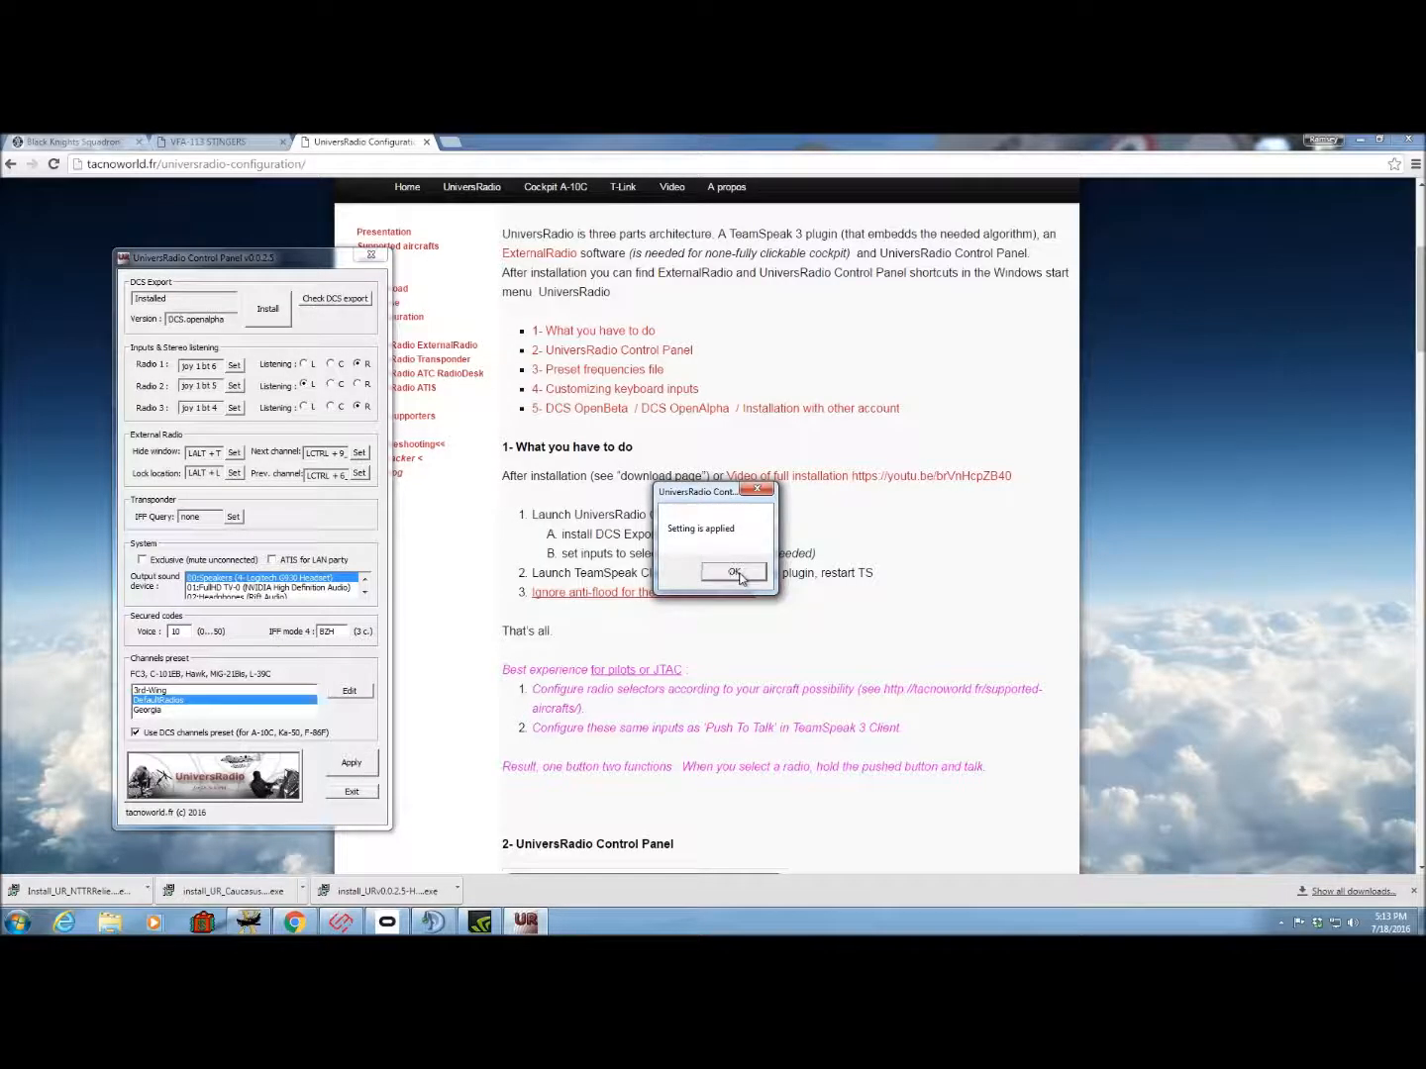
pyautogui.click(733, 570)
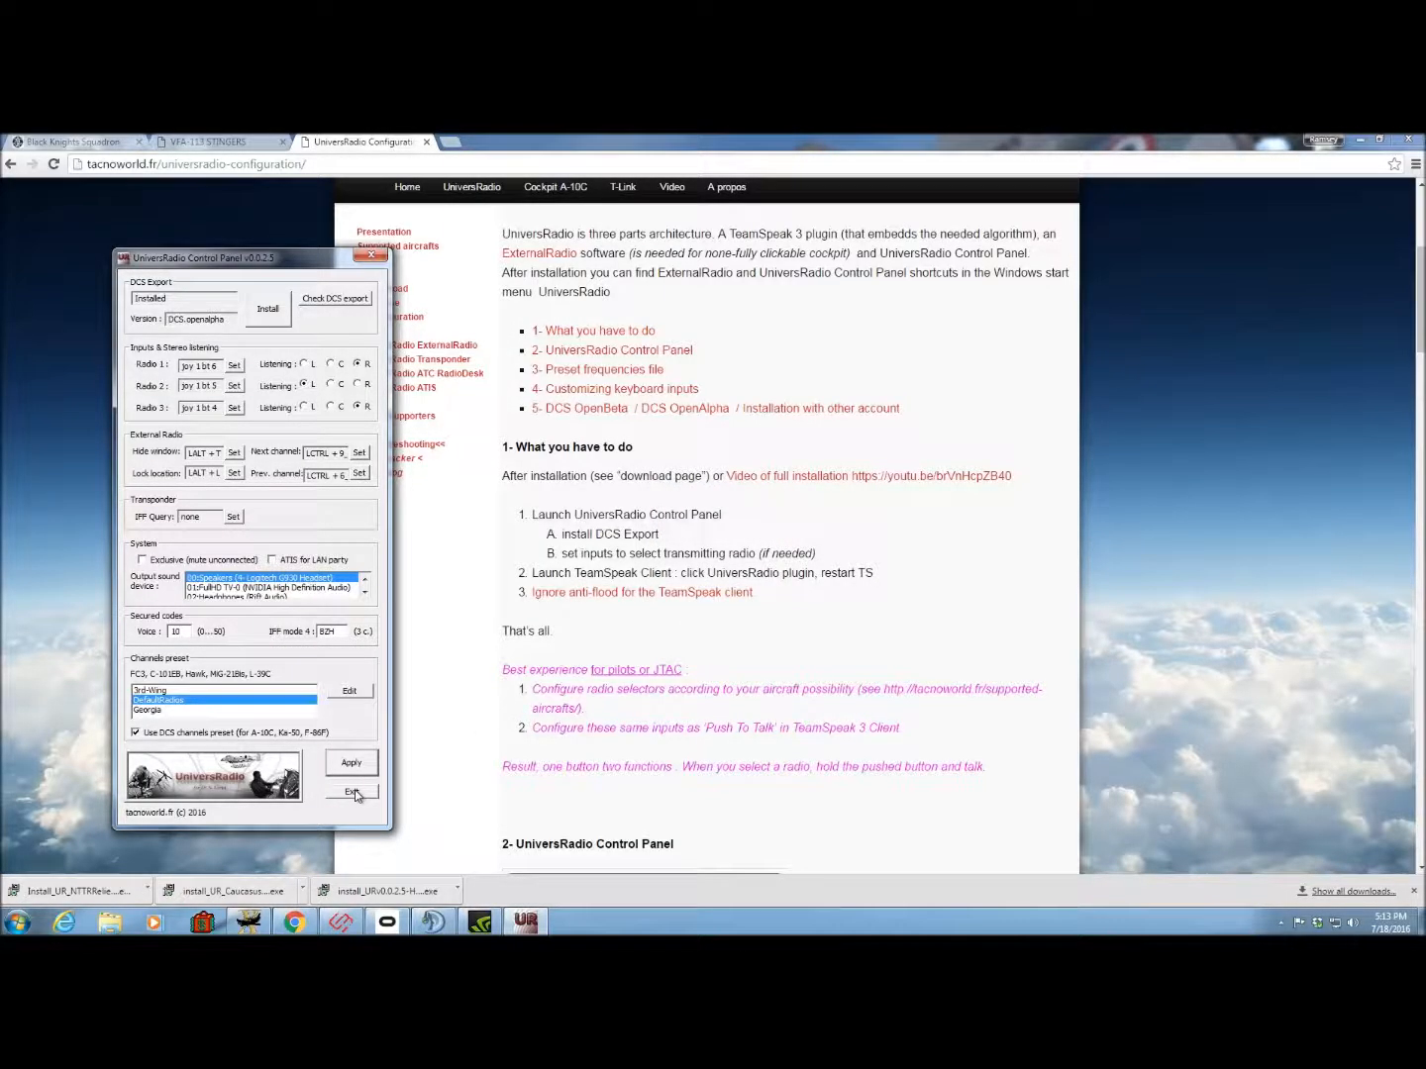
pyautogui.click(353, 792)
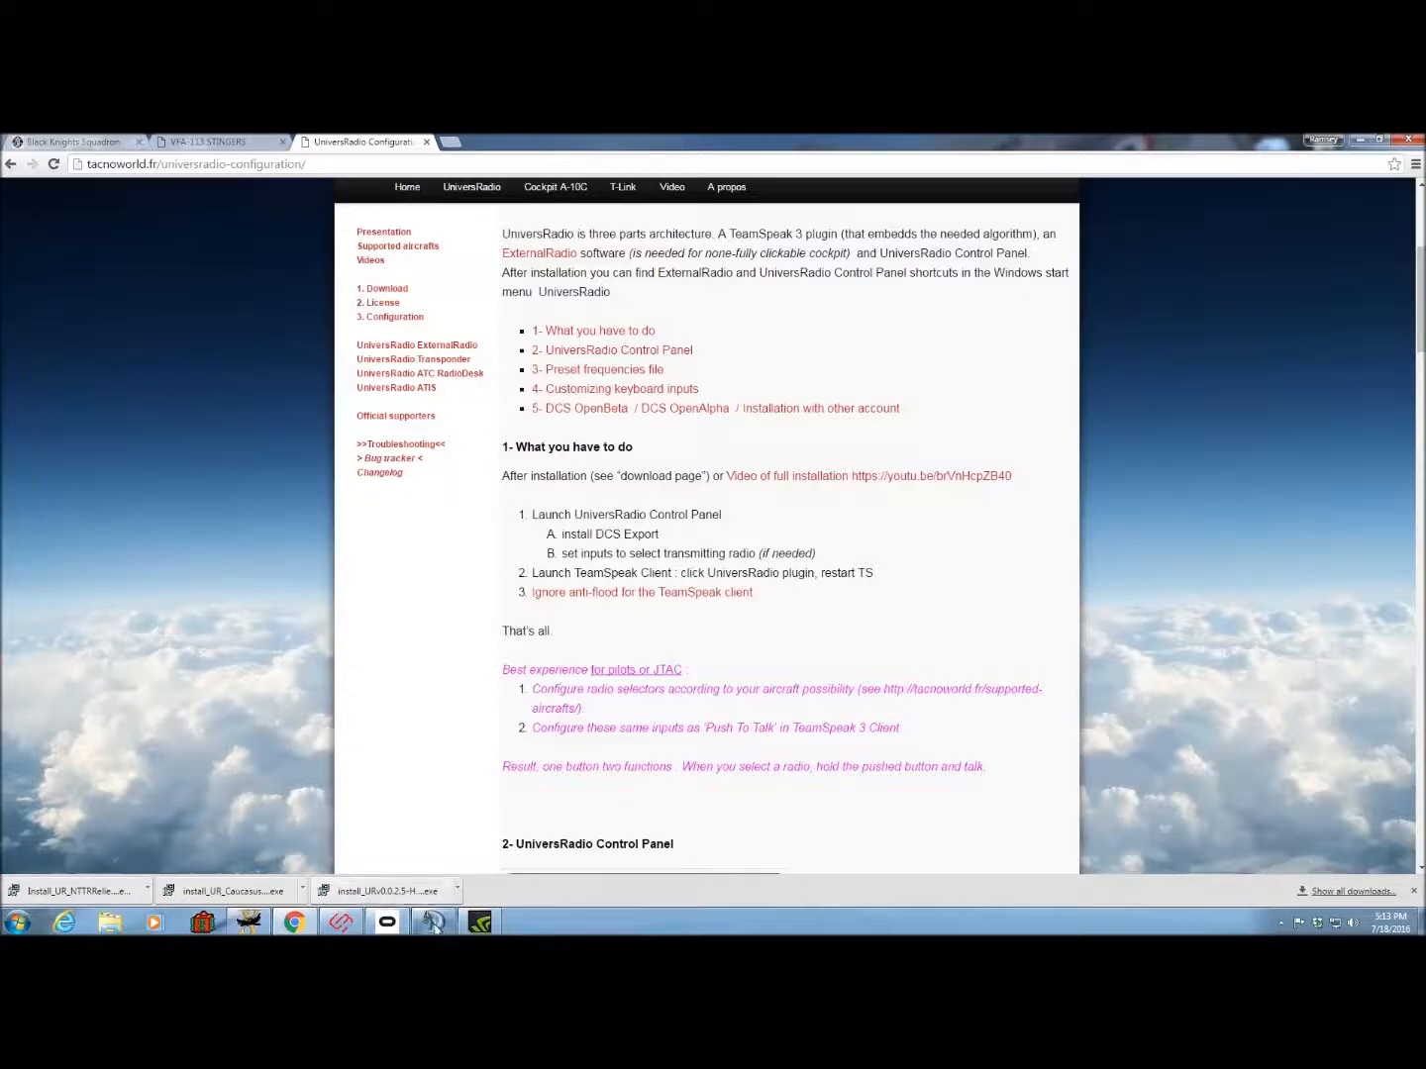
pyautogui.moveTo(431, 923)
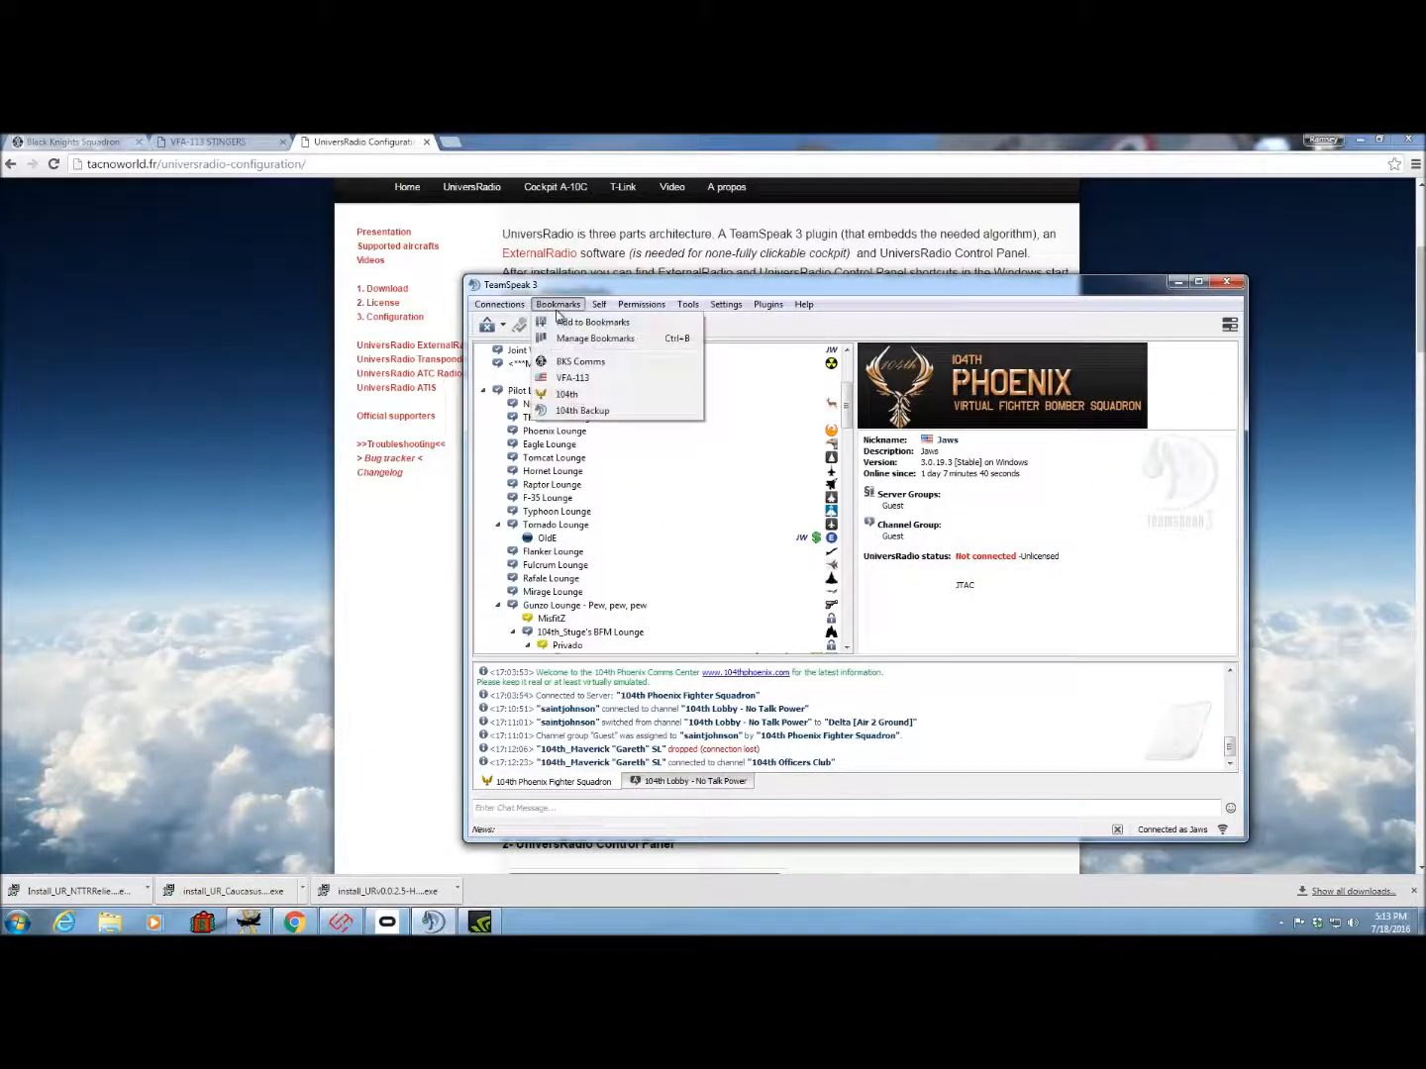
# Connect to the Black Knights Comms server and show the Plugins list via Settings.
pyautogui.click(580, 360)
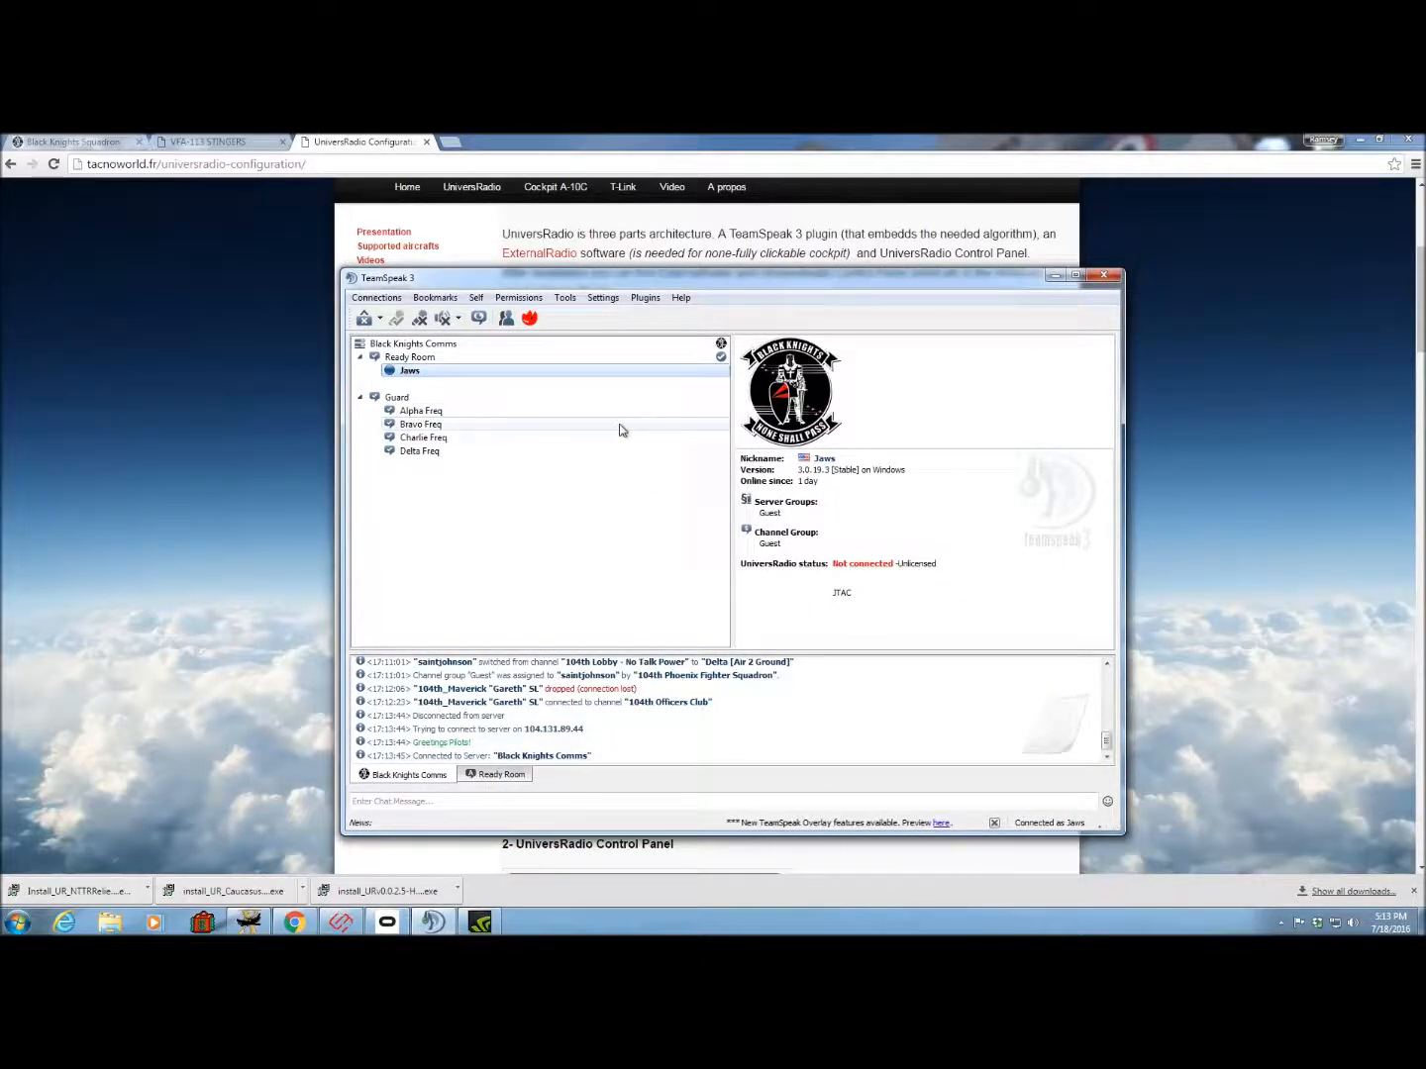
pyautogui.click(602, 297)
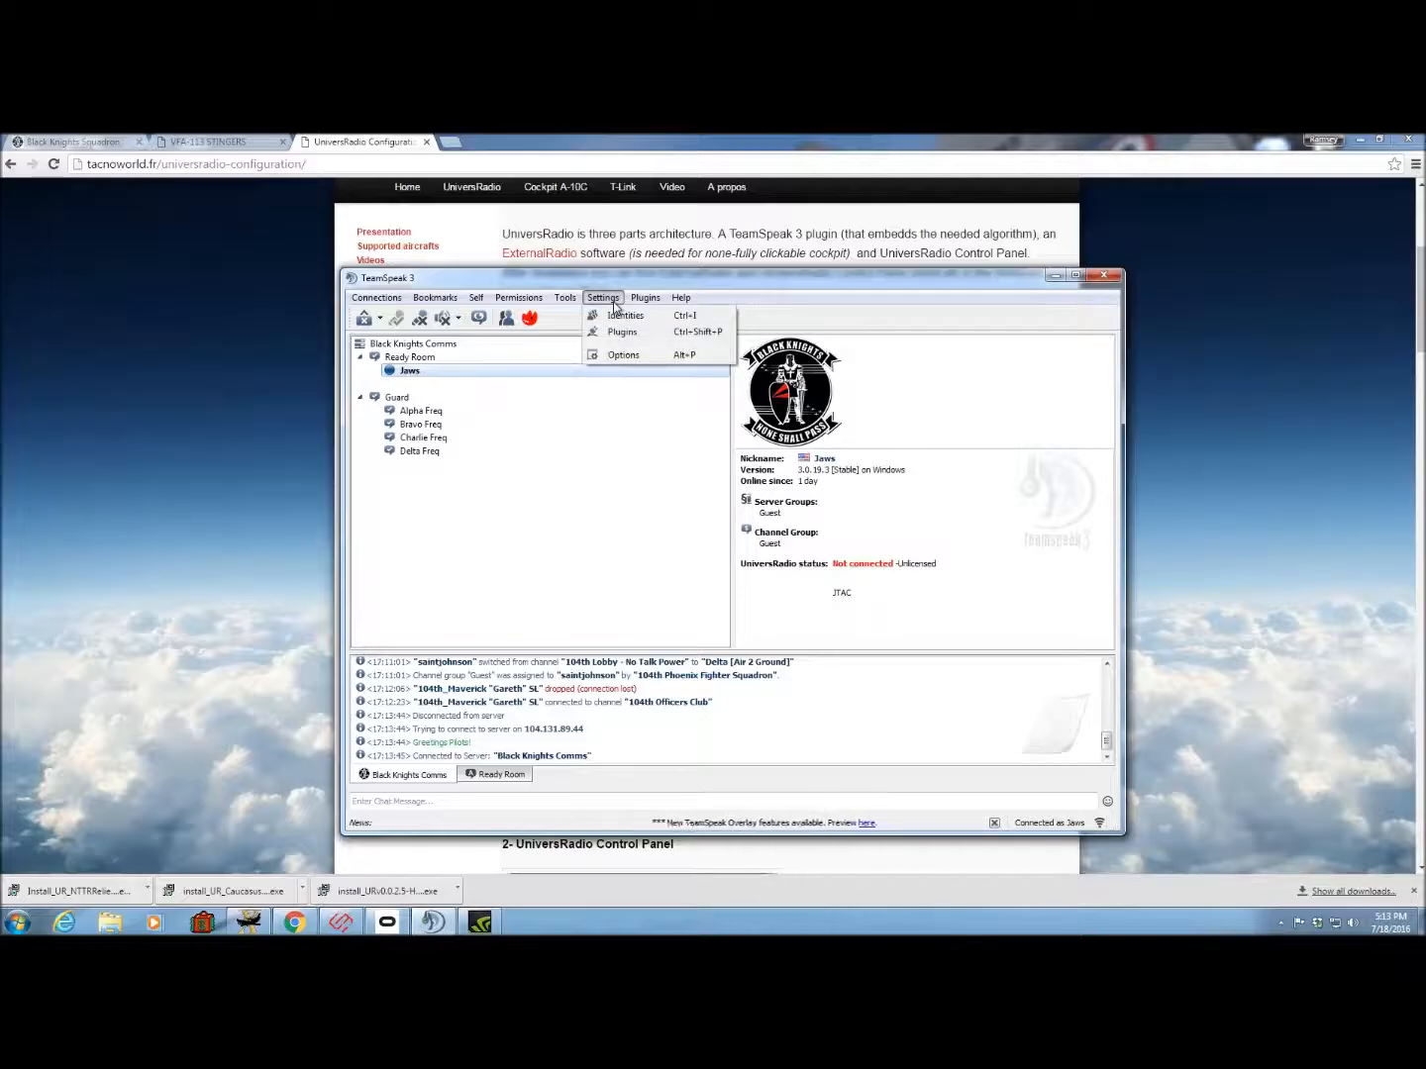
pyautogui.moveTo(634, 353)
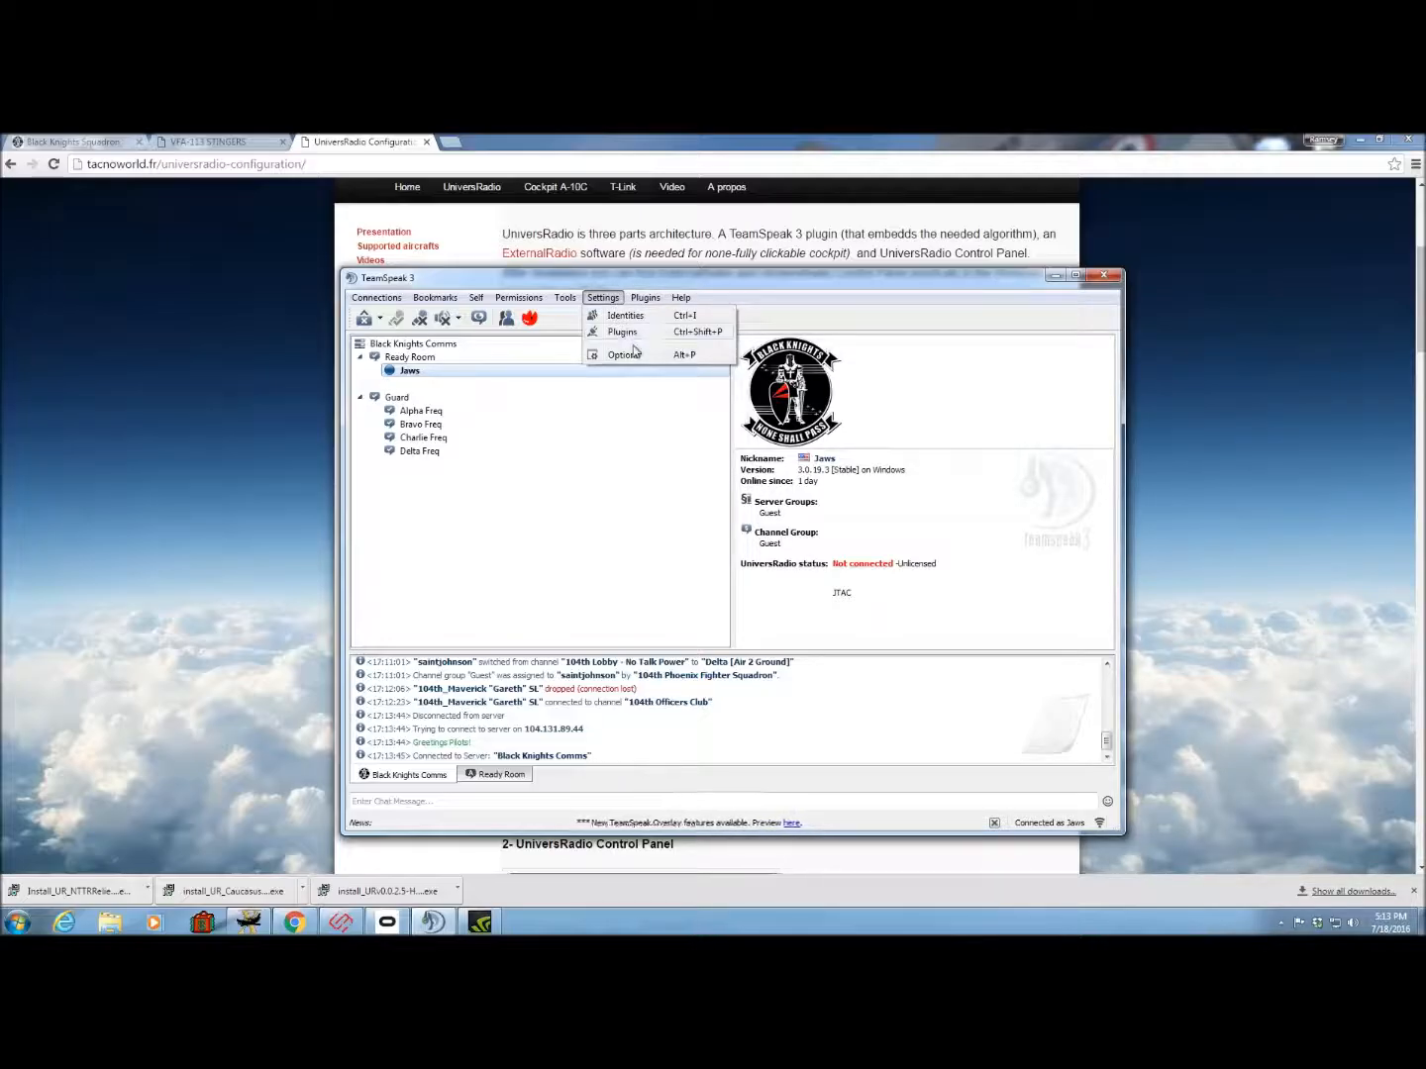
pyautogui.click(622, 332)
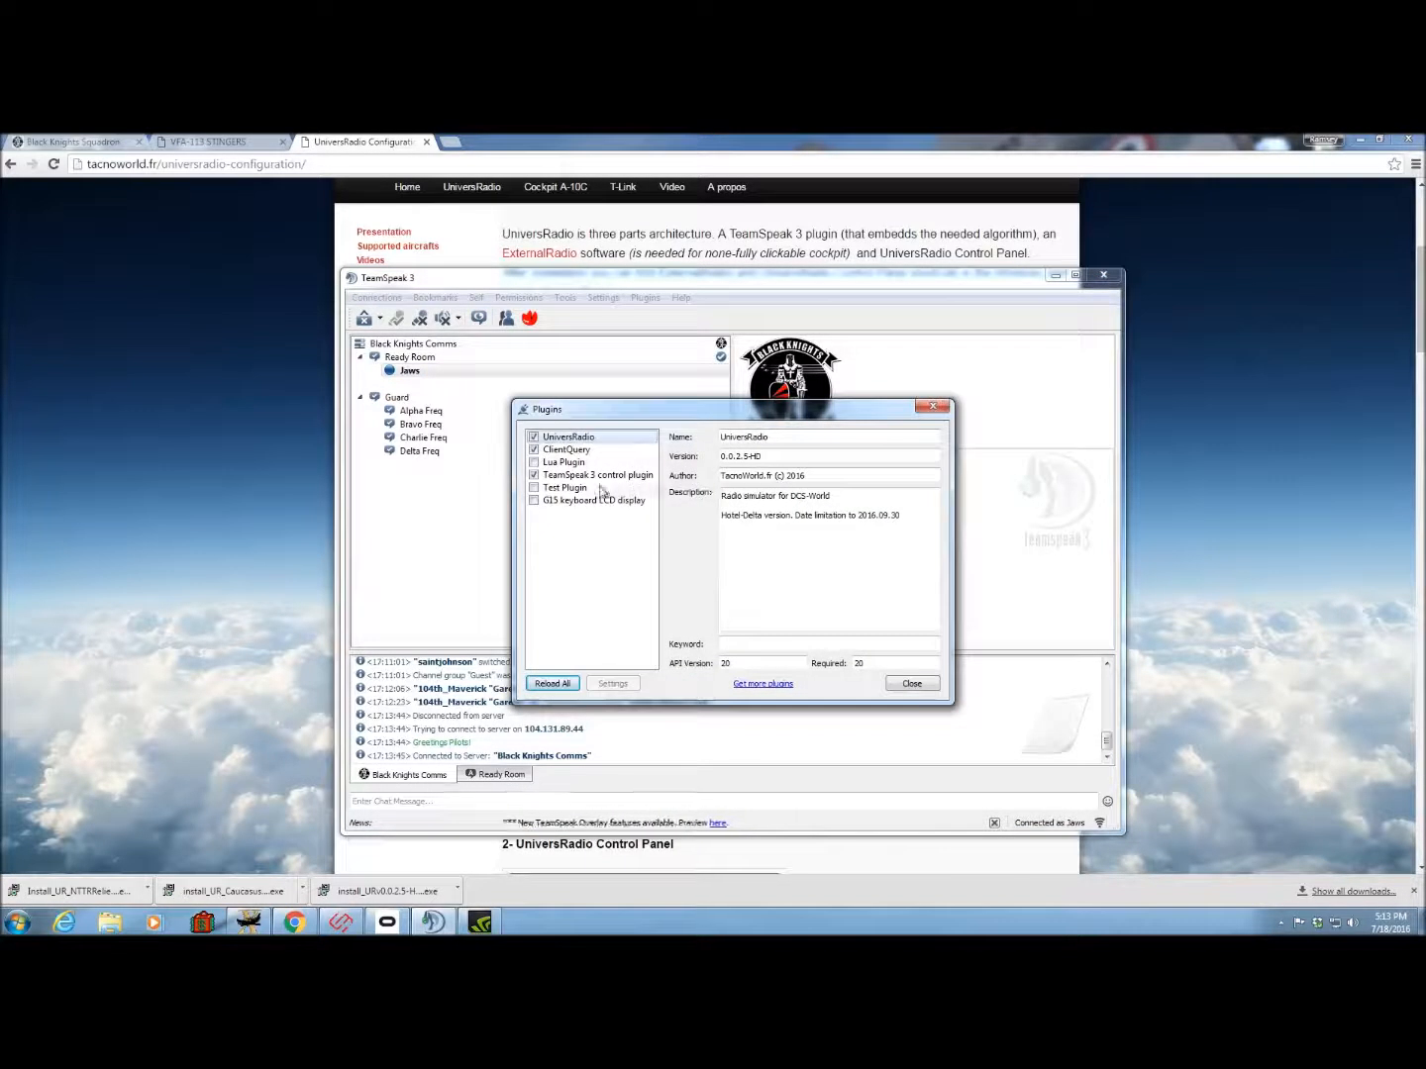
# Untick and retick the UniversRadio plugin, then close the Plugins dialog.
pyautogui.click(534, 435)
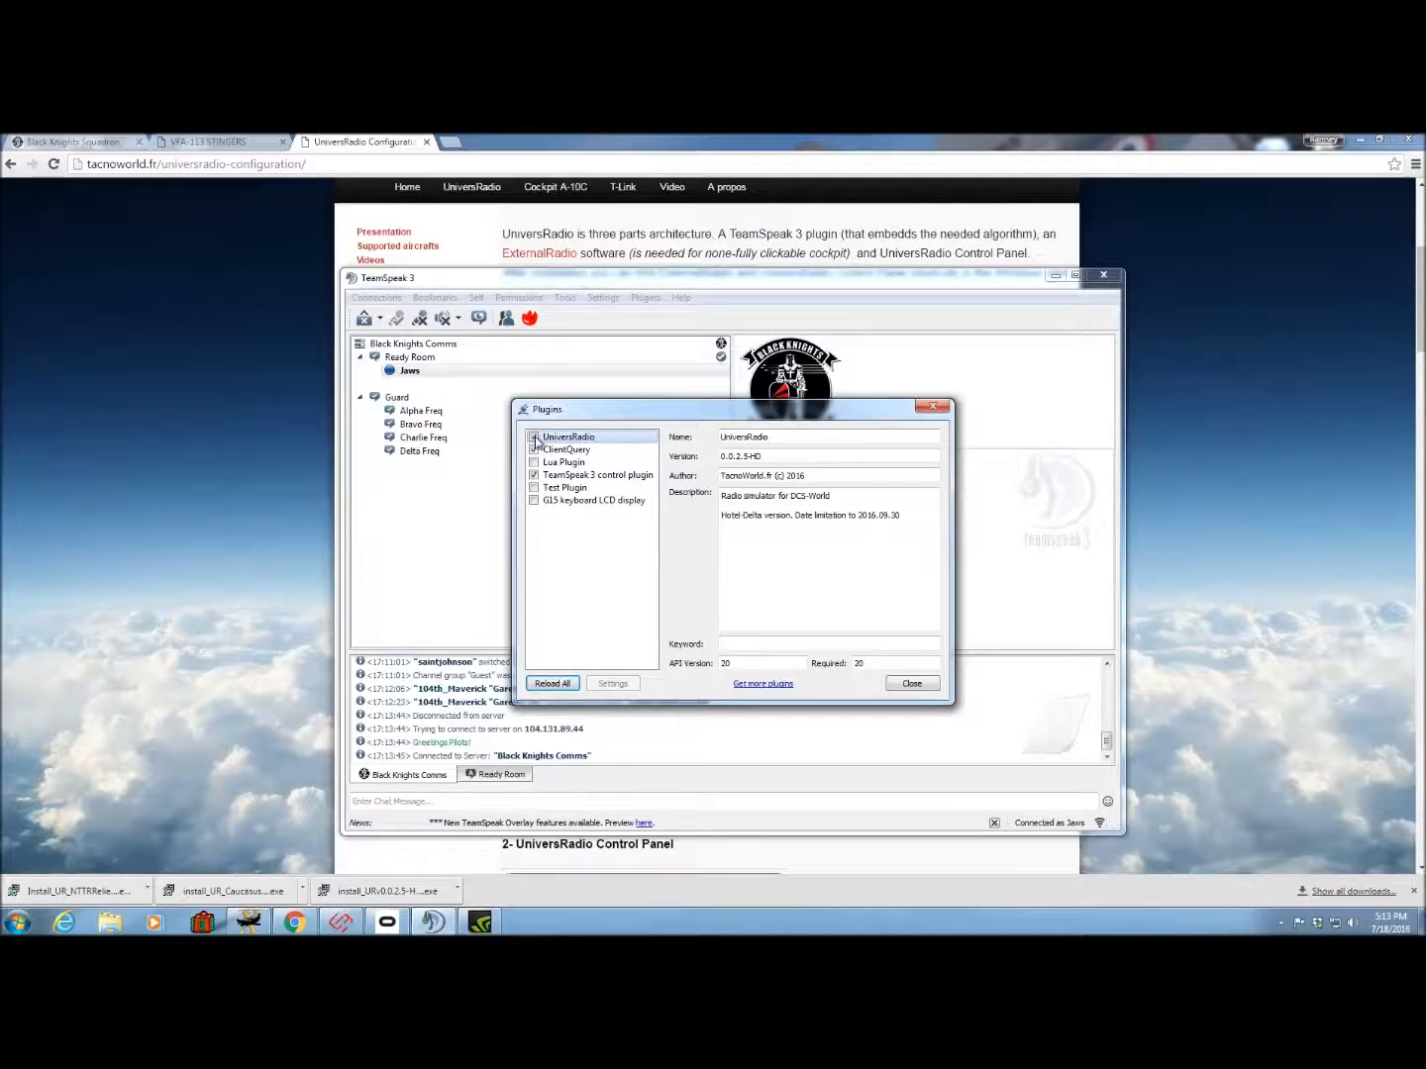
pyautogui.click(535, 450)
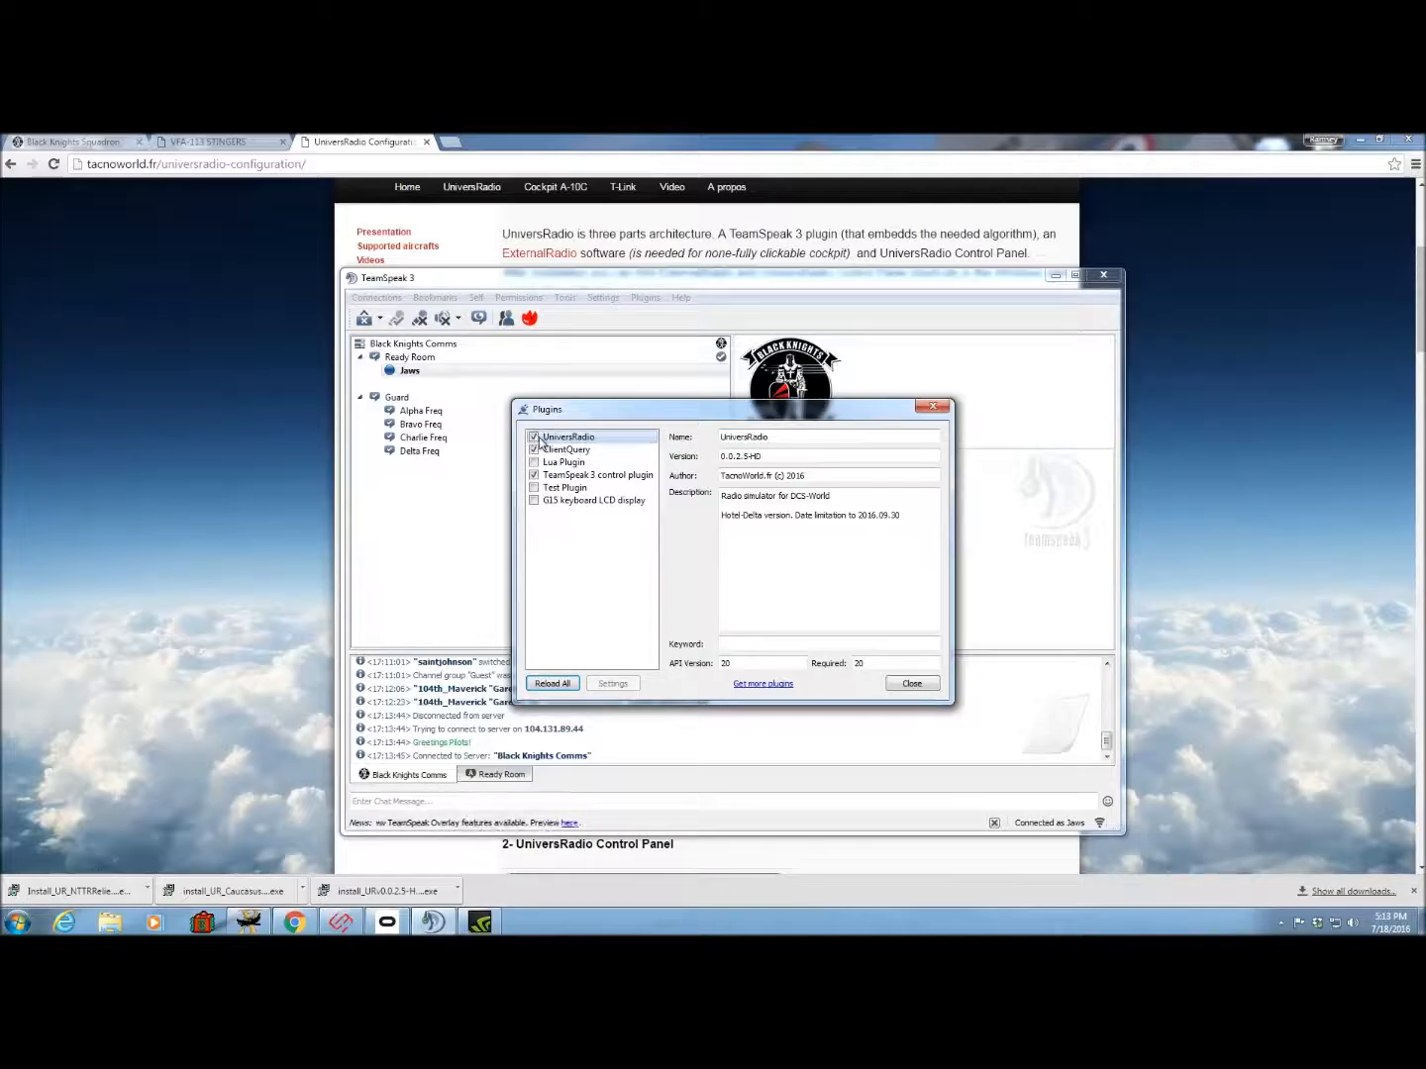
pyautogui.click(535, 435)
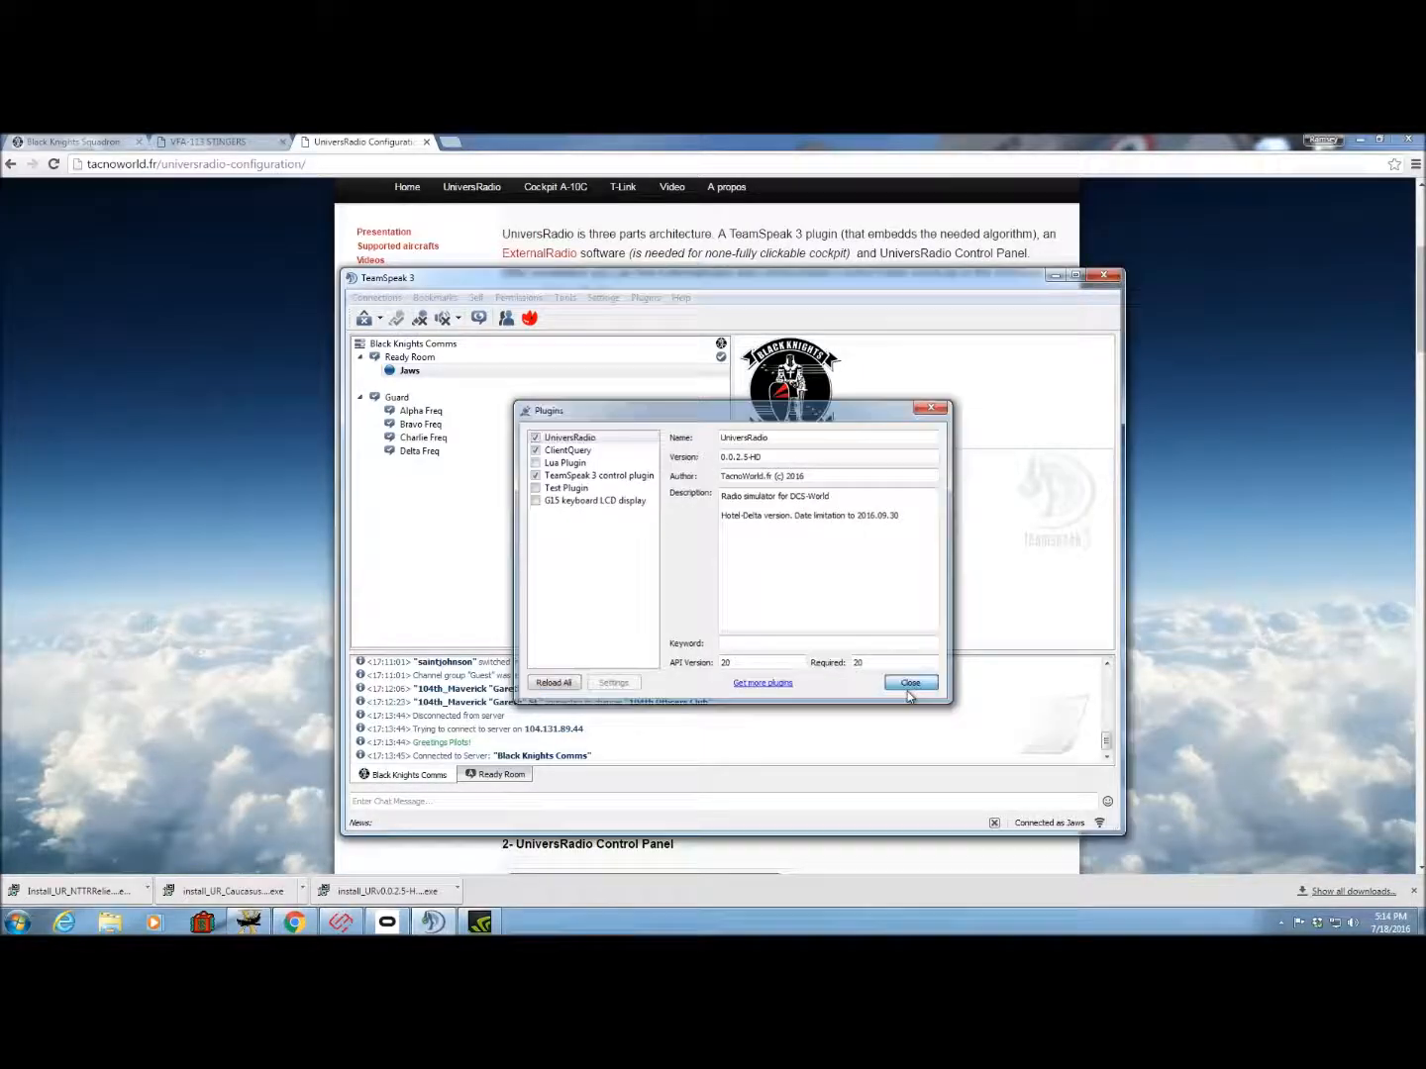
pyautogui.click(908, 681)
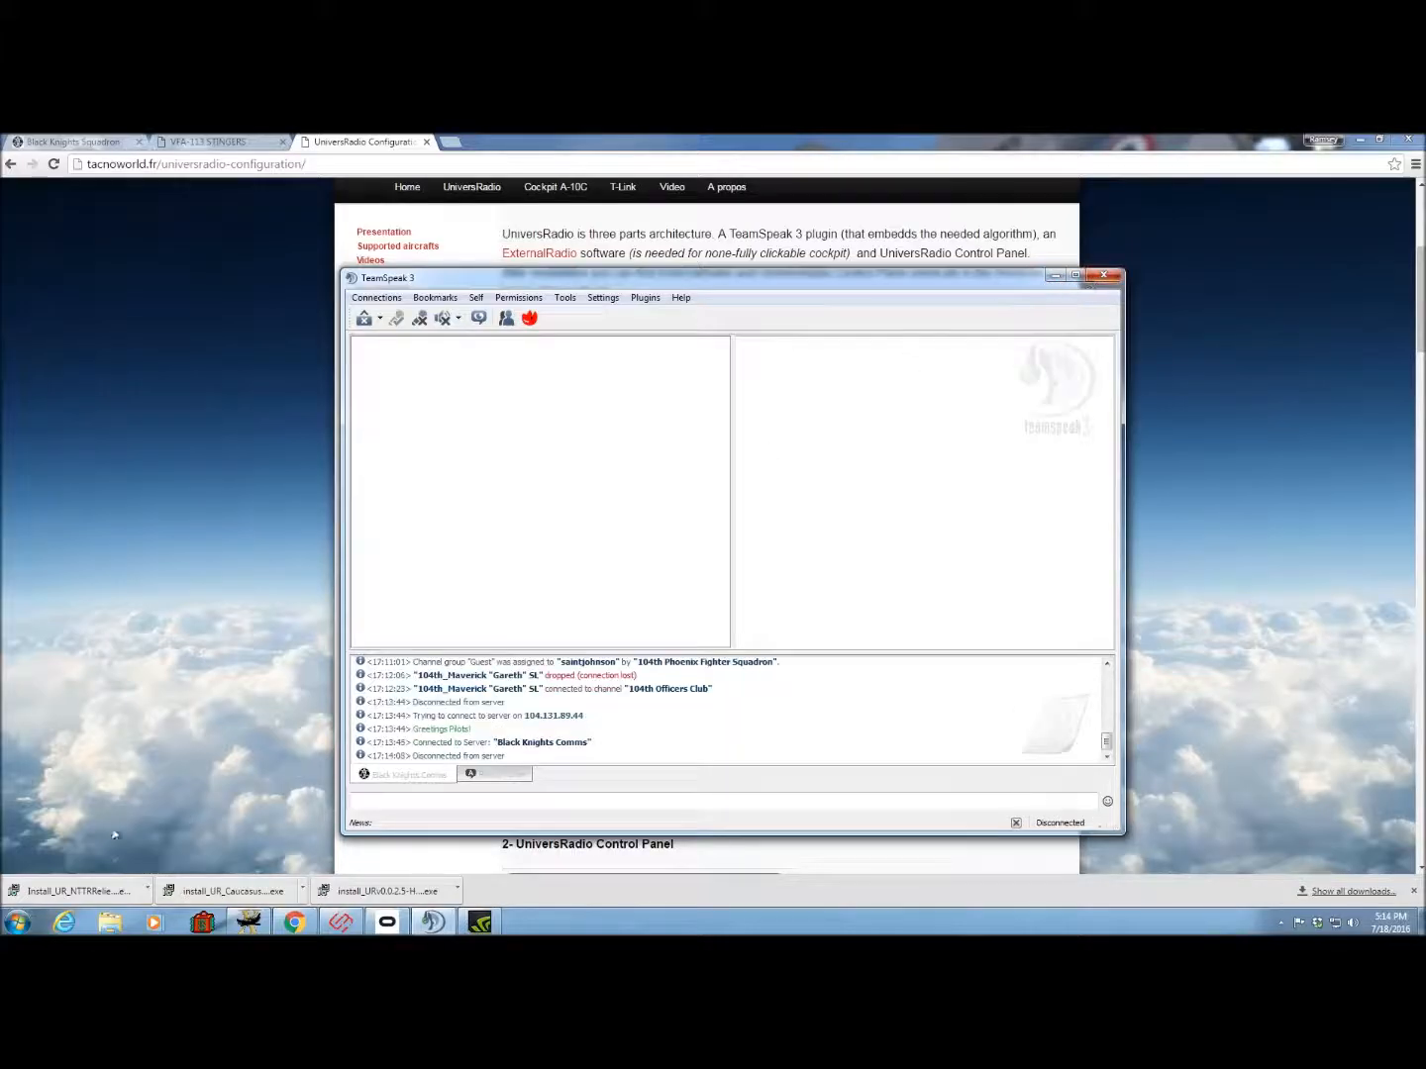
# Run TeamSpeak 3 Client as administrator from the Start menu.
pyautogui.click(16, 923)
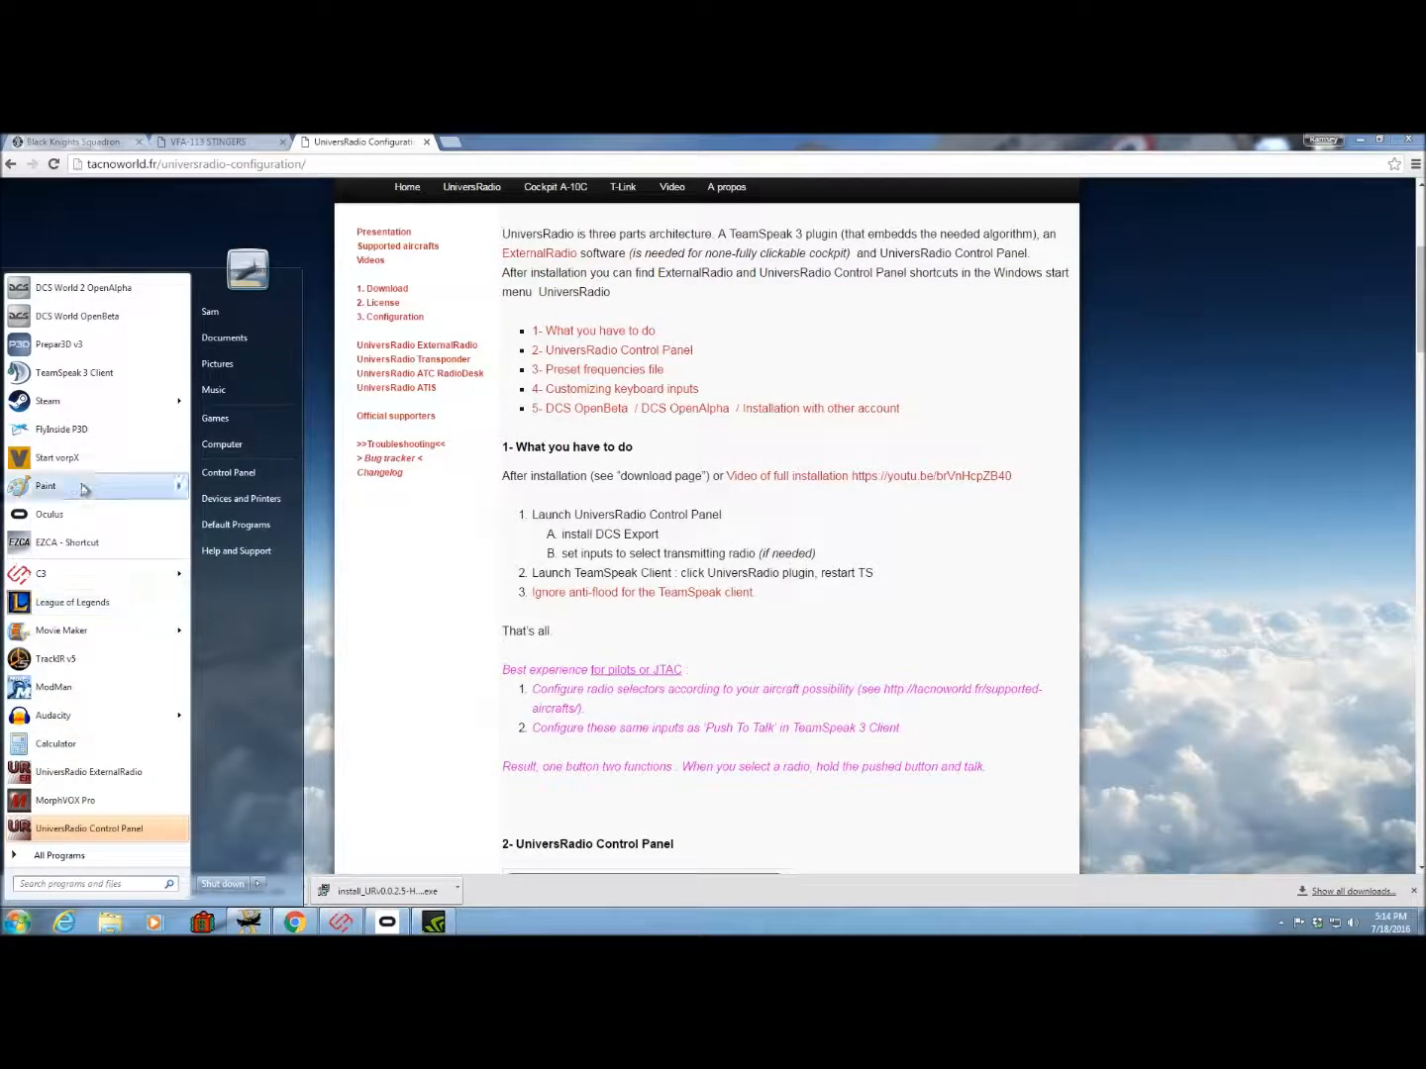
pyautogui.moveTo(47, 400)
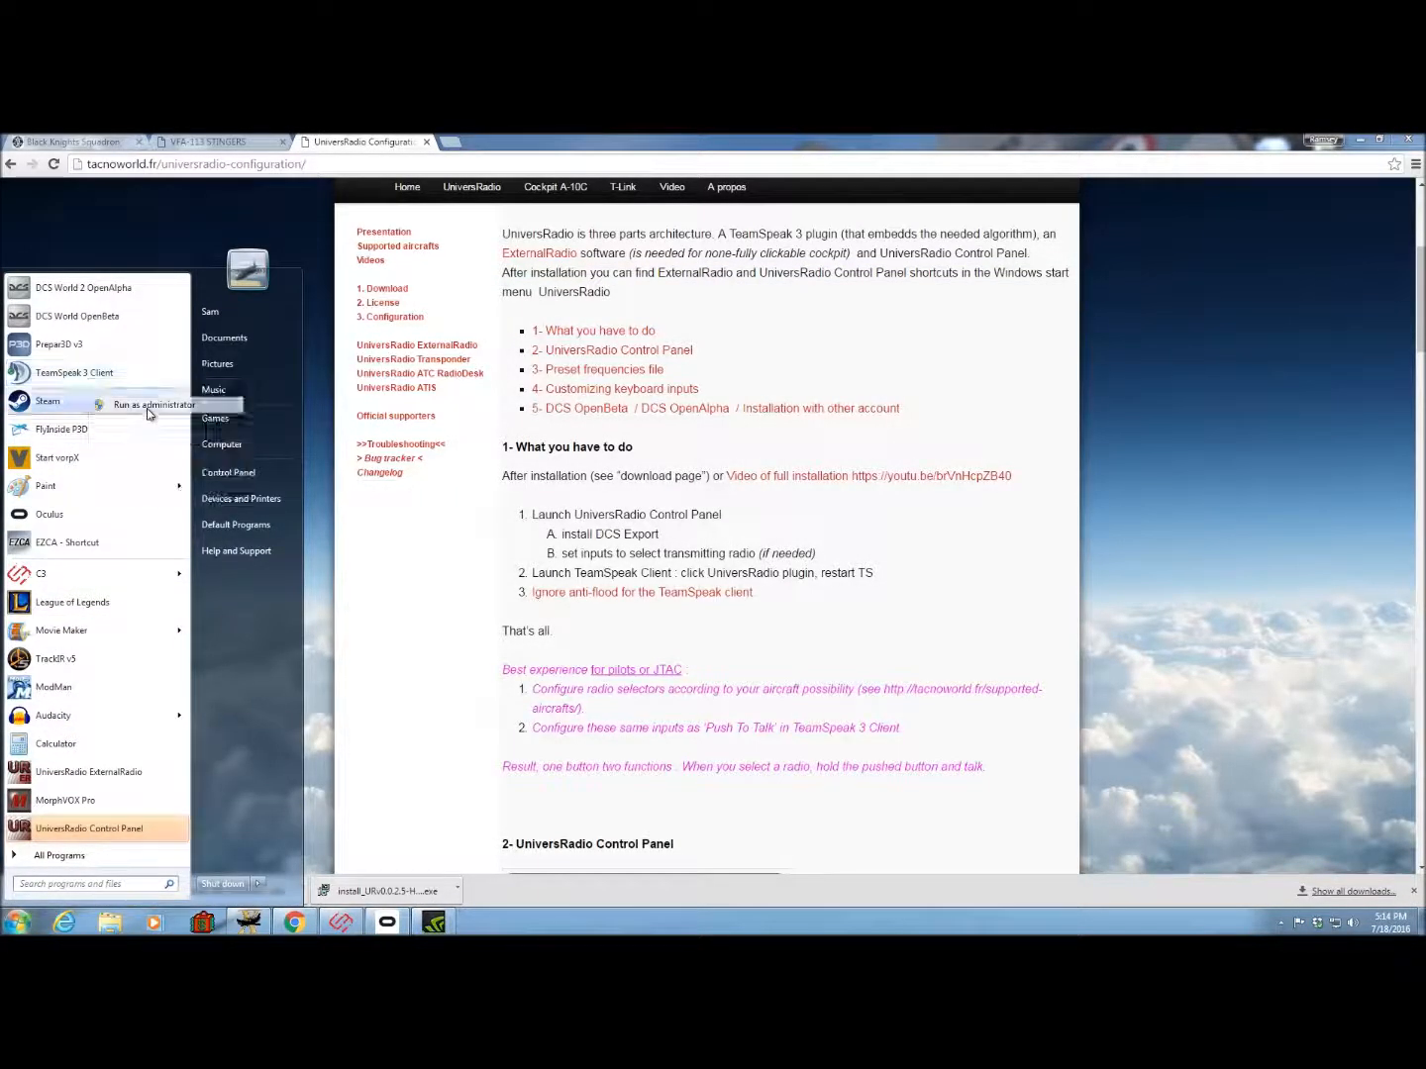
pyautogui.click(75, 372)
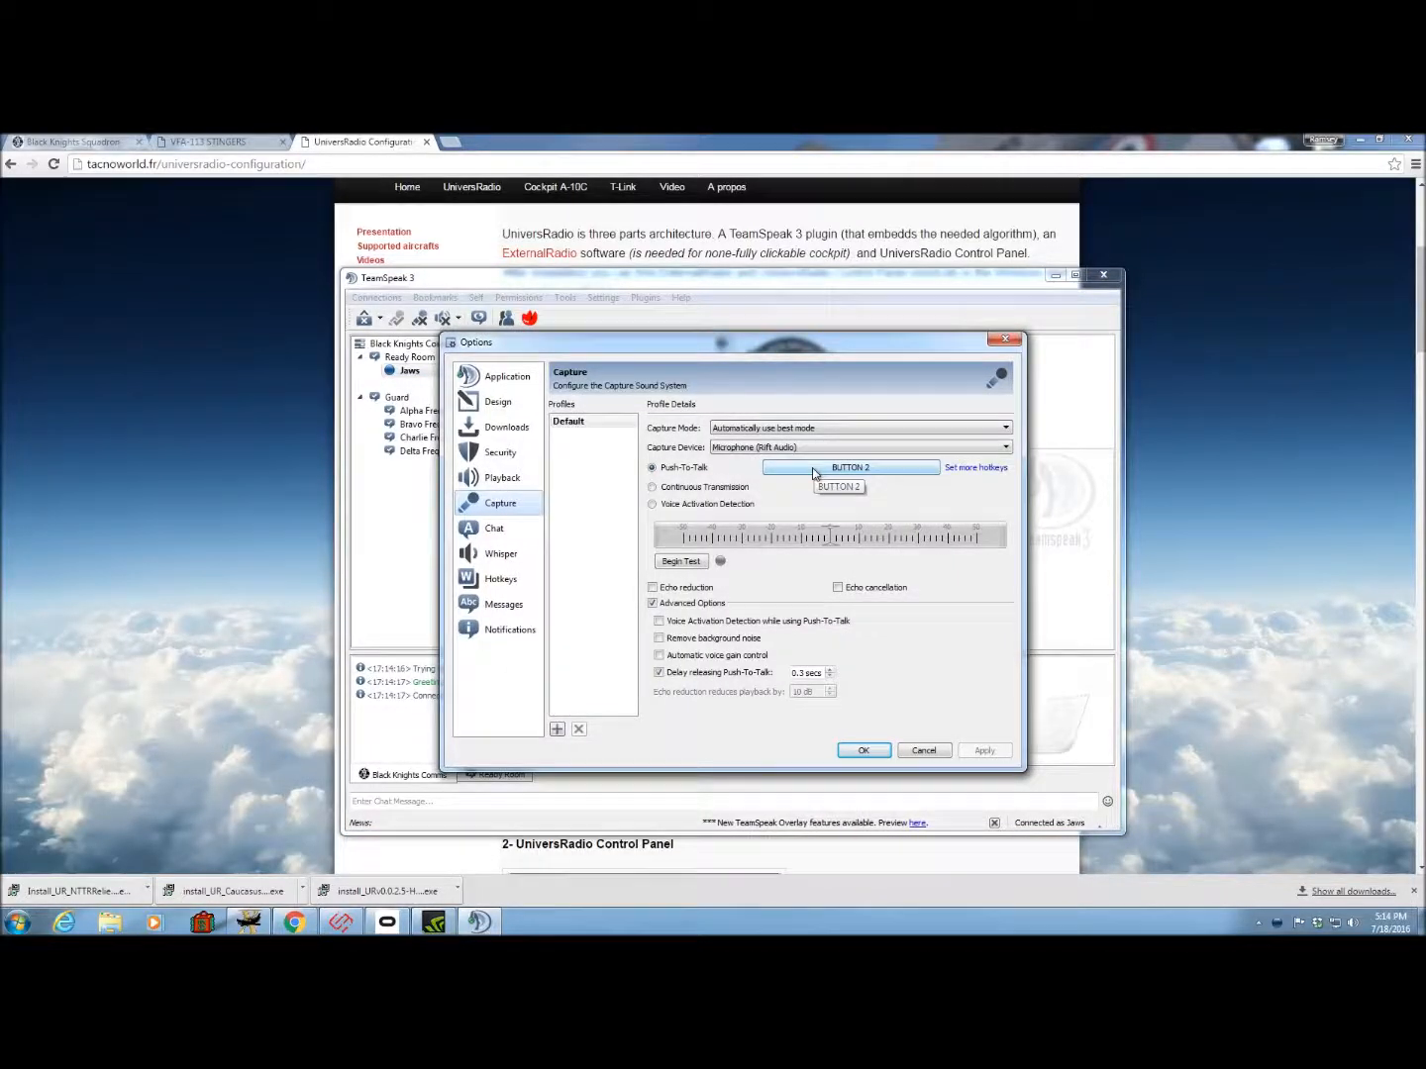
# Bind push-to-talk to joystick BUTTON 2, accept the key overlap warning, and save the capture settings.
pyautogui.click(850, 467)
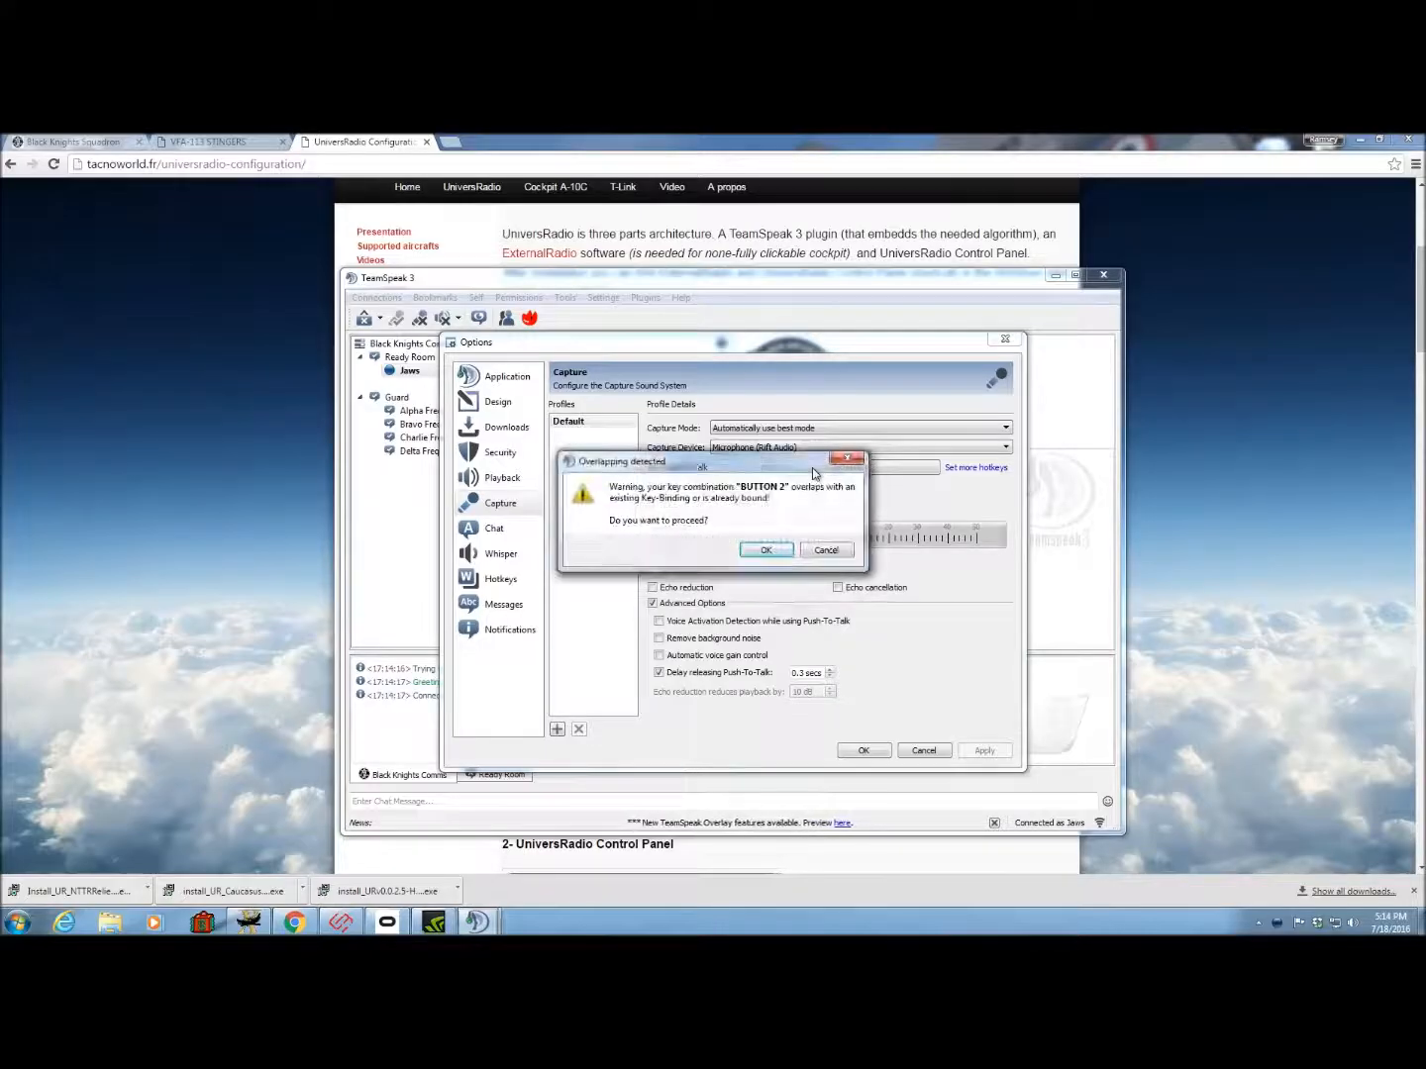
pyautogui.click(766, 551)
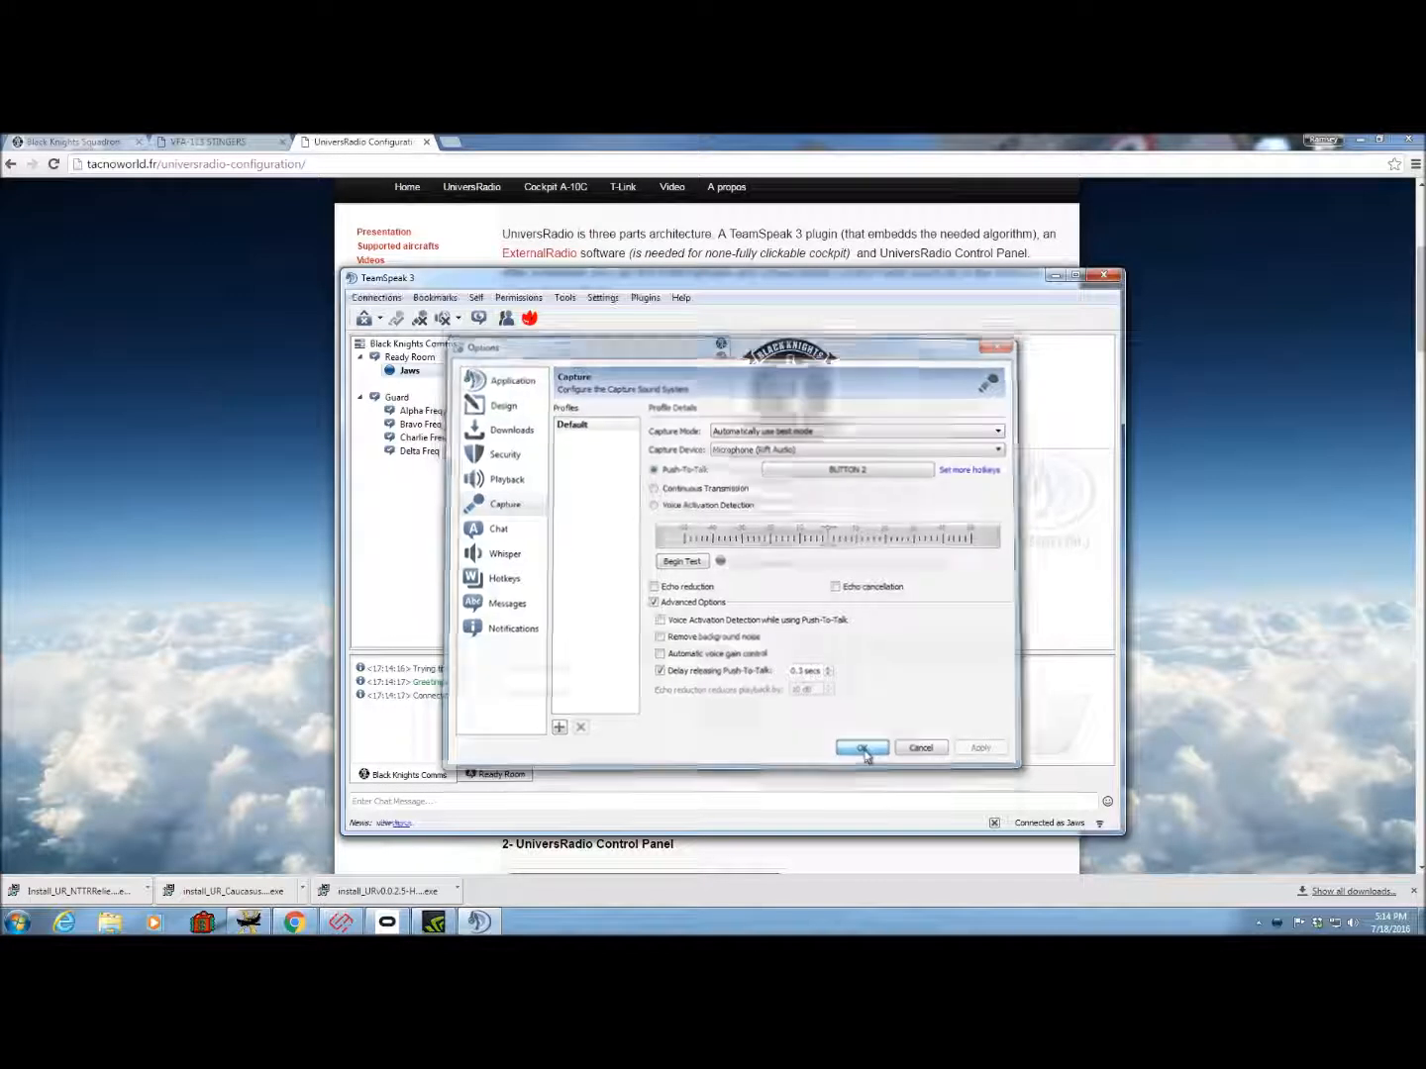
pyautogui.click(860, 749)
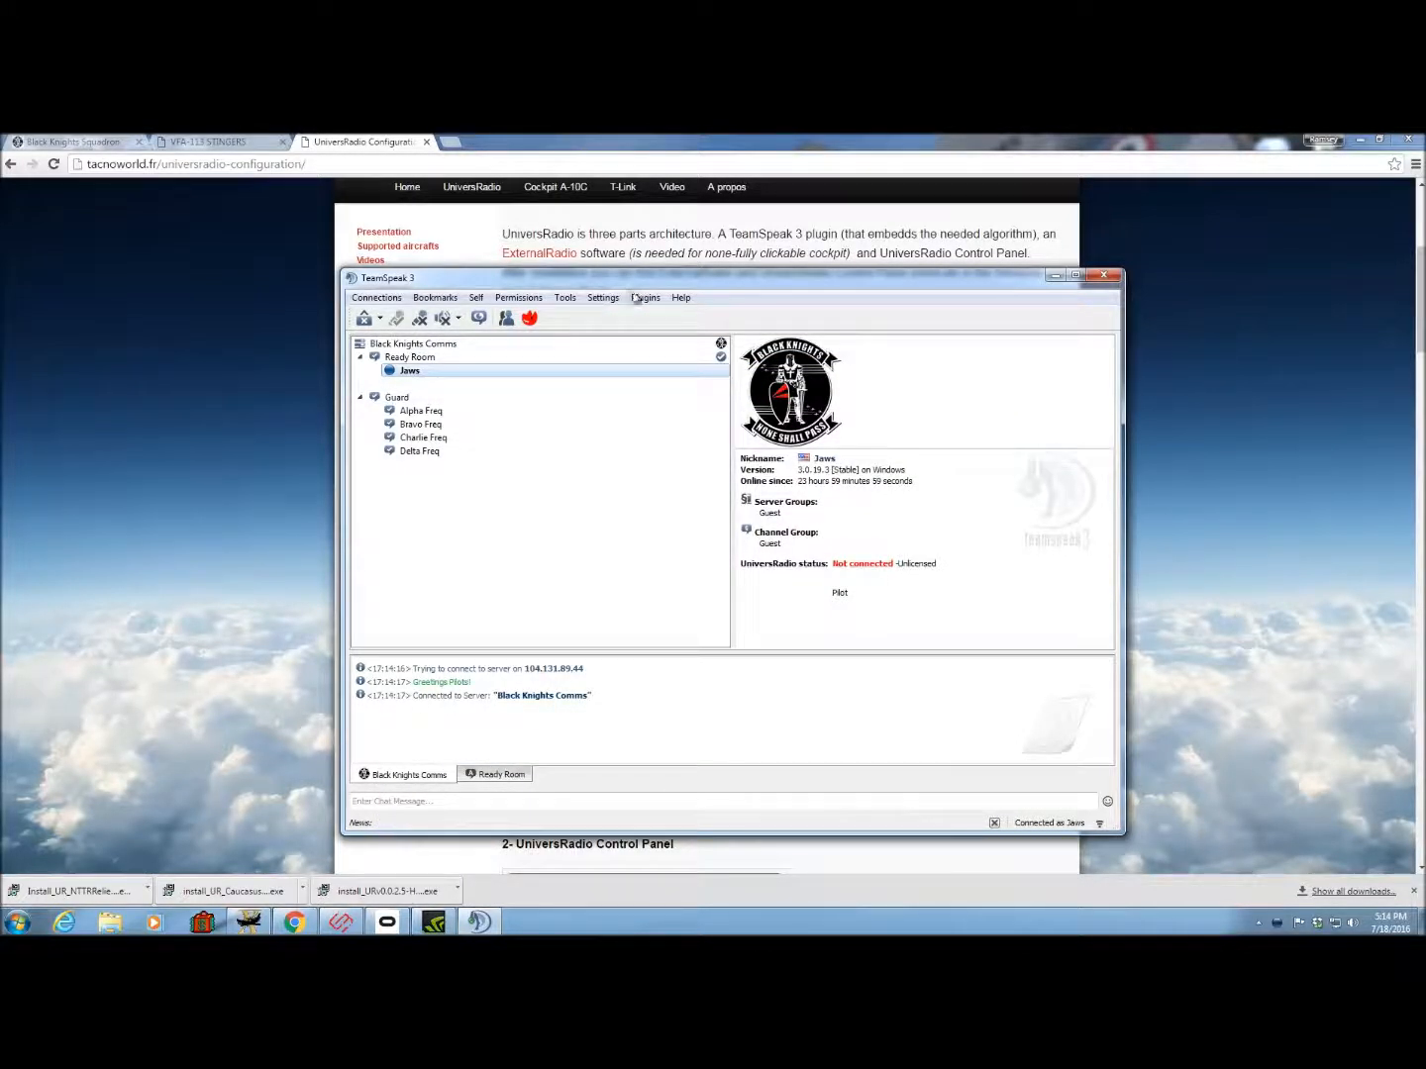
pyautogui.click(645, 297)
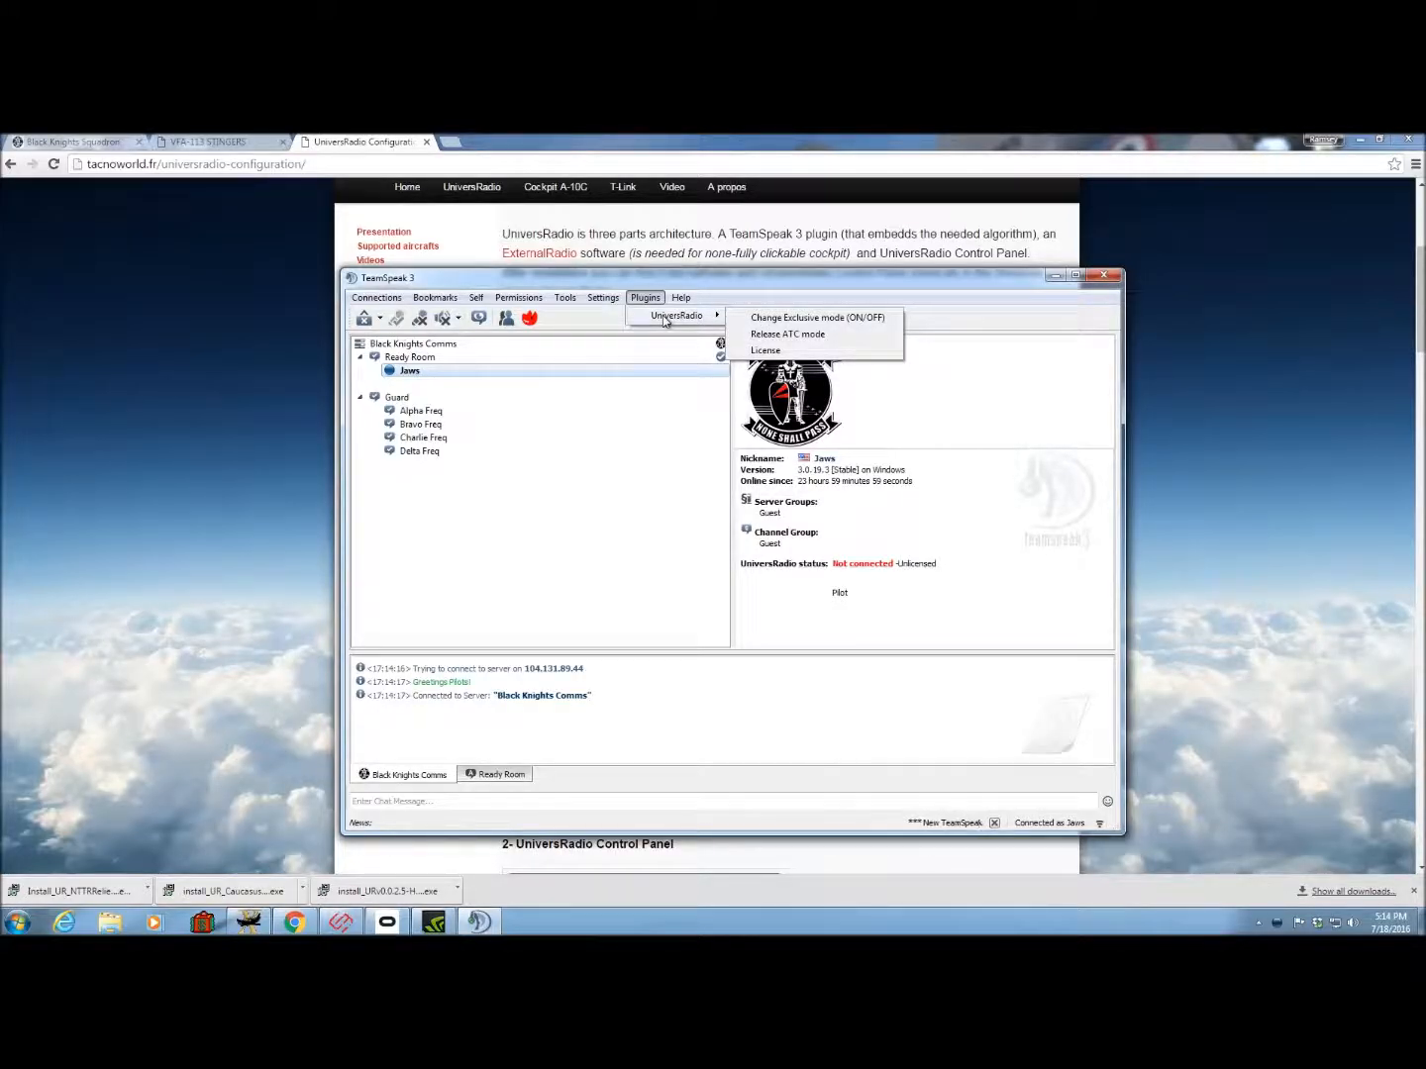
pyautogui.click(646, 297)
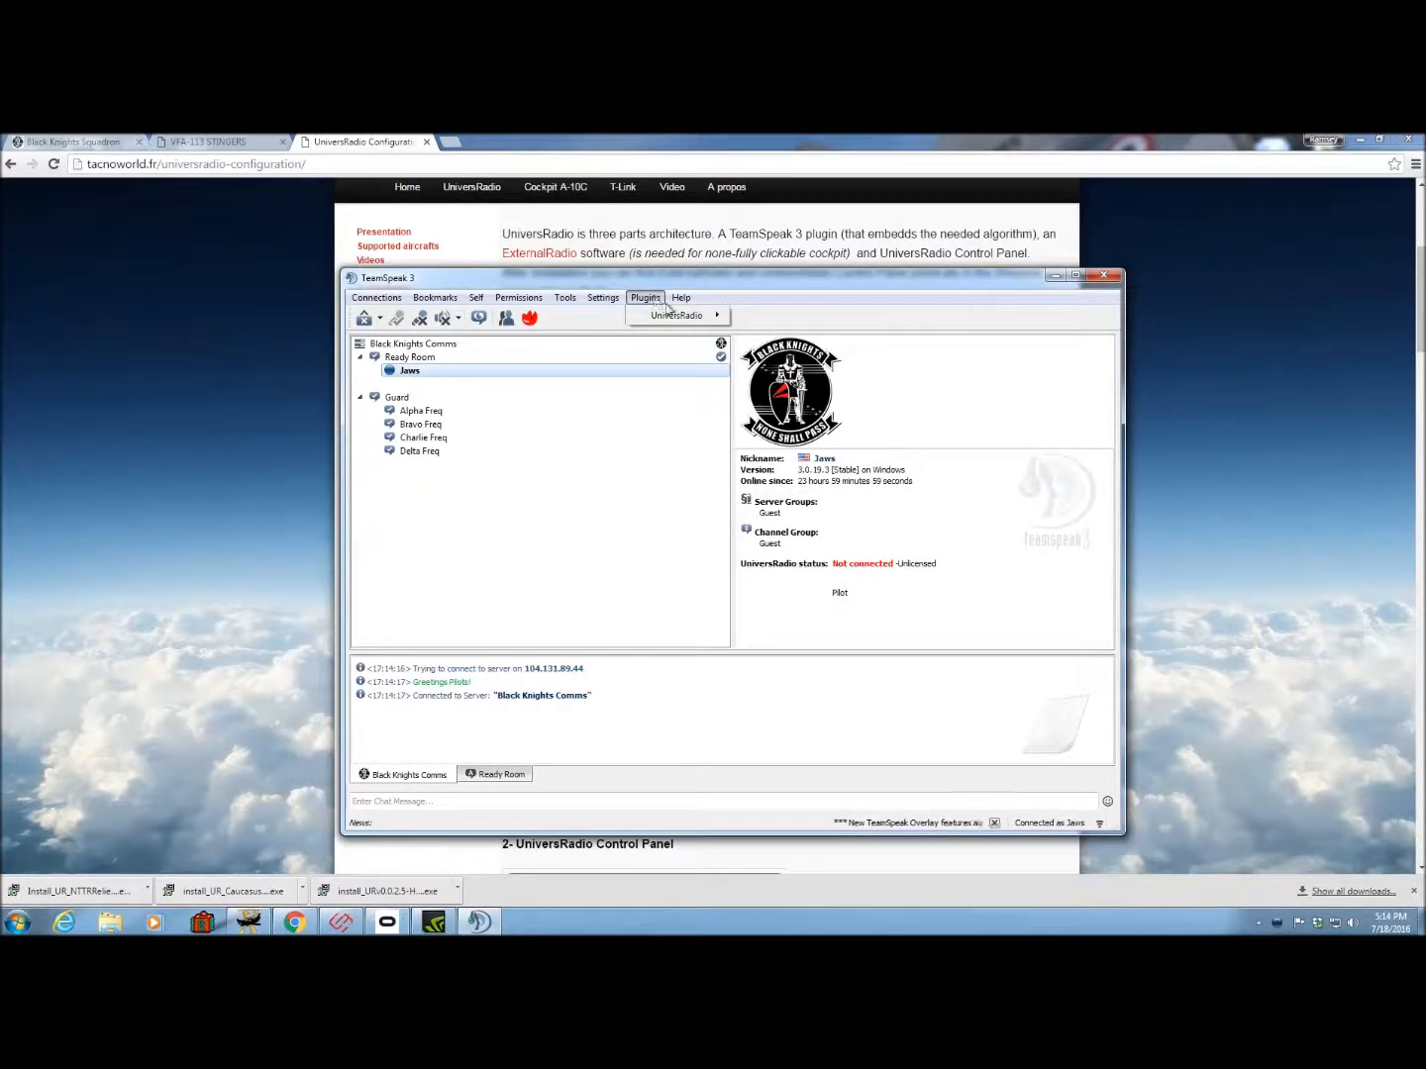
pyautogui.click(677, 315)
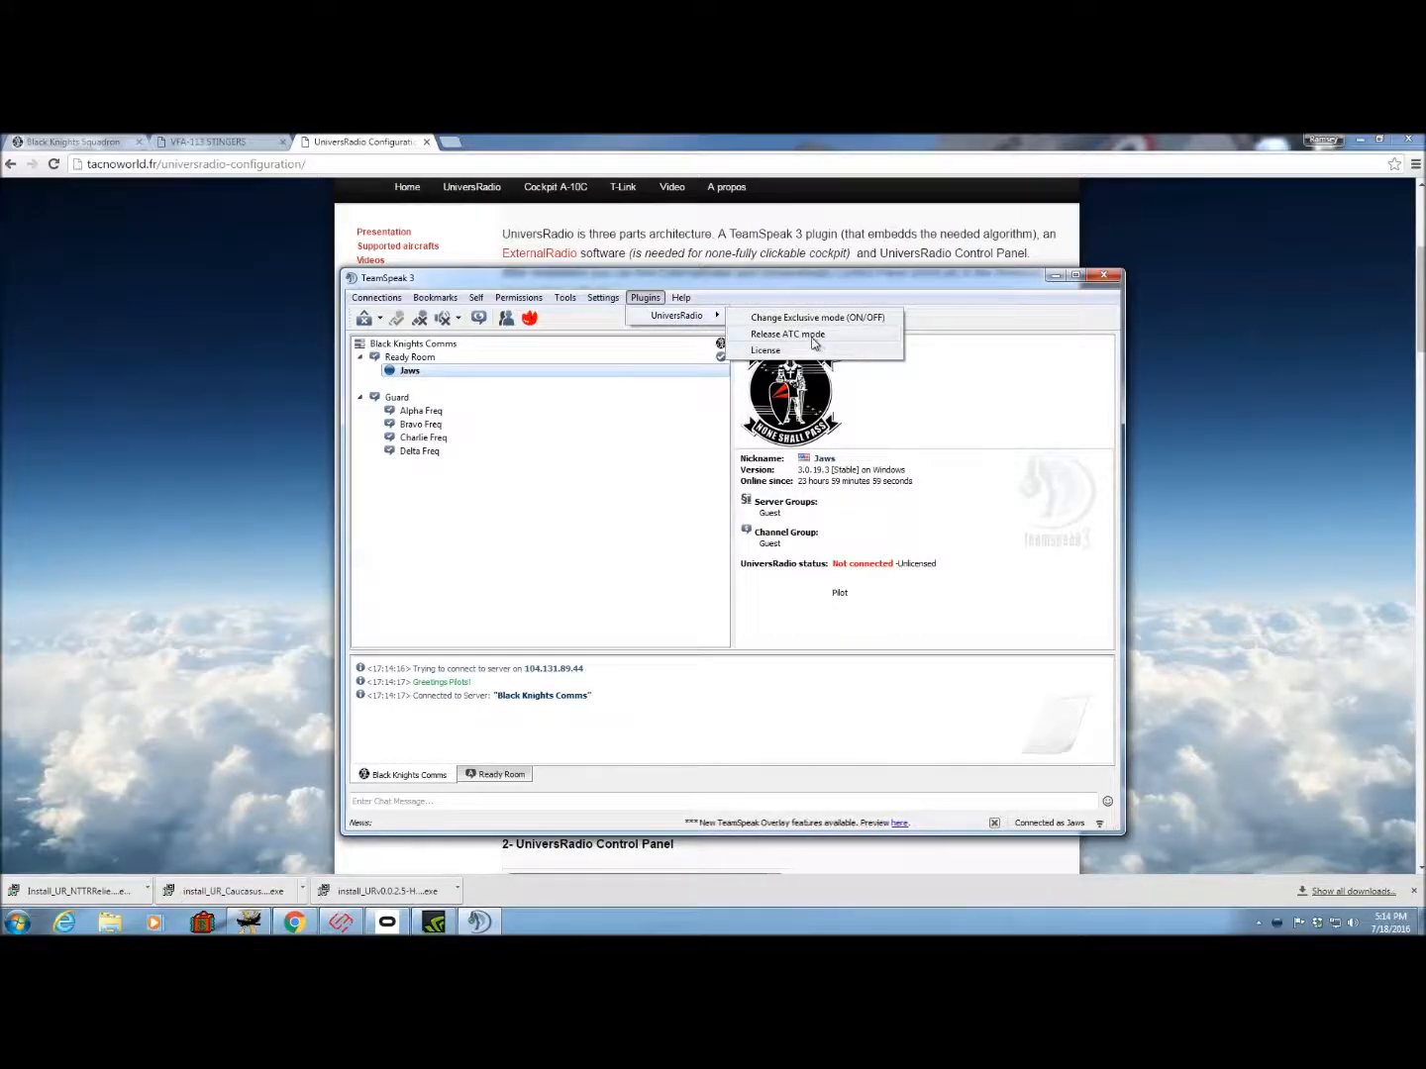
pyautogui.moveTo(764, 351)
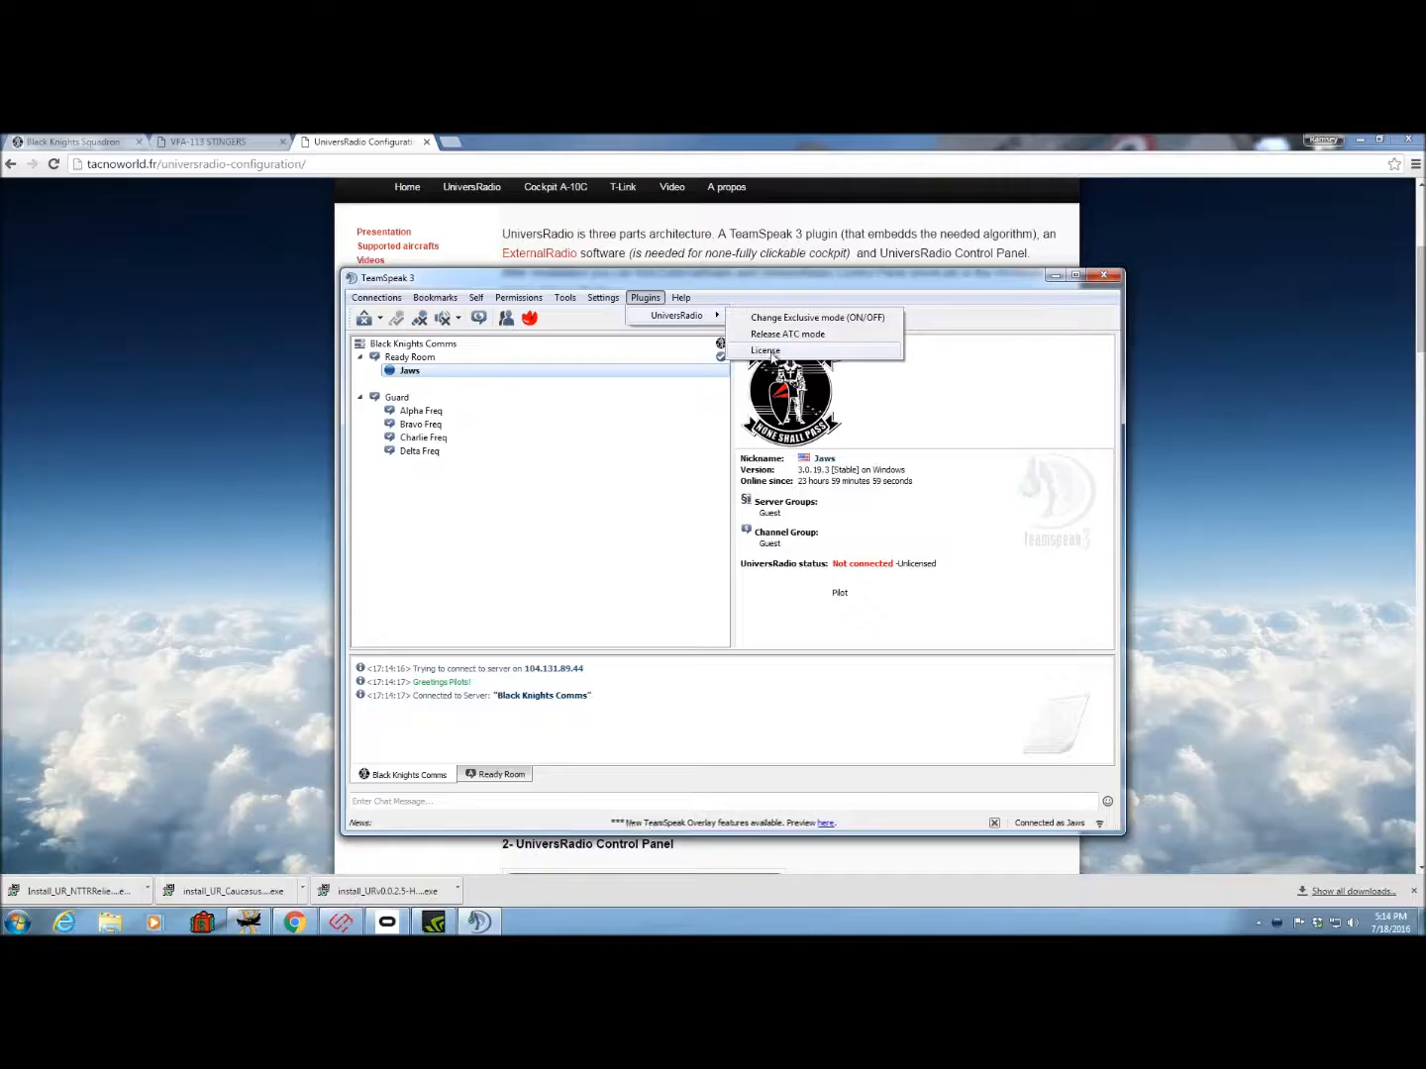
pyautogui.click(677, 314)
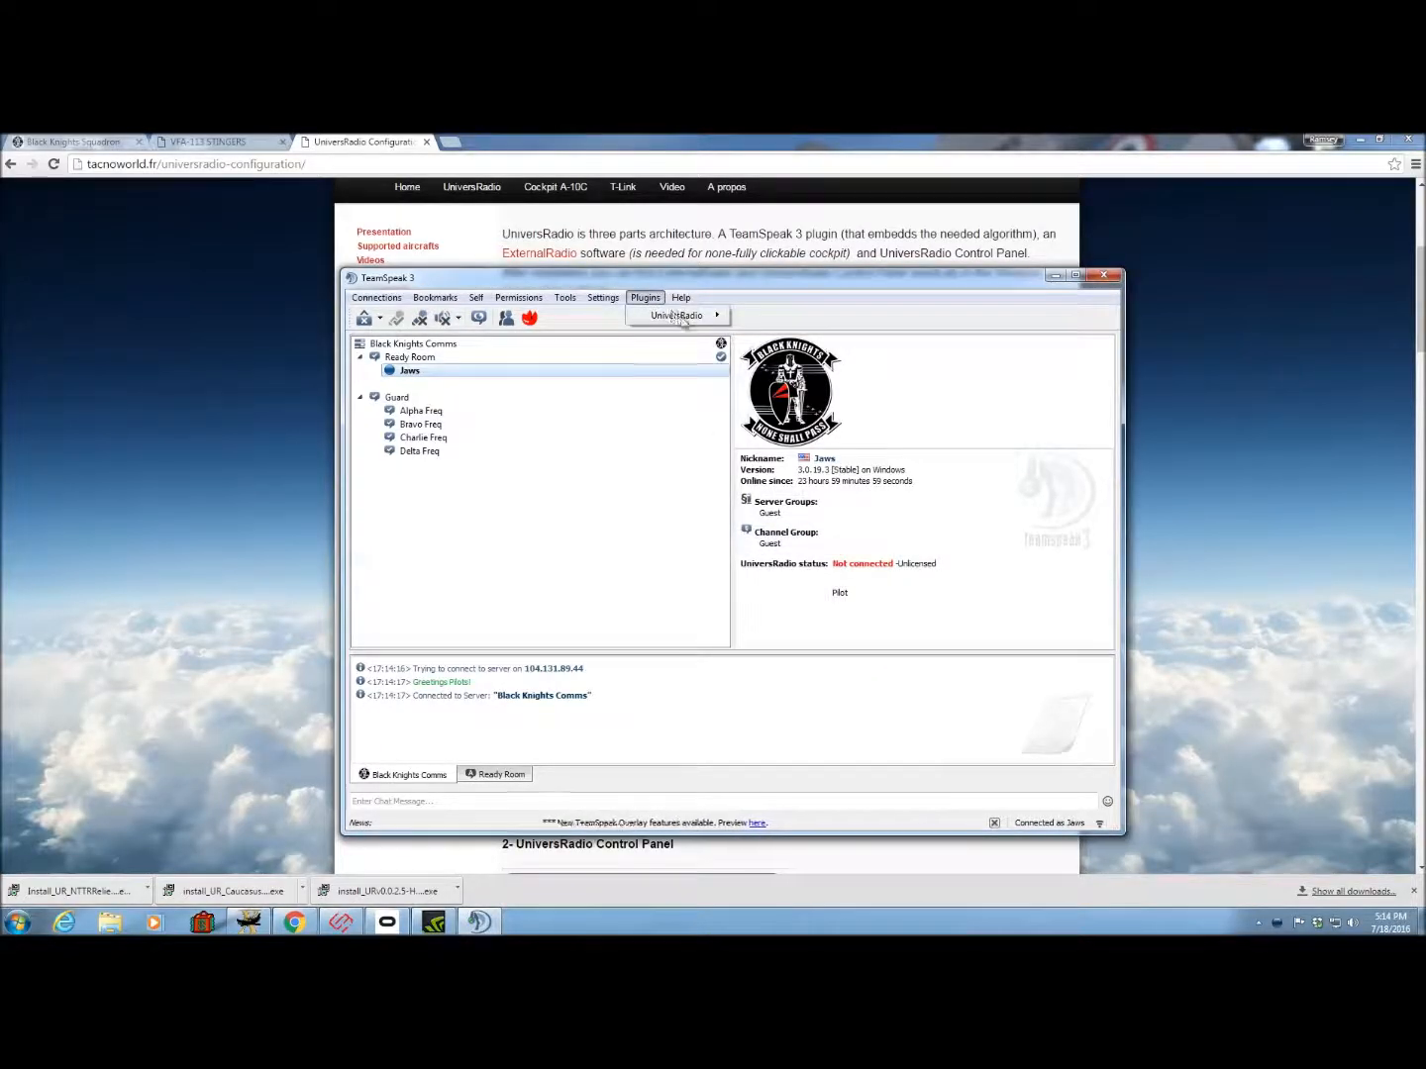
pyautogui.click(677, 315)
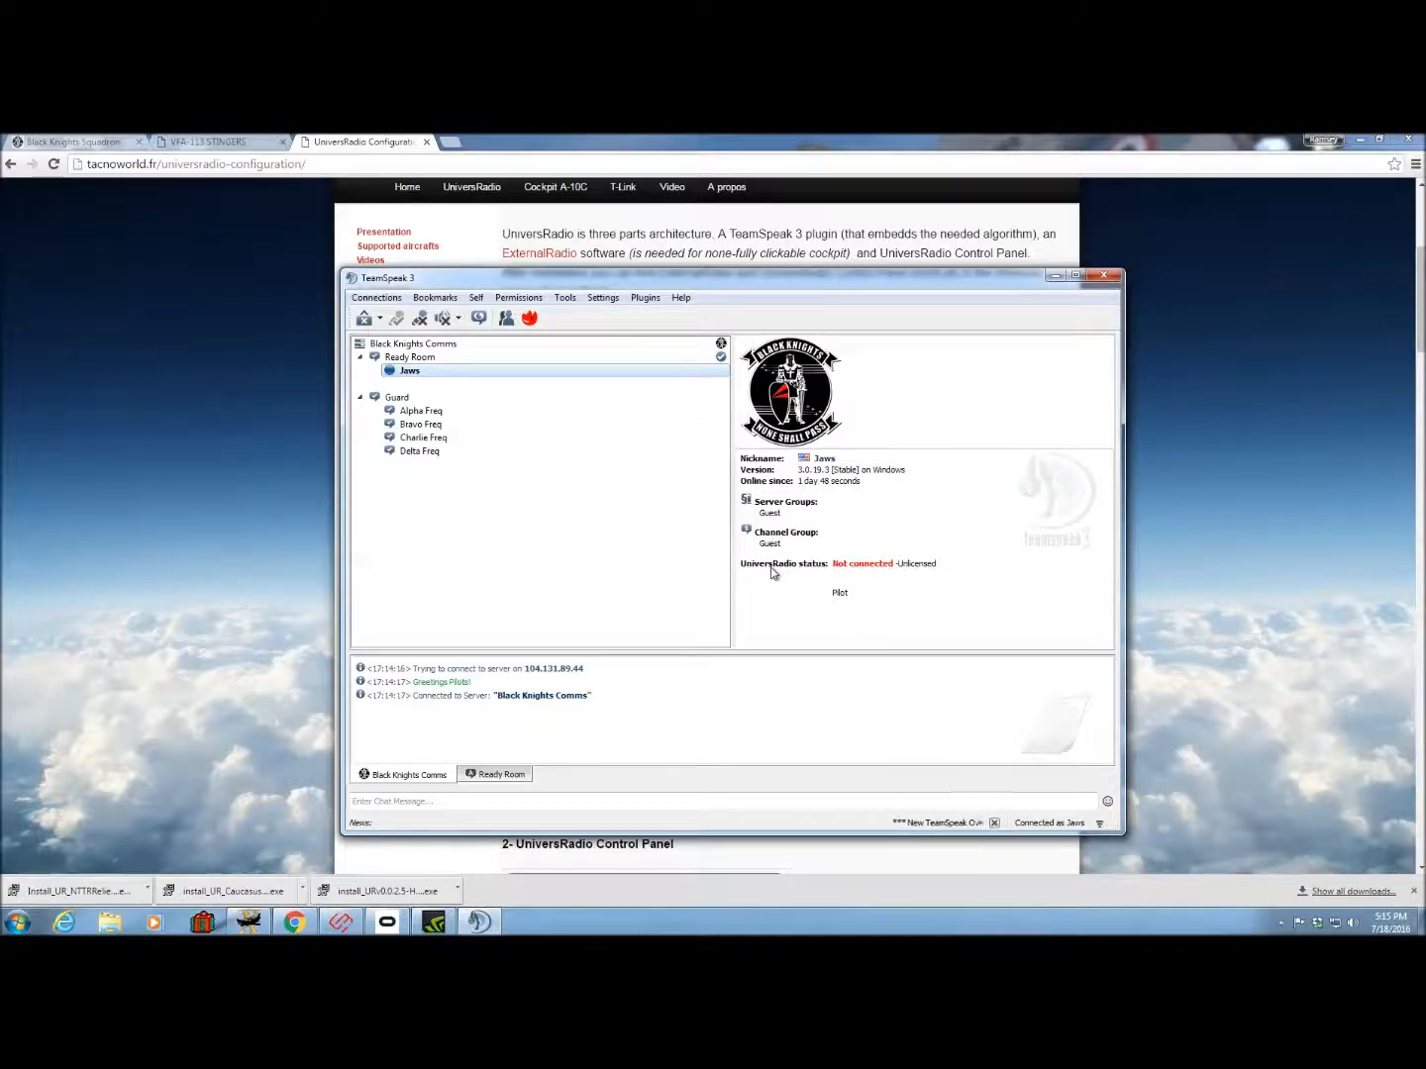
pyautogui.moveTo(856, 578)
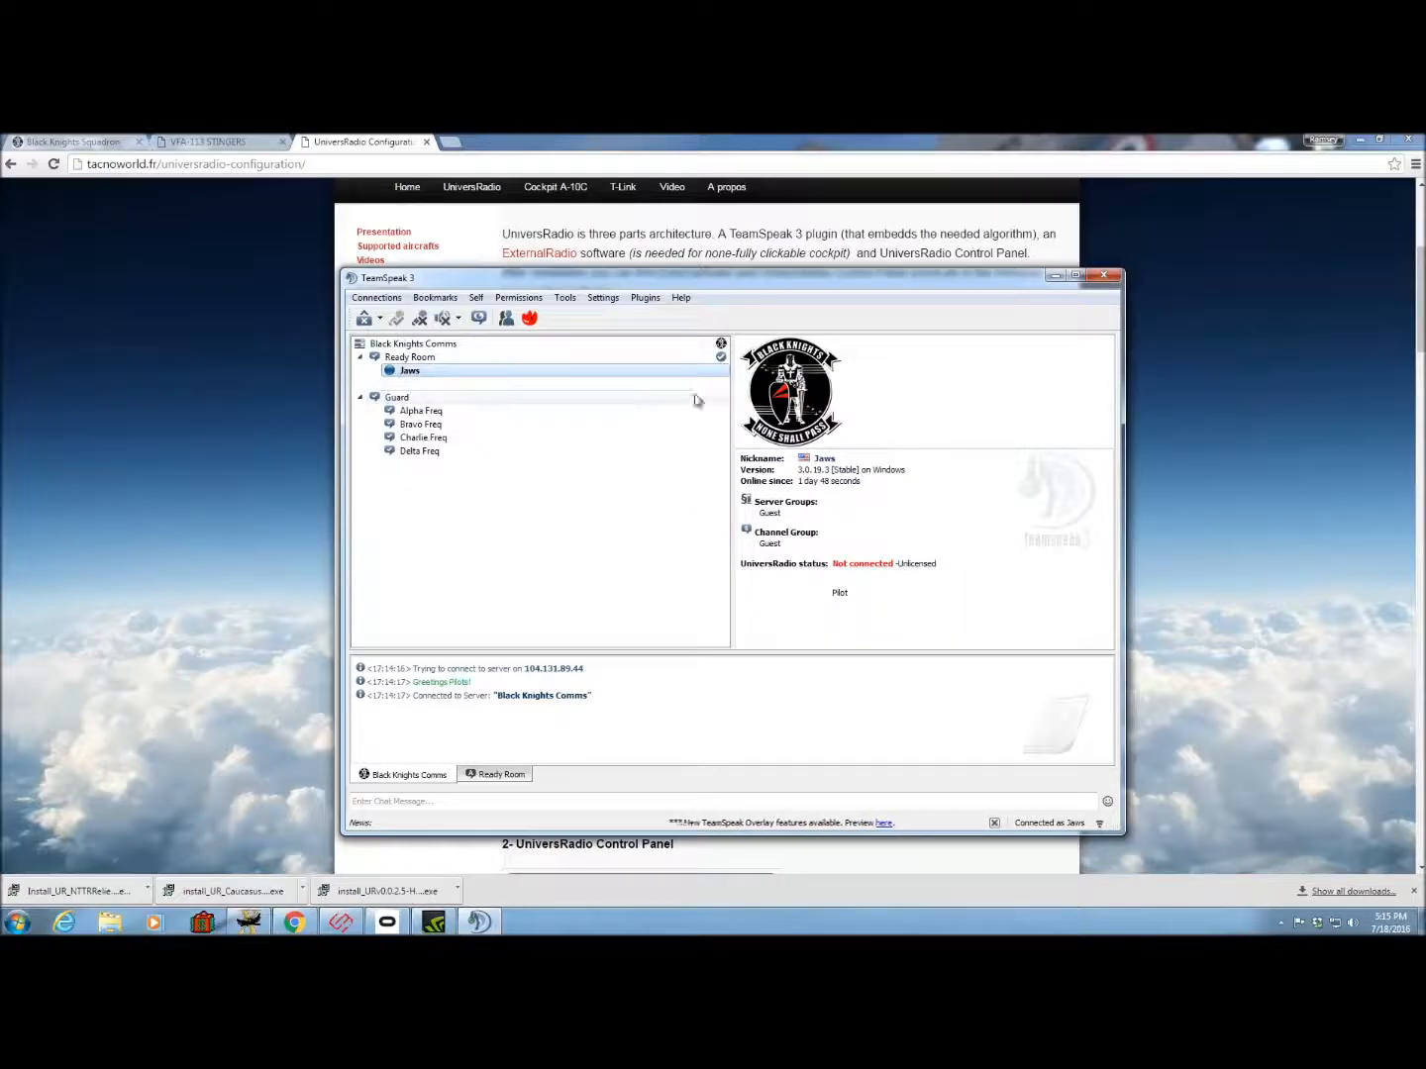
# Move from the Ready Room into the Guard channel after checking the channel and own client details.
pyautogui.click(410, 356)
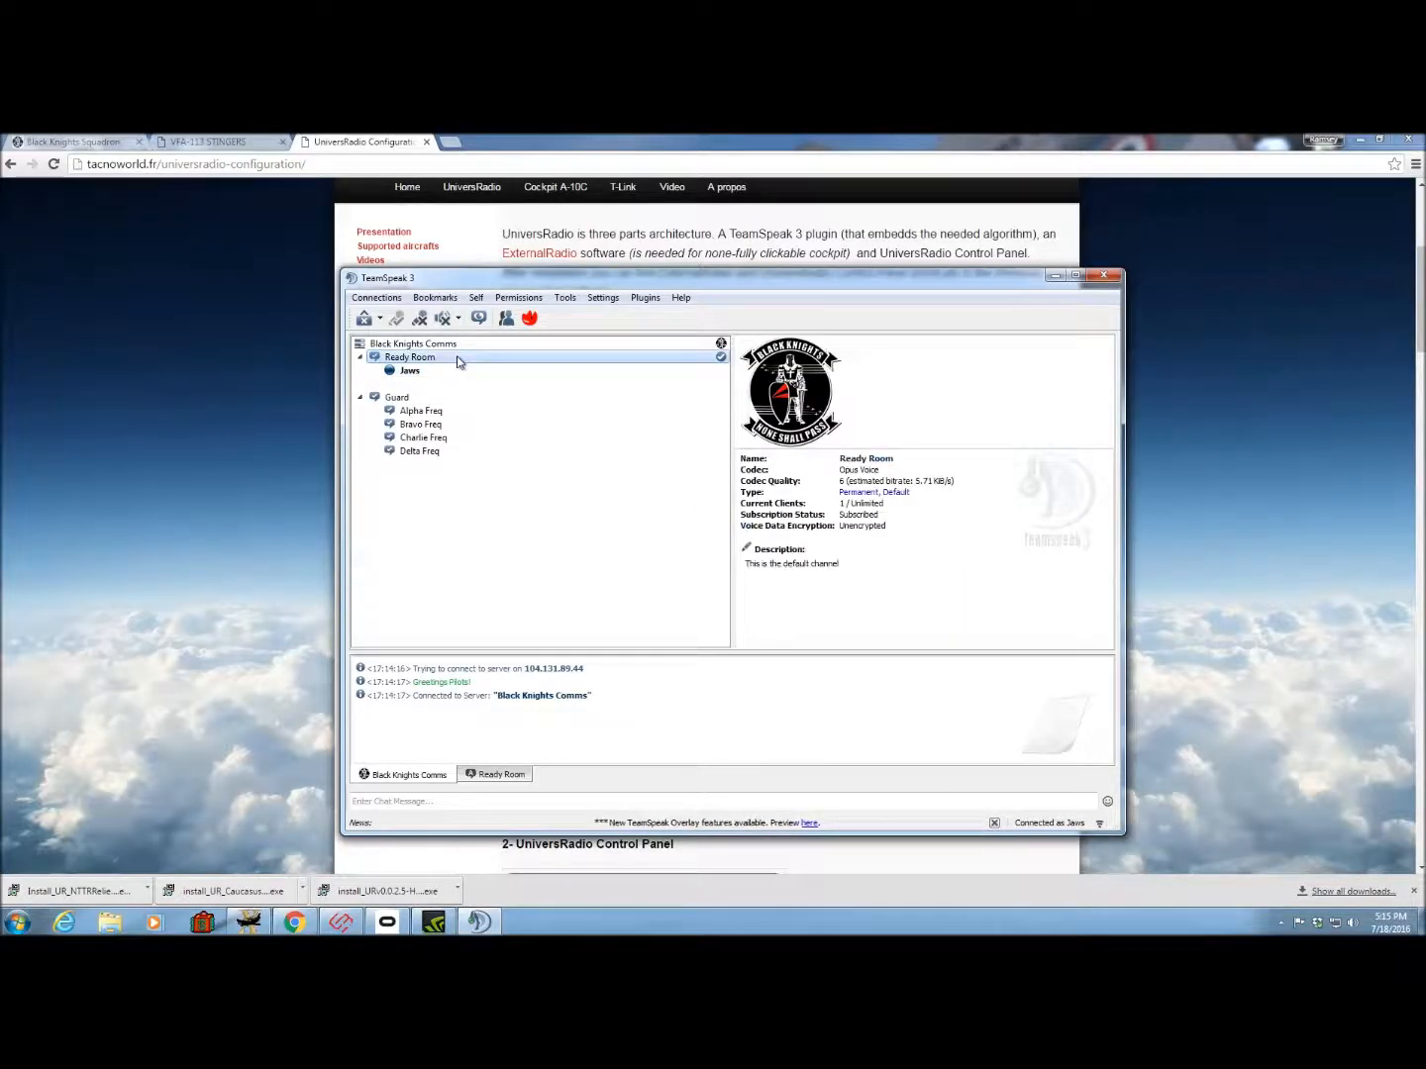
pyautogui.click(408, 369)
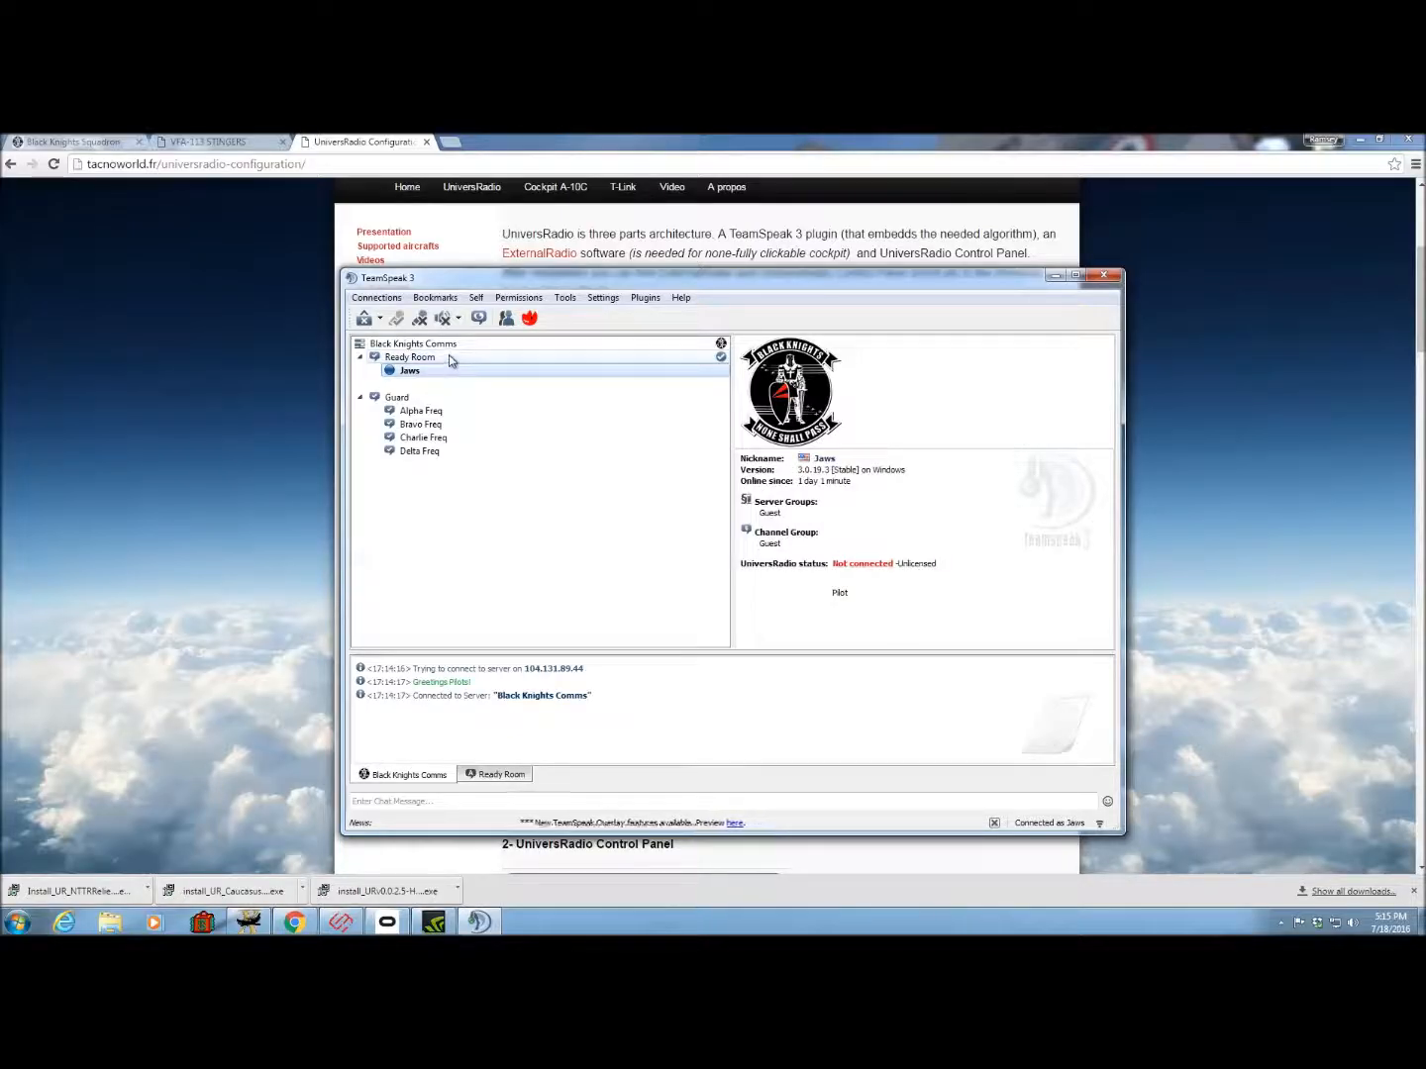
pyautogui.doubleClick(396, 384)
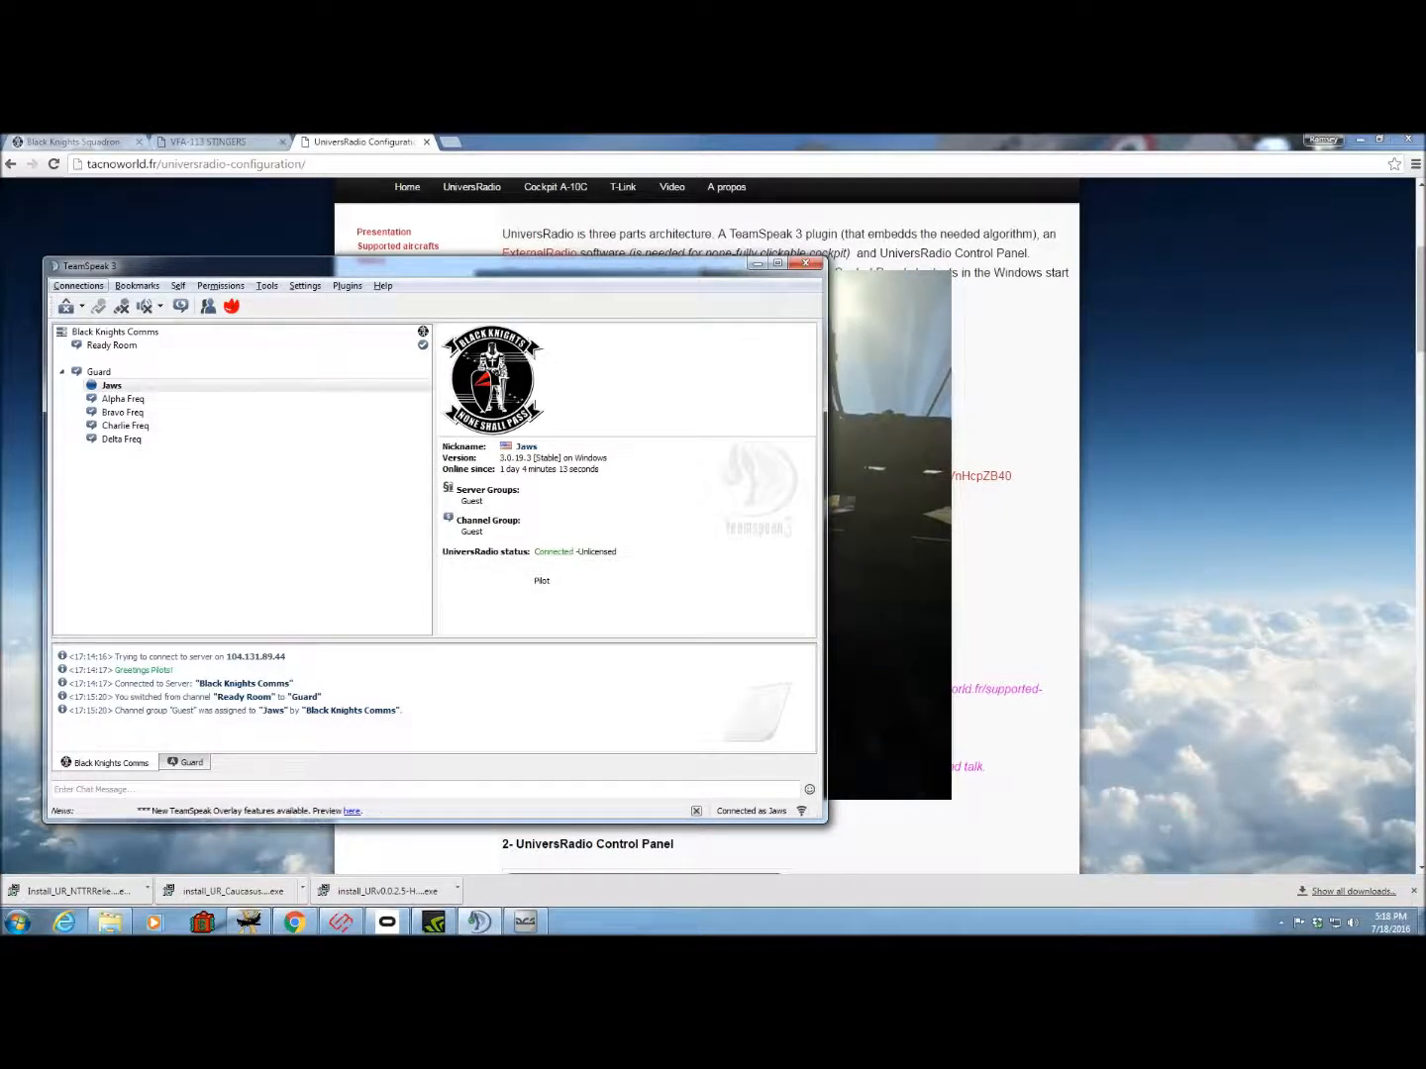
# Select nickname Jaws under Guard and verify the UniversRadio status line reads Connected.
pyautogui.click(111, 384)
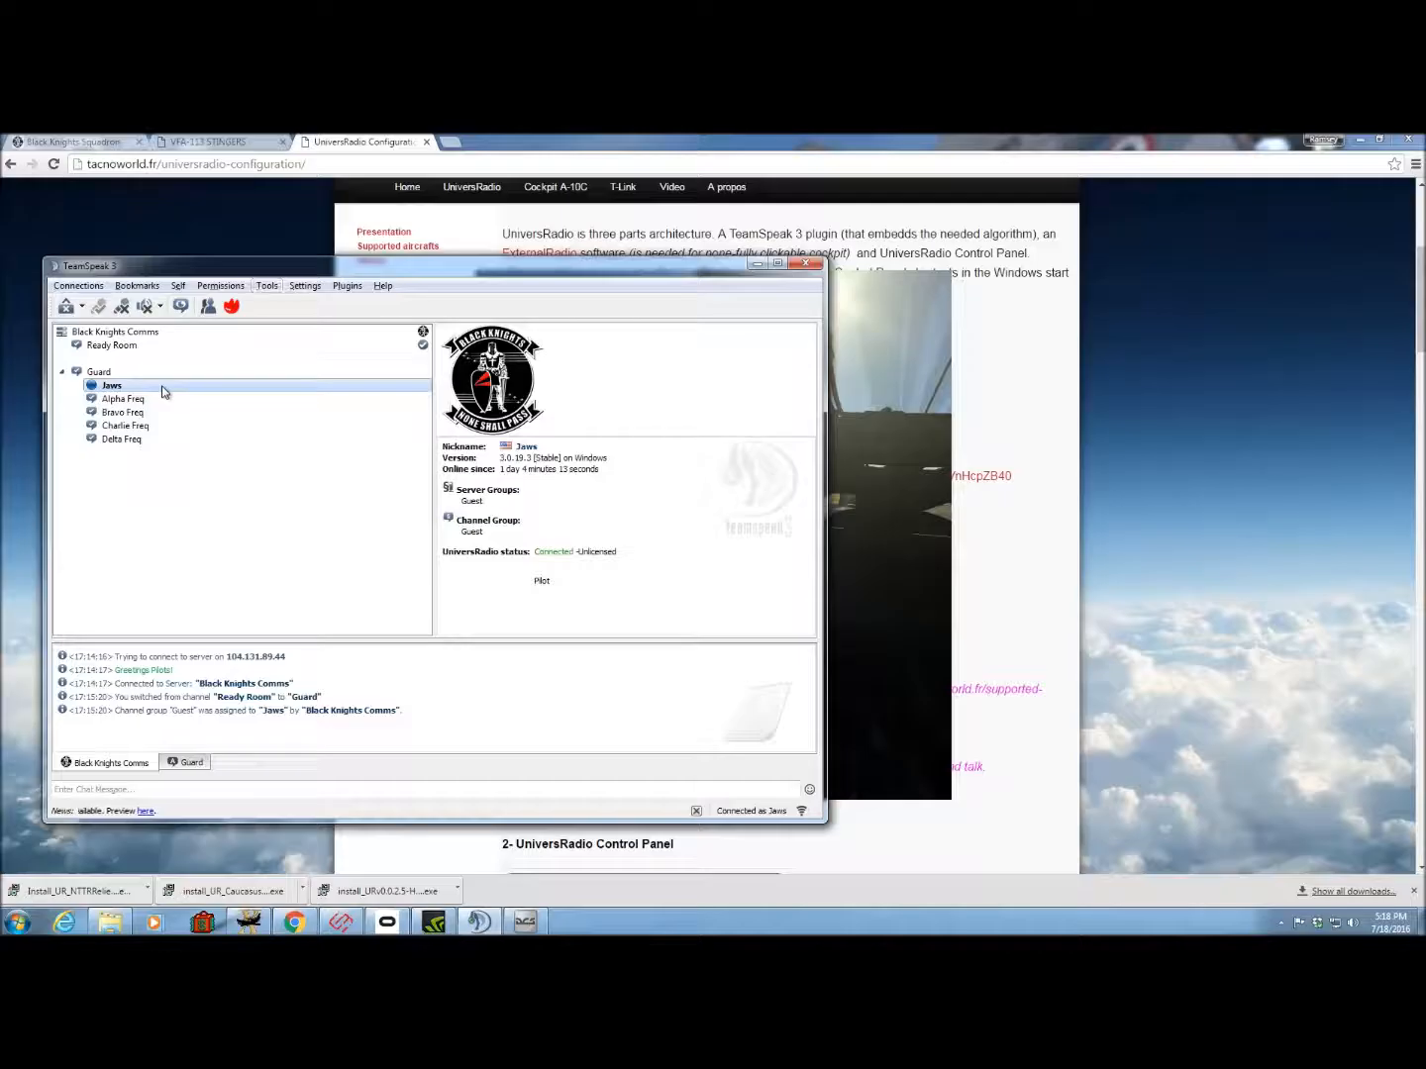